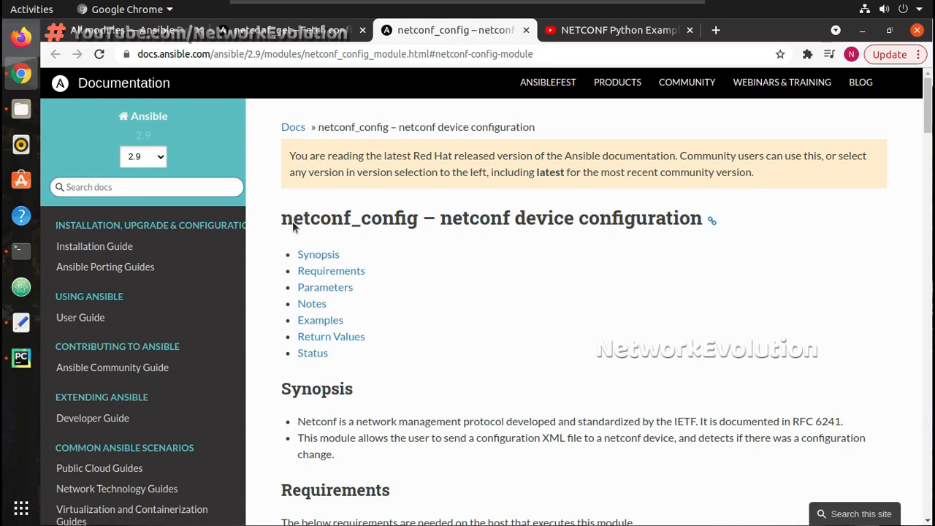
# Step: Scroll through the current file to review it
pyautogui.scroll(-3)
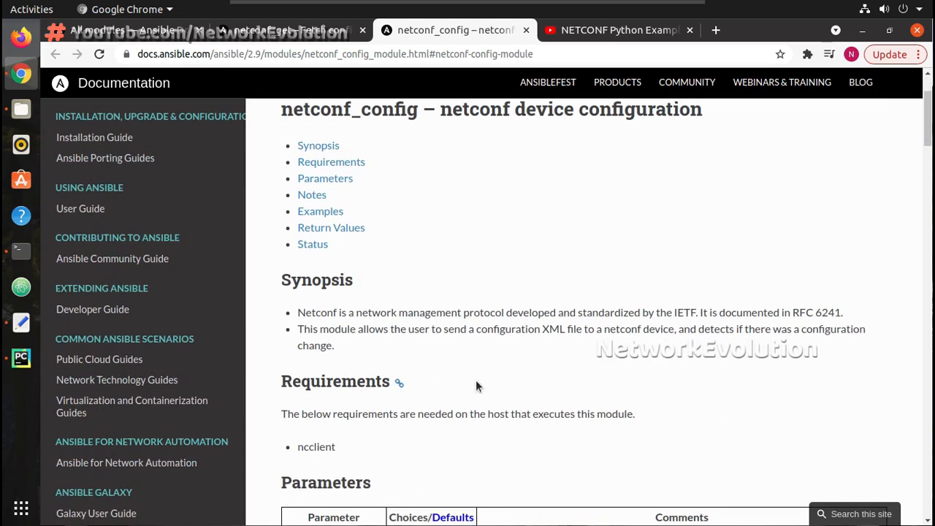
pyautogui.moveTo(544, 332)
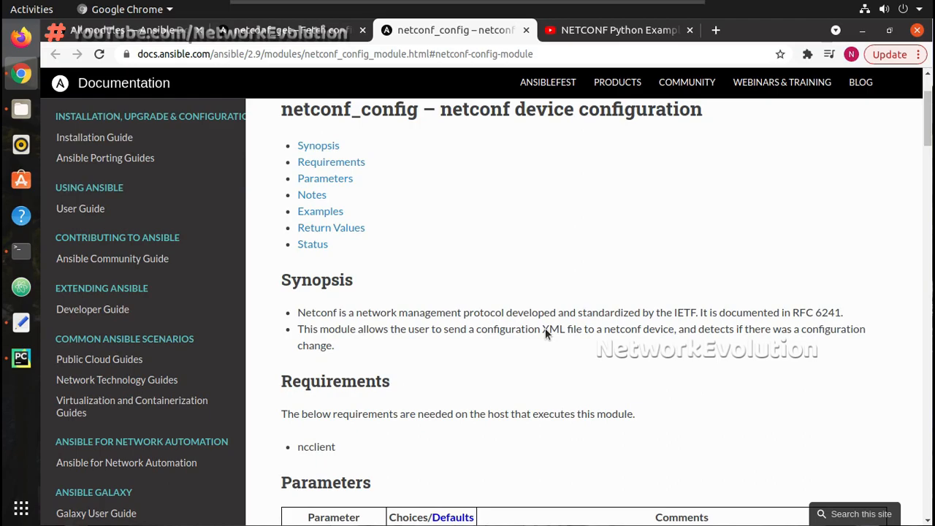
pyautogui.scroll(-3)
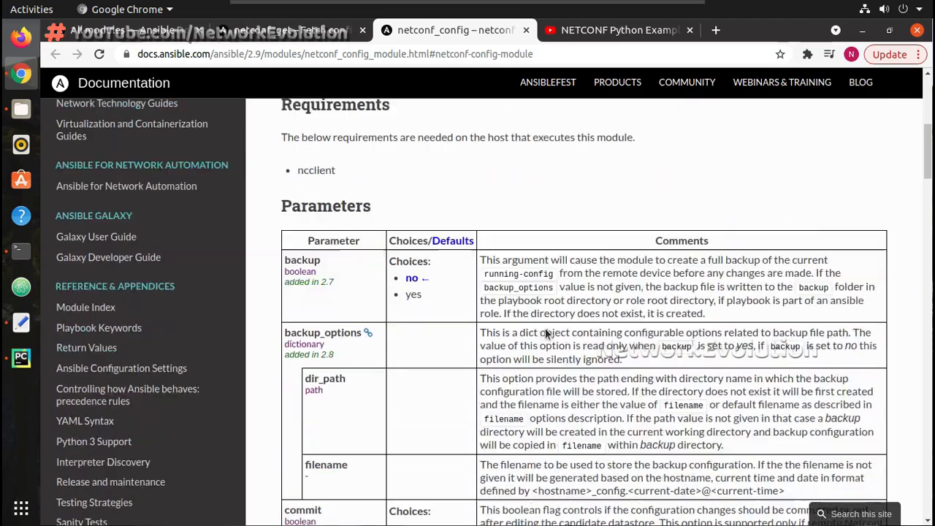
pyautogui.scroll(3)
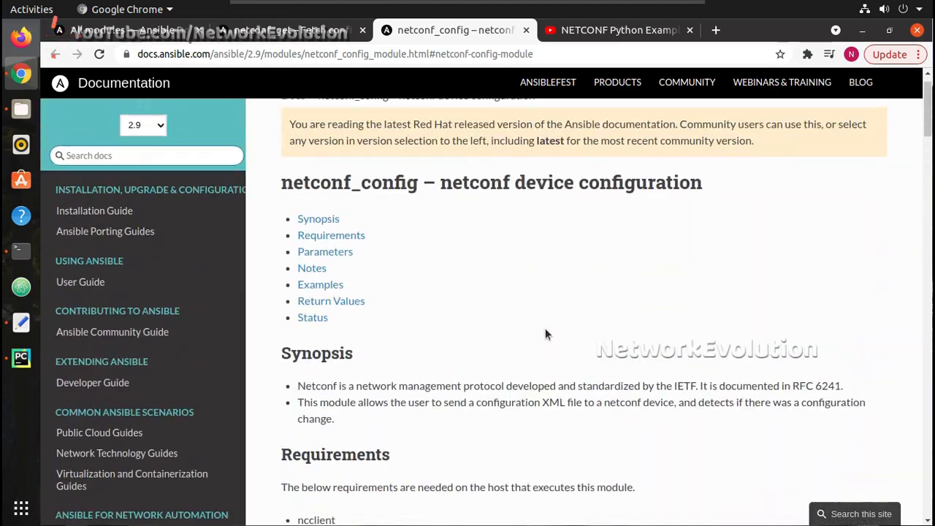
pyautogui.scroll(3)
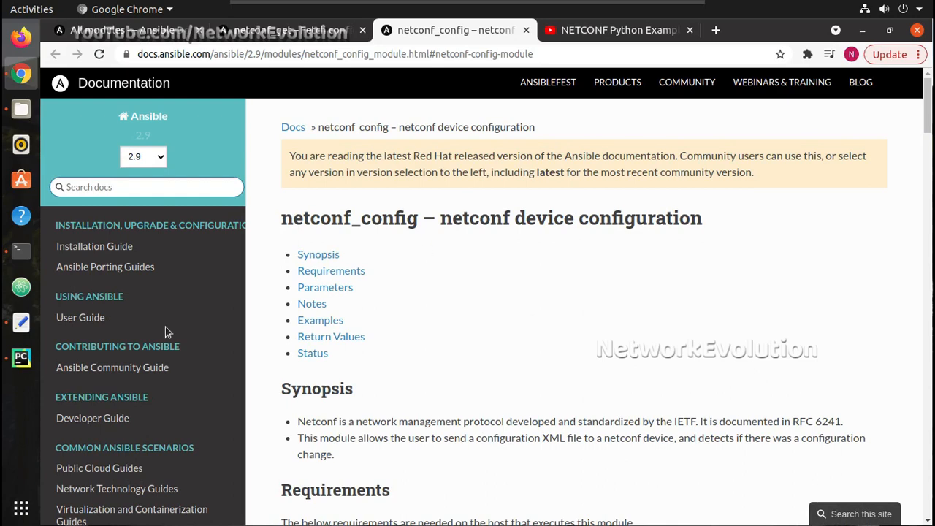
# Step: In 06_Configure_Hostname.py, change the hostname value on line 16 from CSR01 to CSR02
pyautogui.click(20, 358)
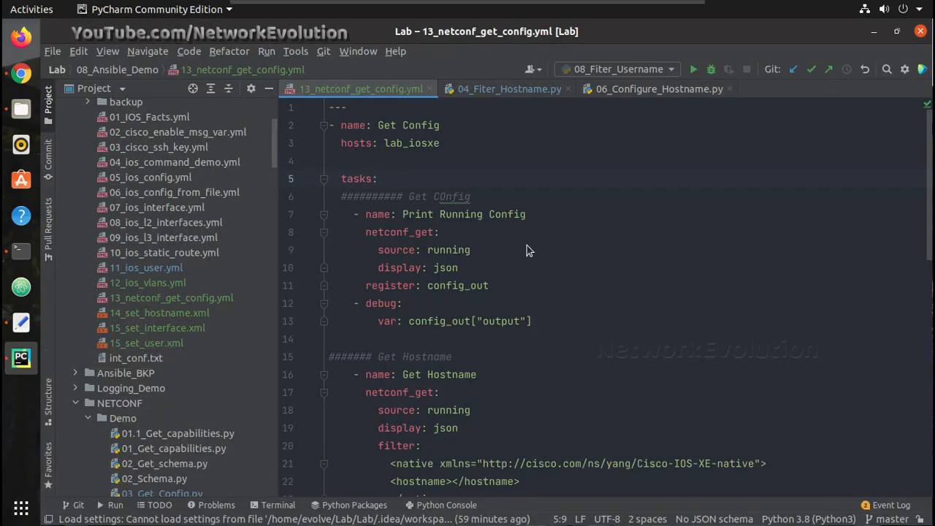
pyautogui.moveTo(450, 255)
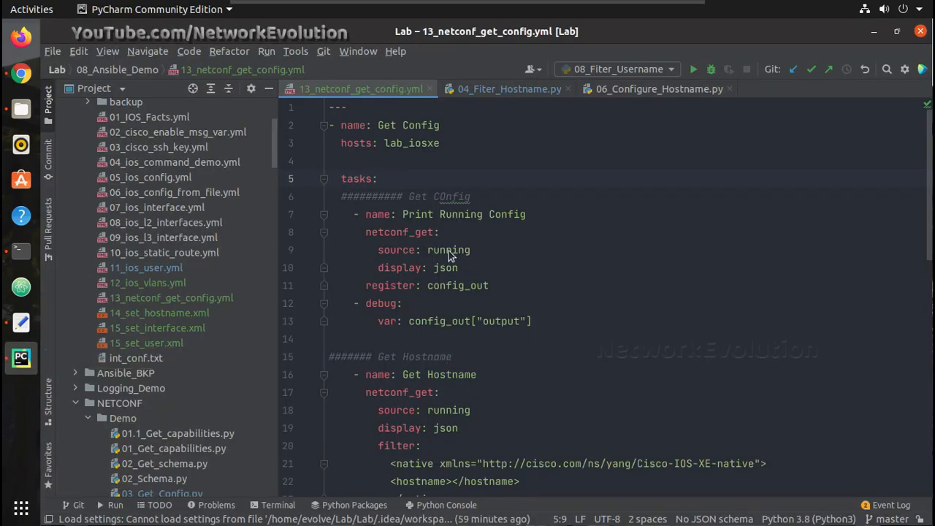
pyautogui.moveTo(639, 105)
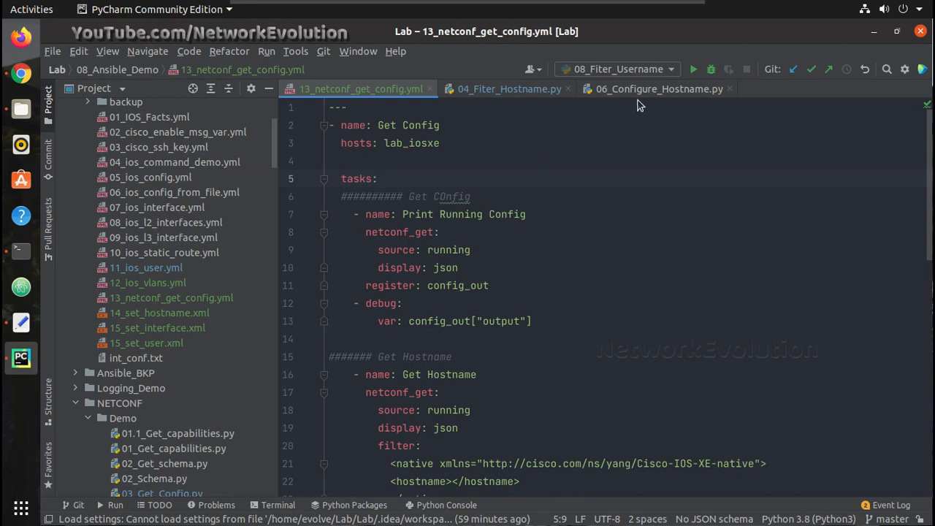
pyautogui.click(656, 88)
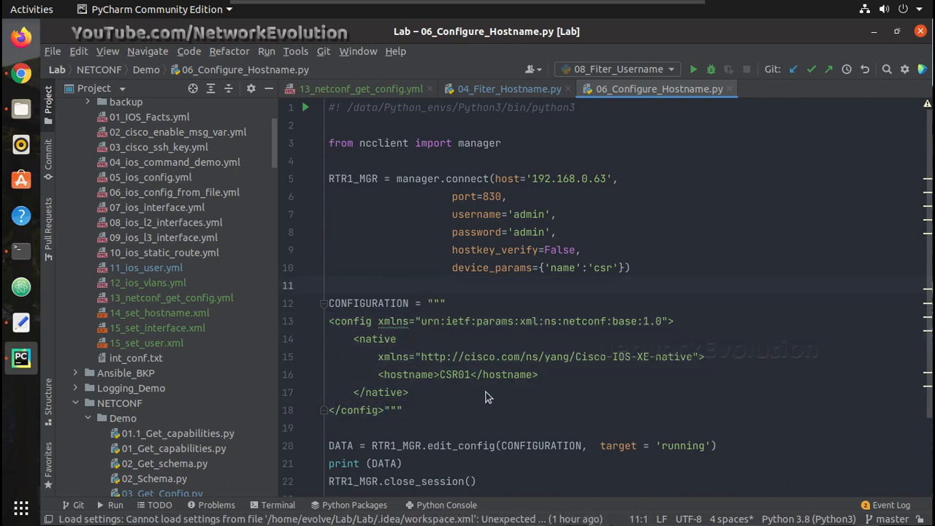
pyautogui.click(471, 374)
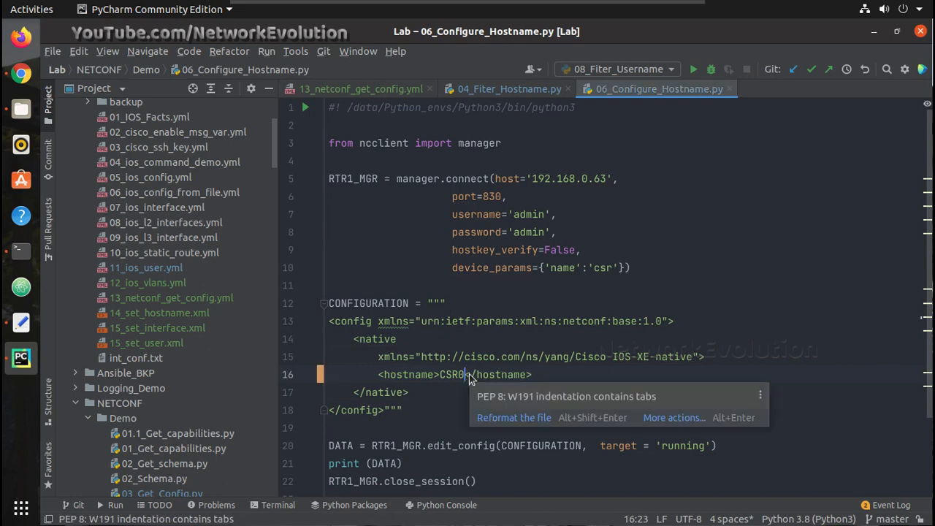
pyautogui.write('2')
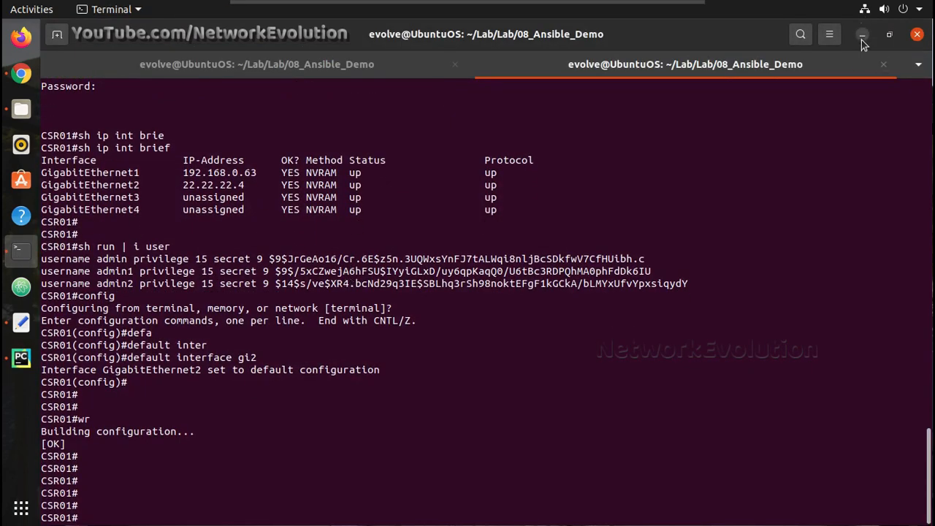
# Step: Minimize the CSR01 router terminal and scroll through the hostname script again
pyautogui.click(20, 357)
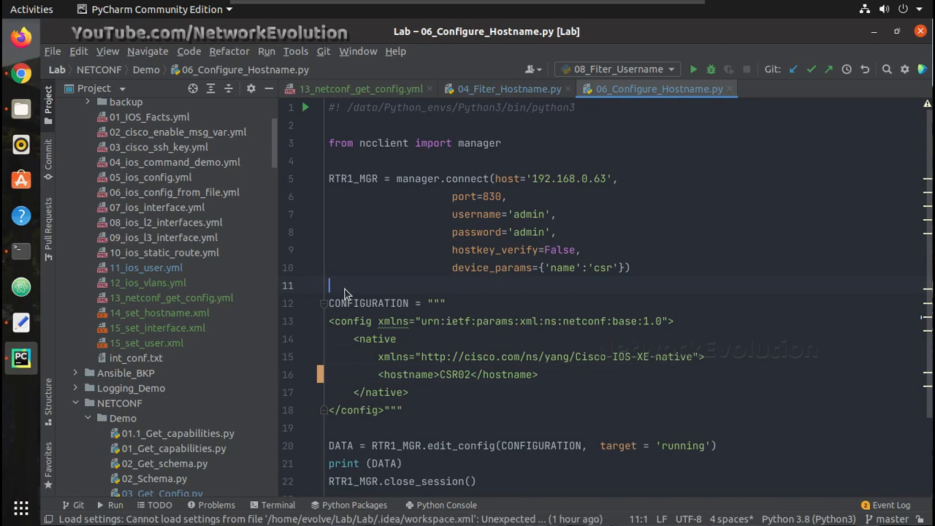
pyautogui.scroll(-3)
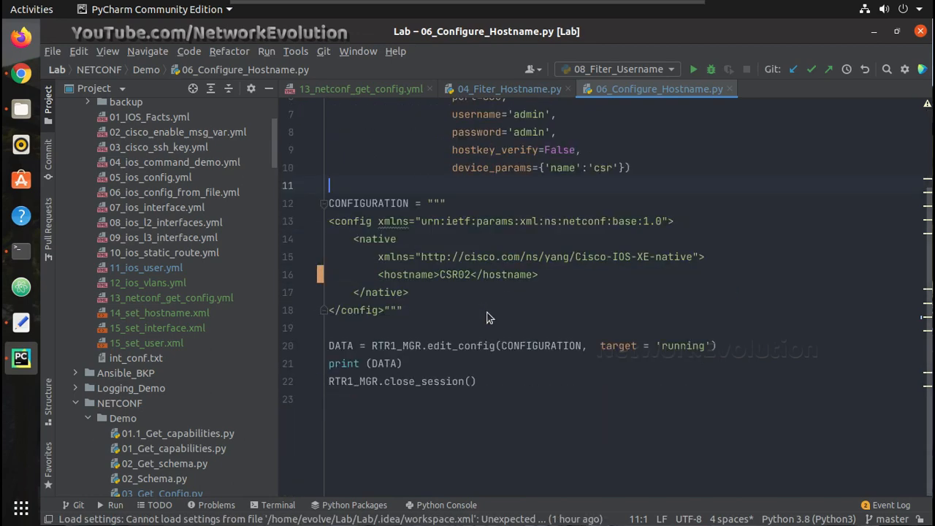
pyautogui.scroll(3)
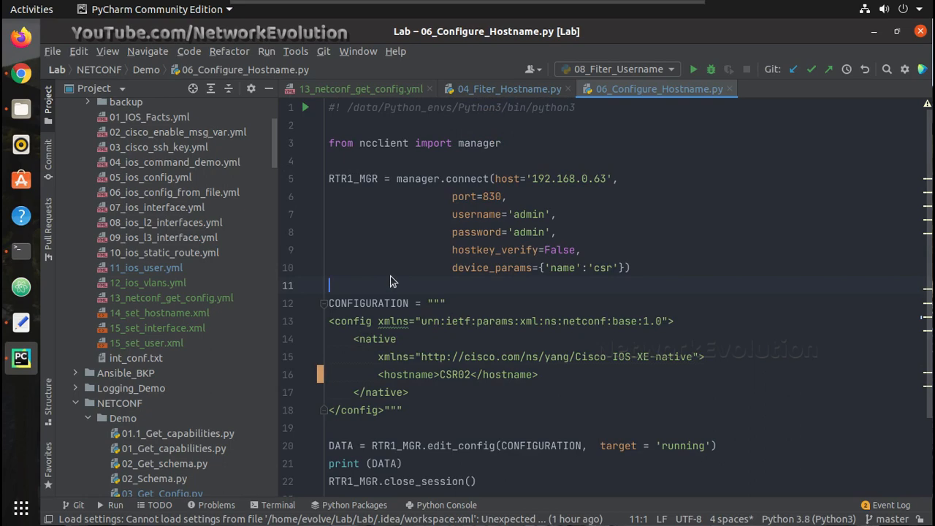
# Step: Run 06_Configure_Hostname from the editor's context menu, getting an ok rpc-reply
pyautogui.rightClick(391, 285)
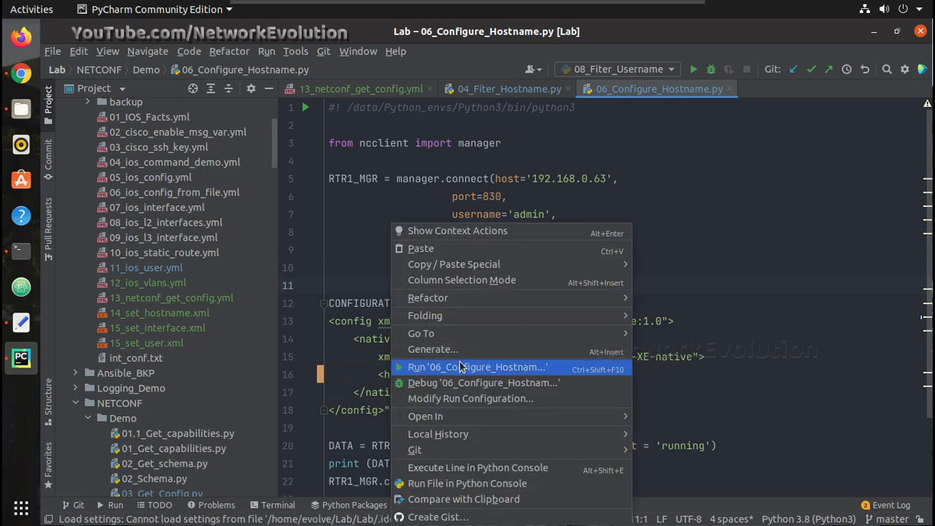
pyautogui.click(476, 367)
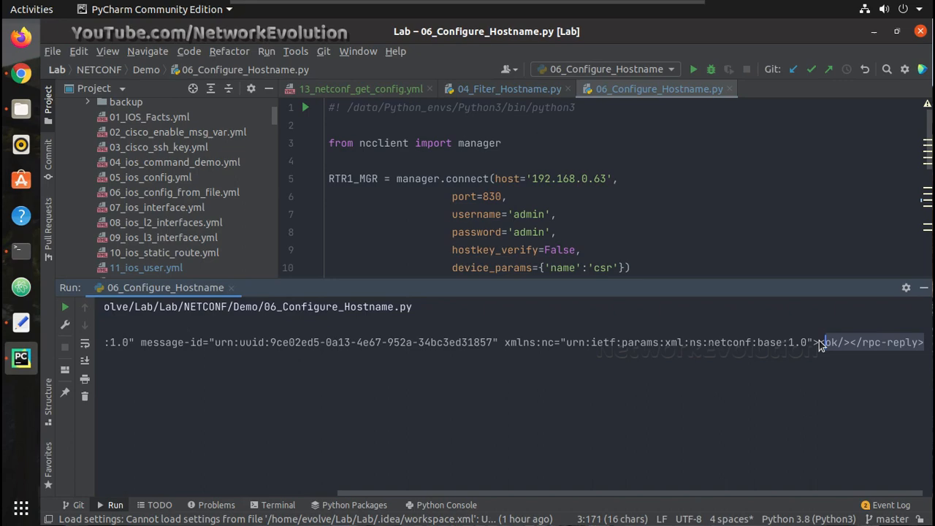
pyautogui.moveTo(20, 251)
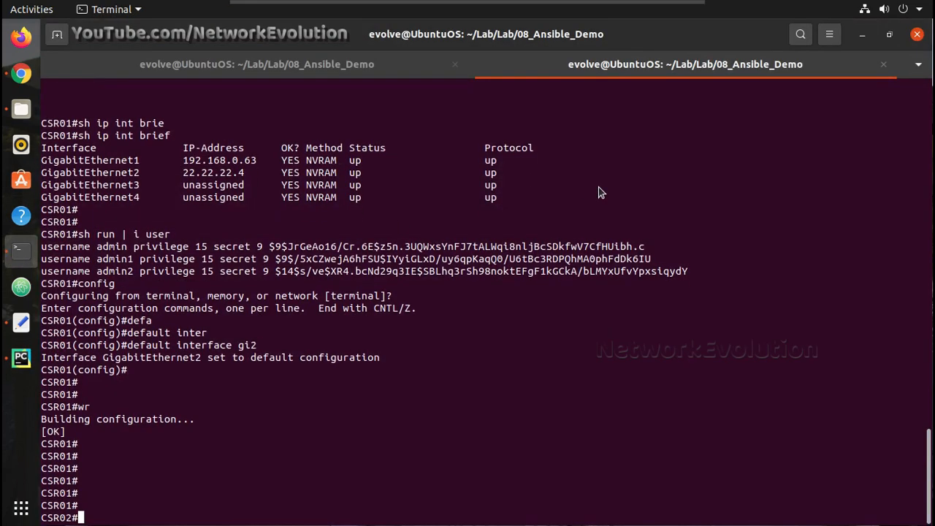
pyautogui.moveTo(79, 519)
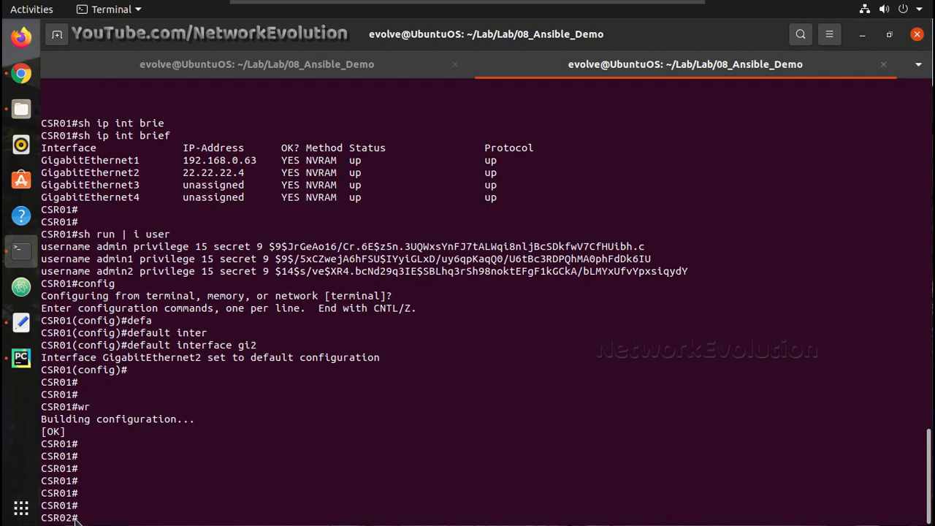
pyautogui.moveTo(602, 168)
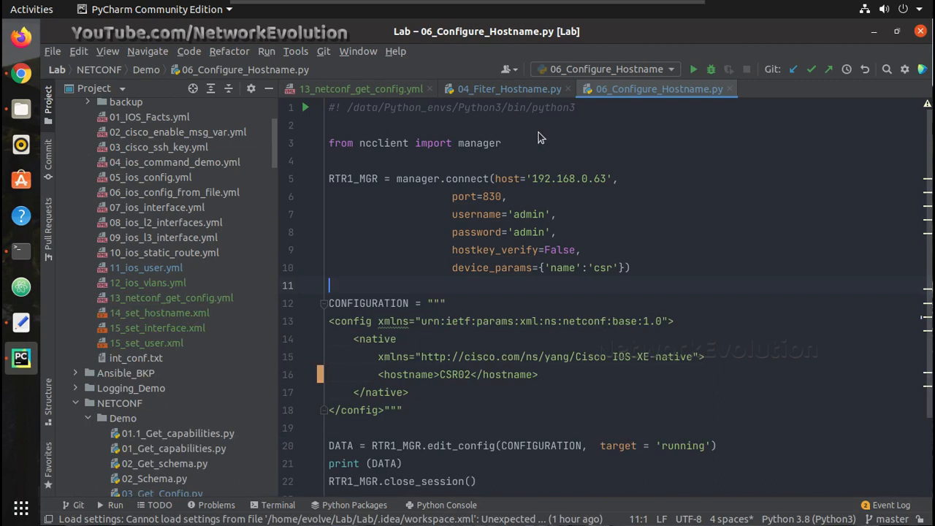
# Step: Open 13_netconf_get_config.yml and scroll through its Get Hostname and Get Interface tasks
pyautogui.click(358, 88)
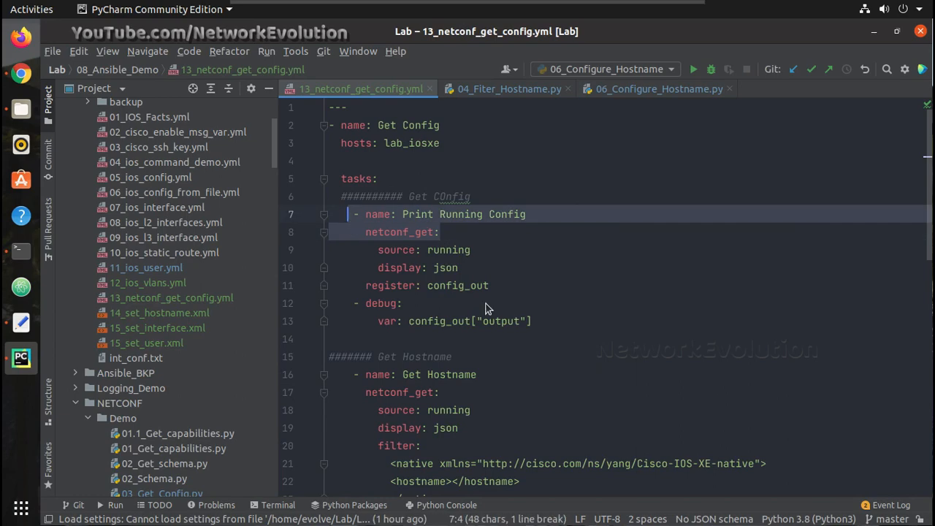
pyautogui.scroll(-3)
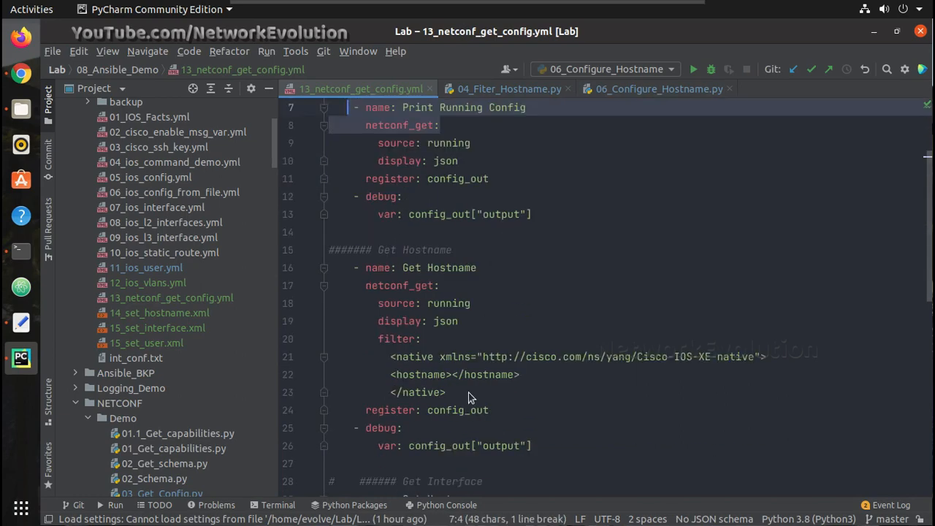
pyautogui.scroll(-3)
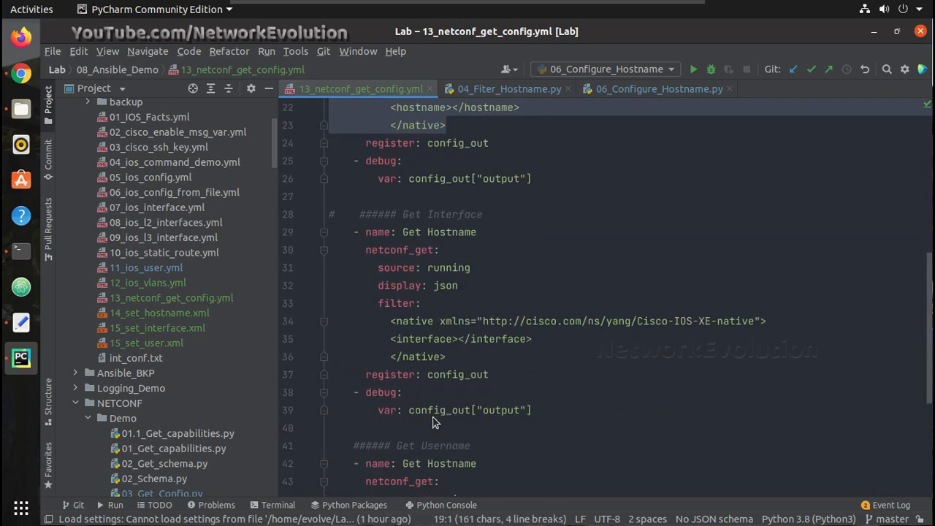
pyautogui.scroll(3)
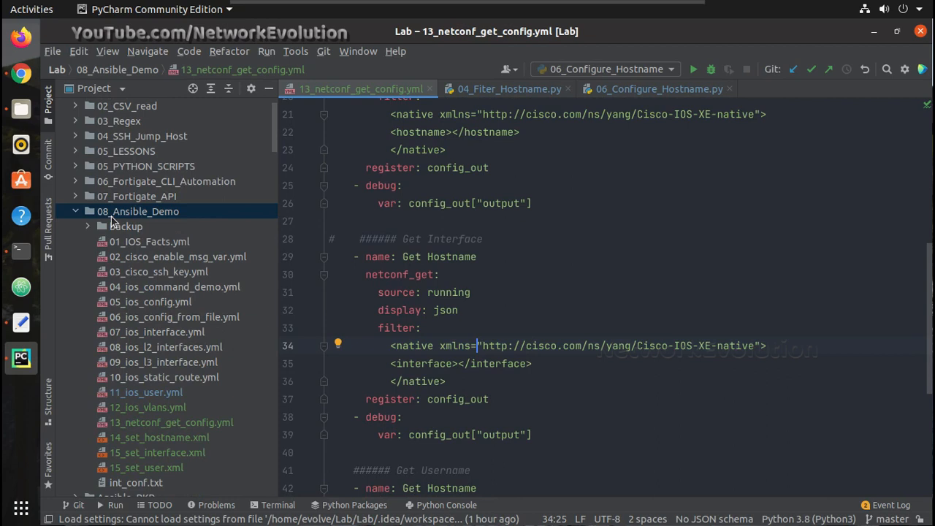
pyautogui.moveTo(90, 226)
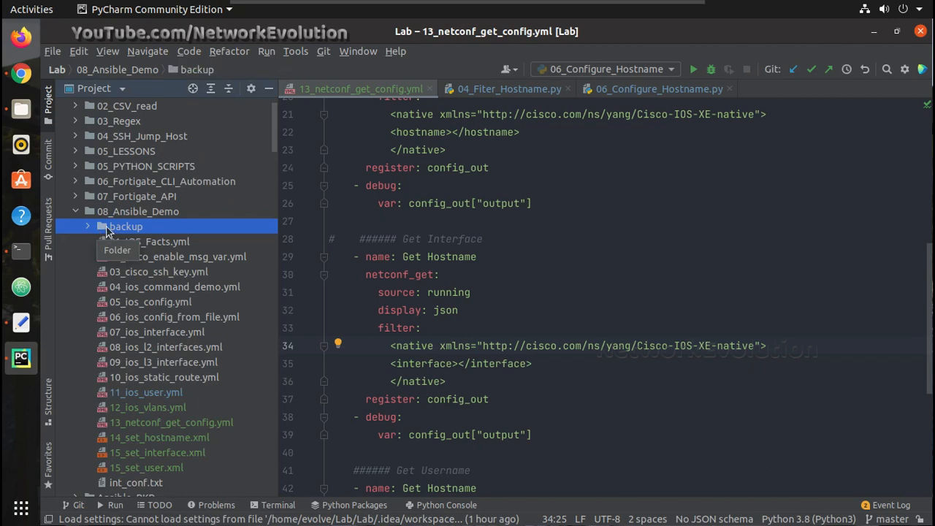
# Step: Add a new file named 14_netconf_config_hostname.yml inside the 08_Ansible_Demo folder
pyautogui.rightClick(126, 227)
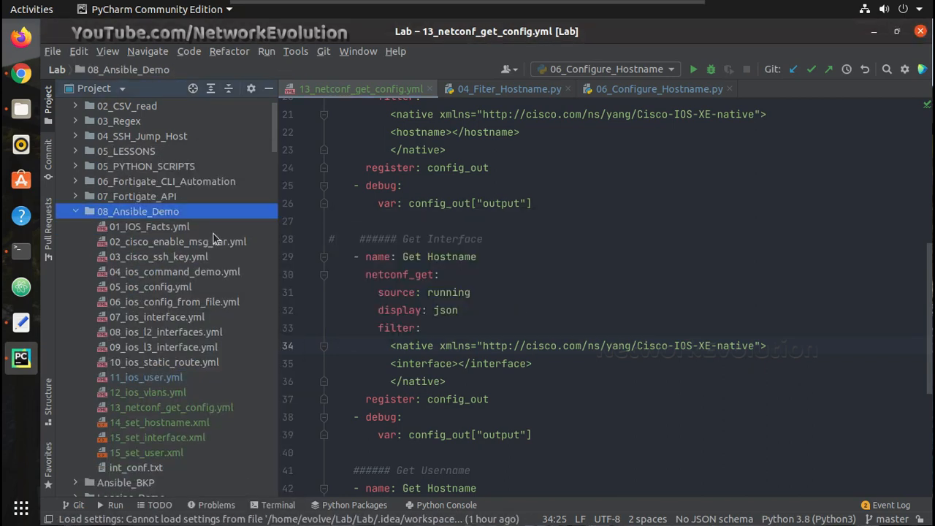
pyautogui.rightClick(137, 211)
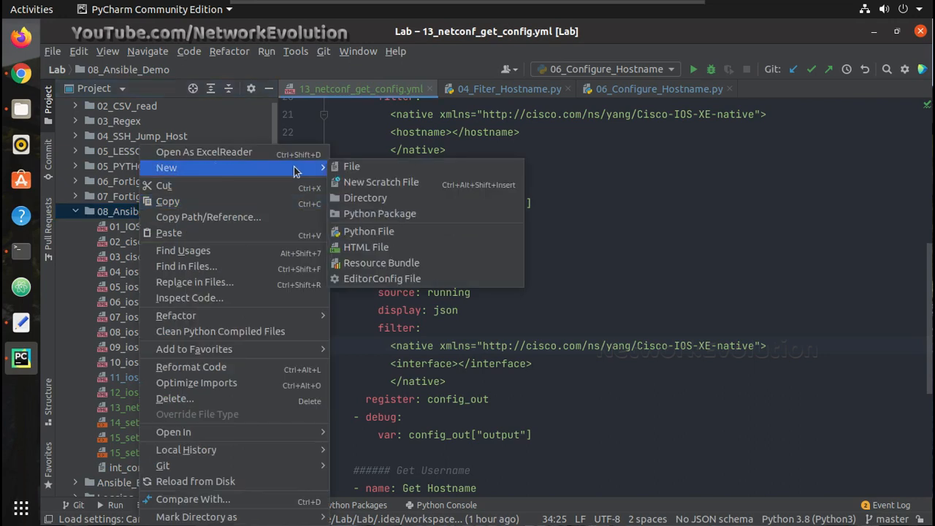
pyautogui.click(352, 166)
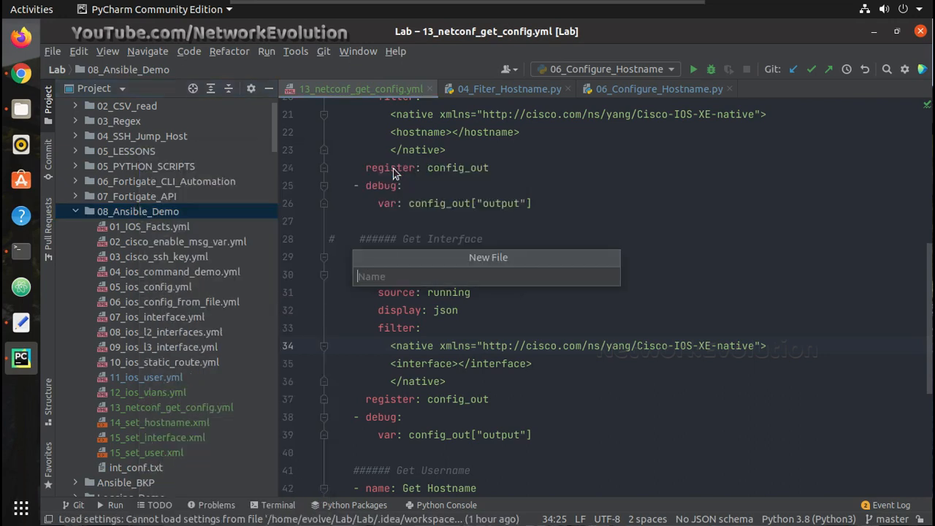
pyautogui.write('14_')
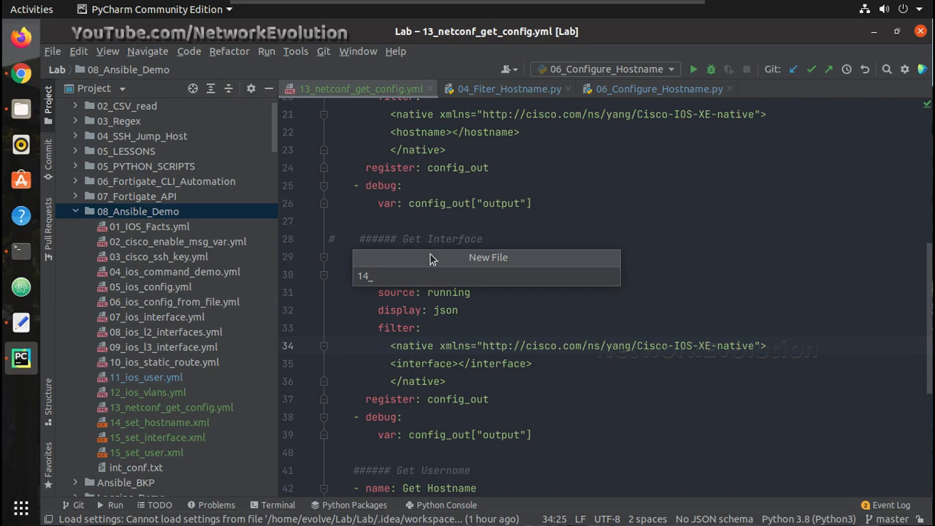
pyautogui.write('netconf')
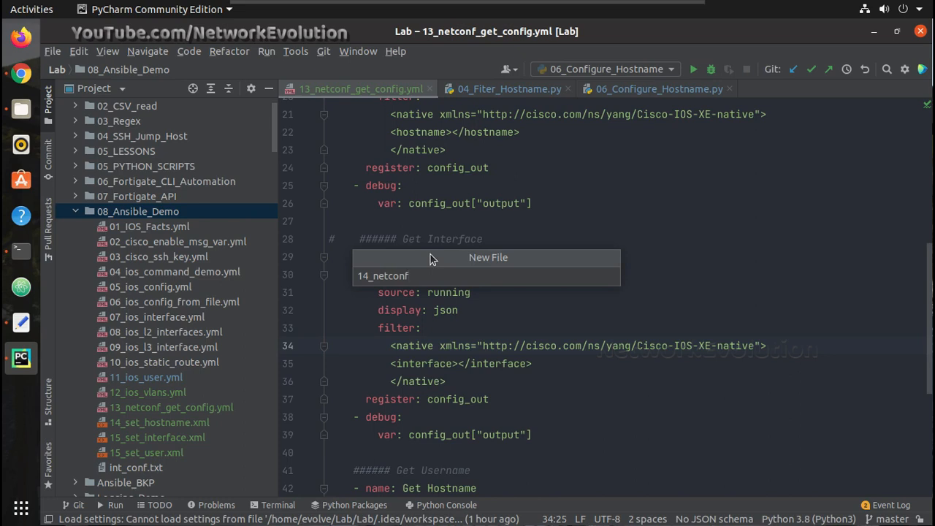
pyautogui.write('_config')
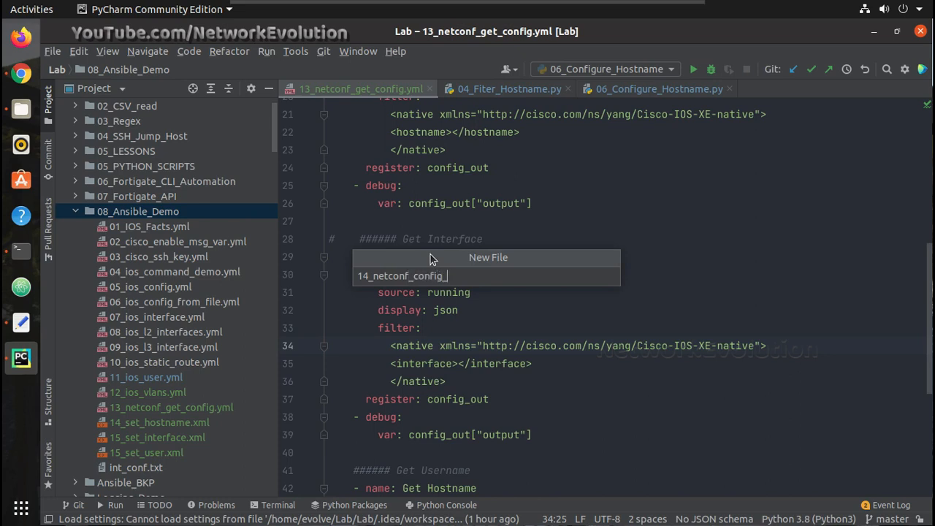
pyautogui.write('_hostname')
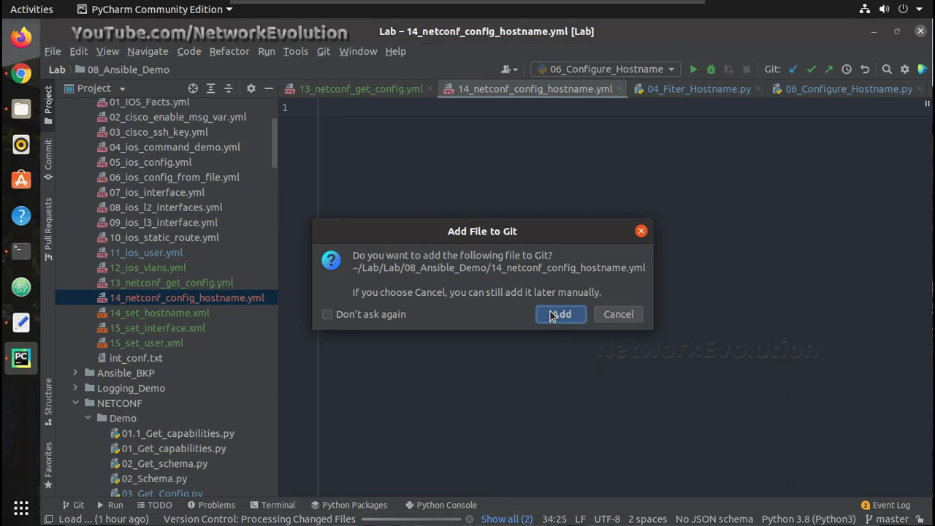
# Step: Leave the empty hostname playbook and return to 13_netconf_get_config.yml for reference
pyautogui.click(560, 313)
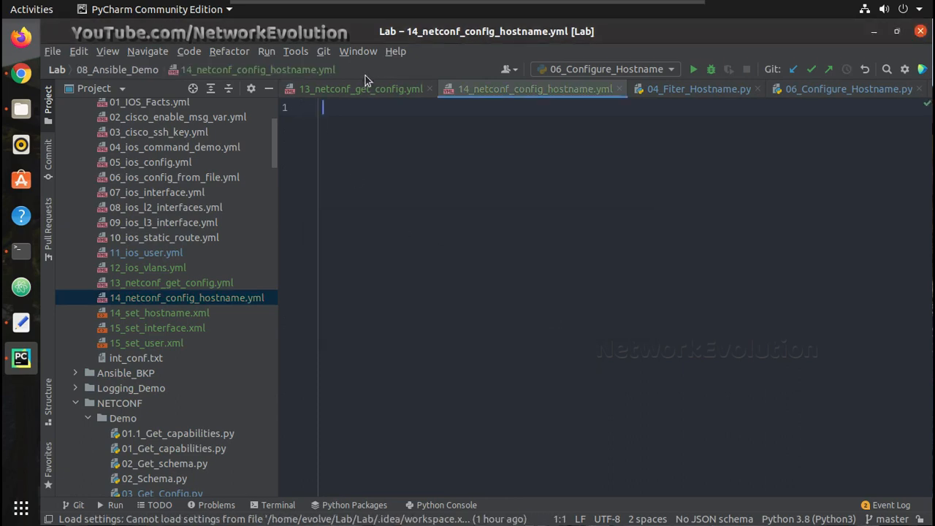
pyautogui.click(357, 88)
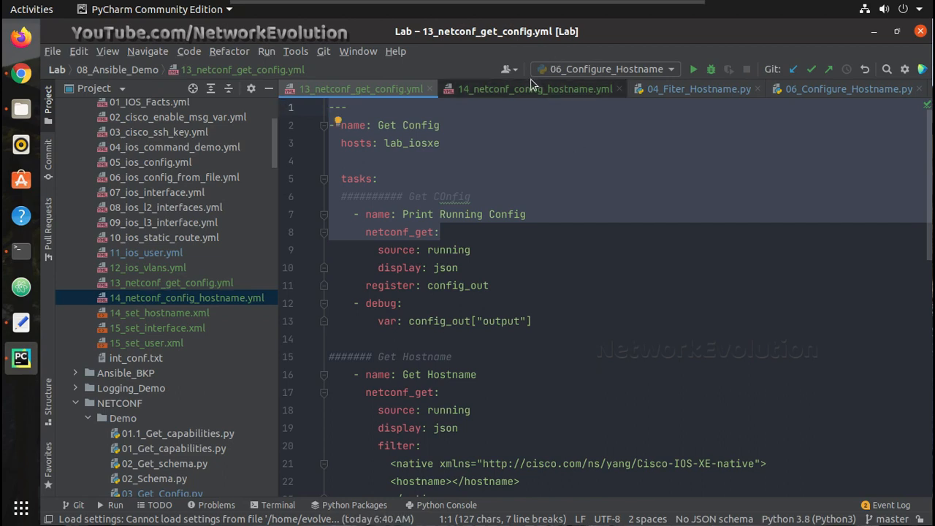
# Step: In 14_netconf_config_hostname.yml, replace the play name and Get Config comment with Configure Hostname
pyautogui.click(537, 88)
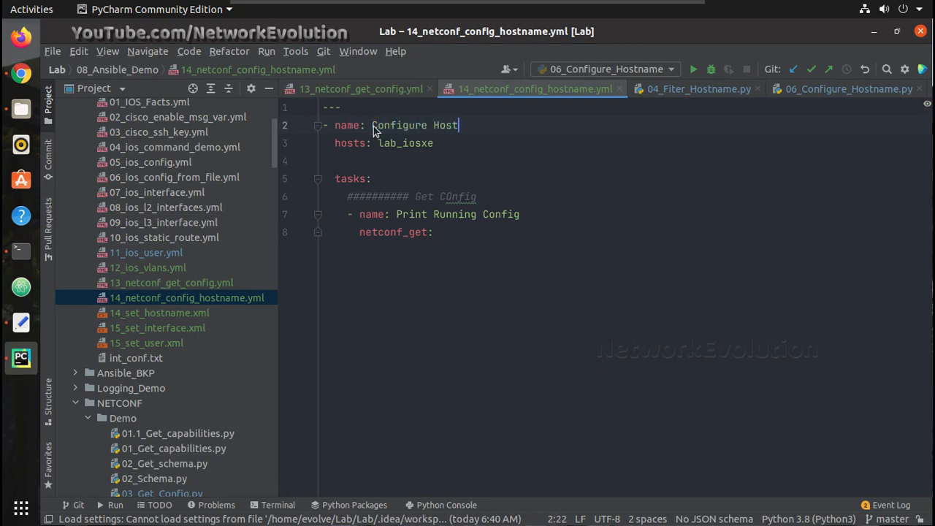
pyautogui.write('name')
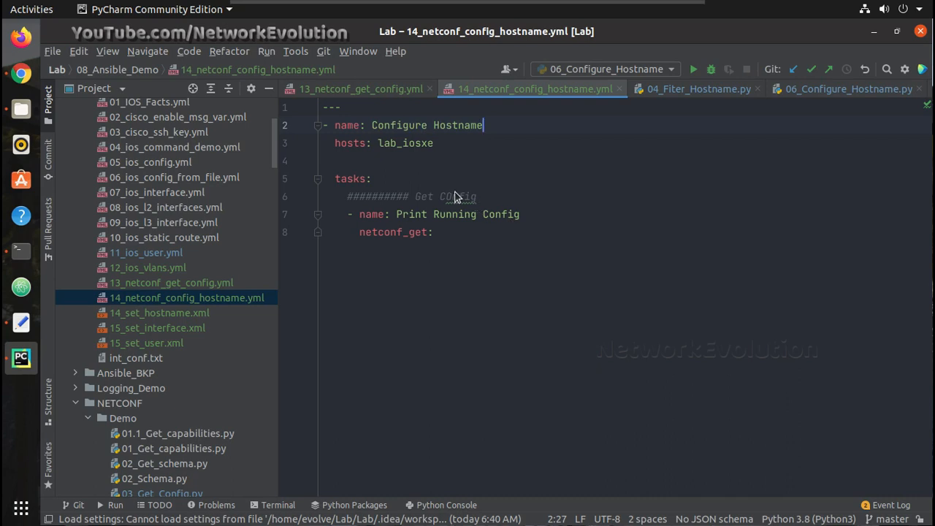
pyautogui.click(456, 196)
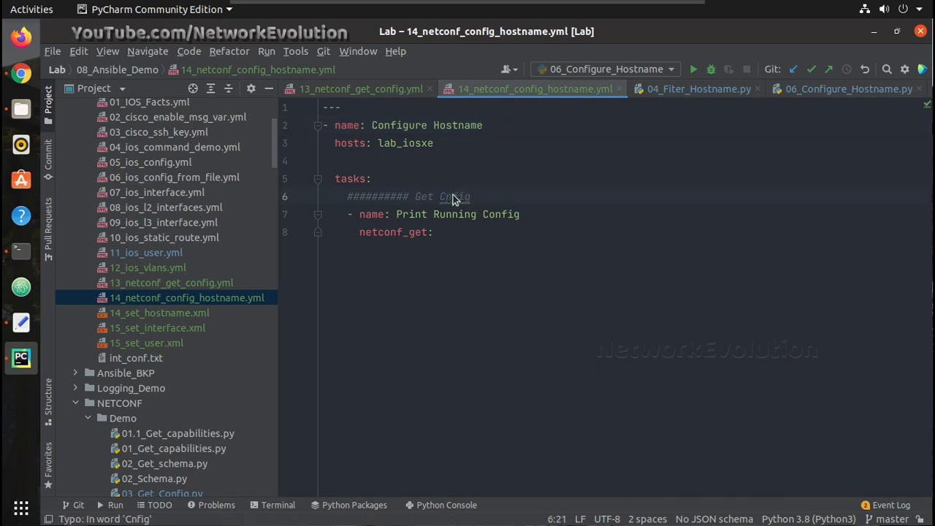
pyautogui.doubleClick(424, 197)
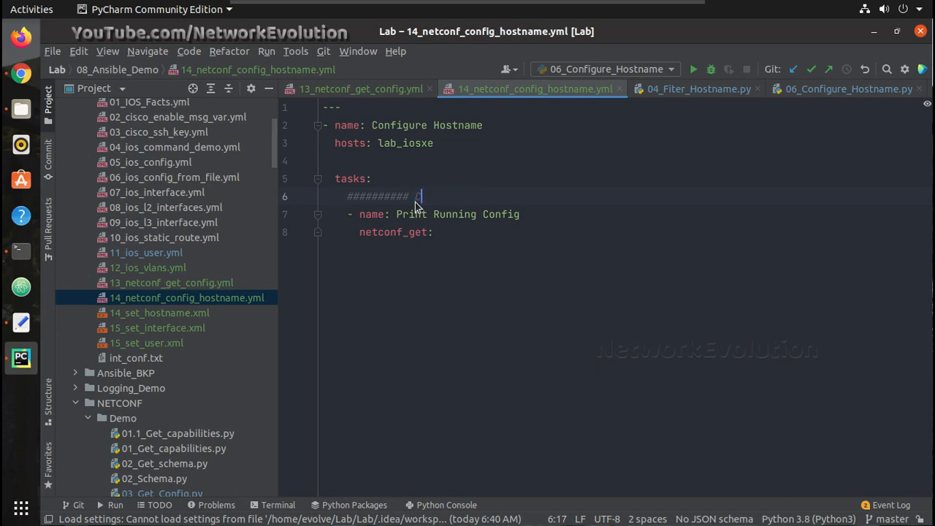
pyautogui.write('Configure Host')
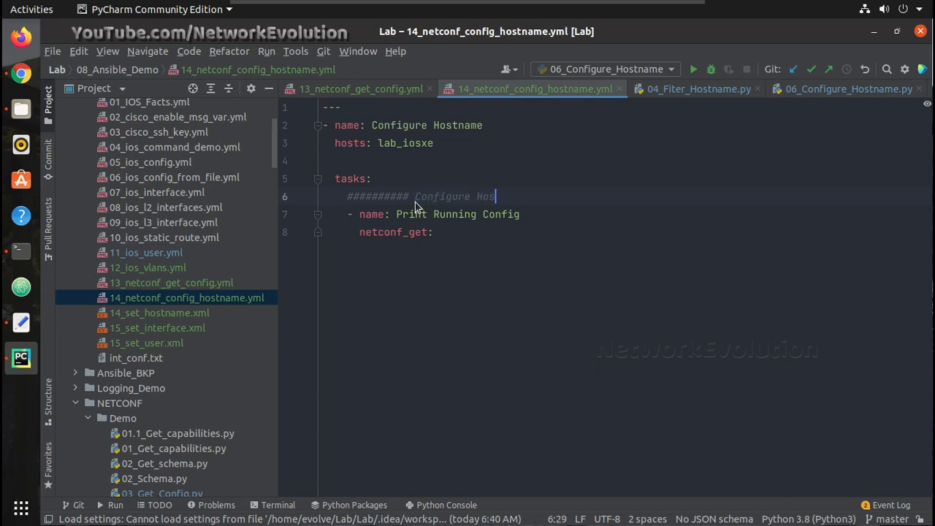
pyautogui.write('tname')
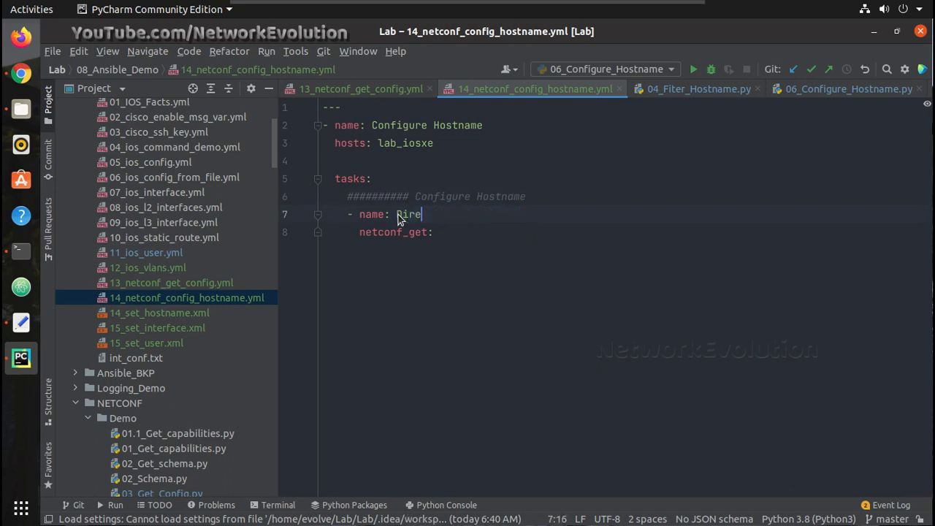
# Step: Name the task 'Direct content' and switch its module from netconf_get to netconf_config
pyautogui.write('ct')
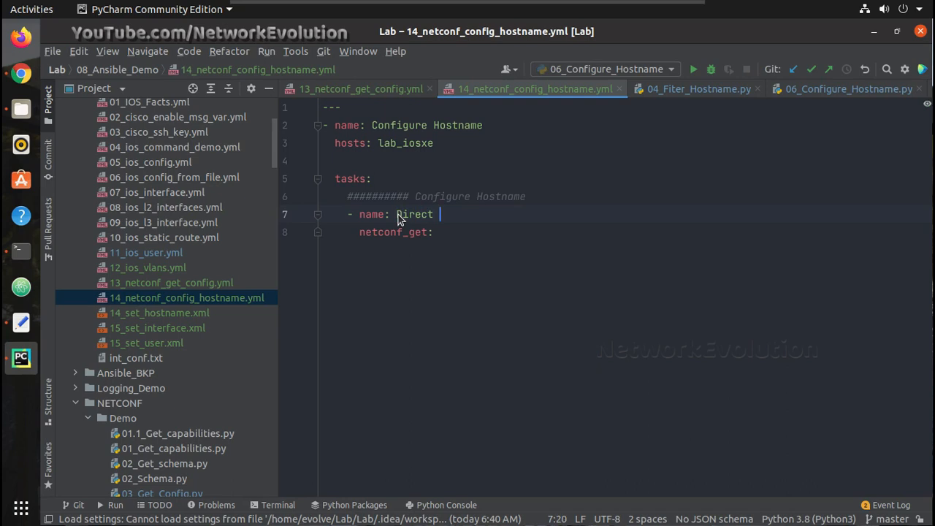
pyautogui.click(698, 88)
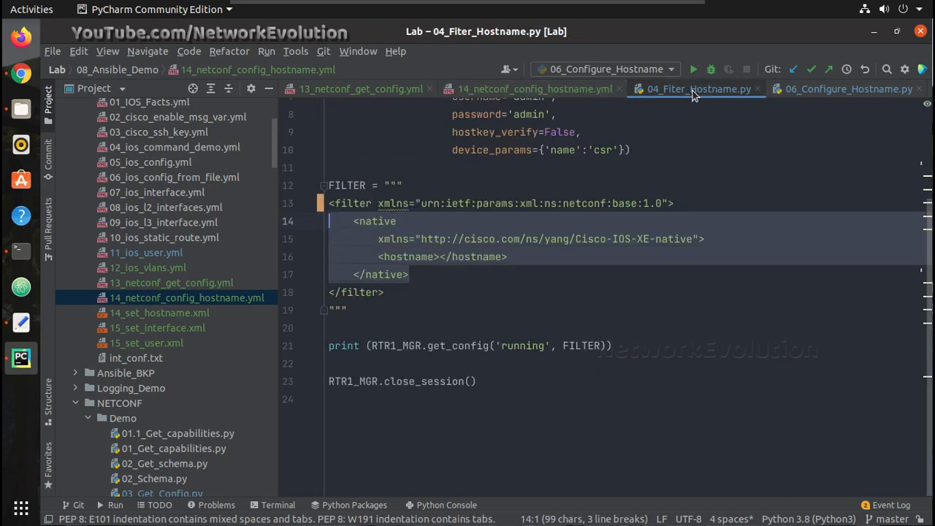
pyautogui.click(533, 89)
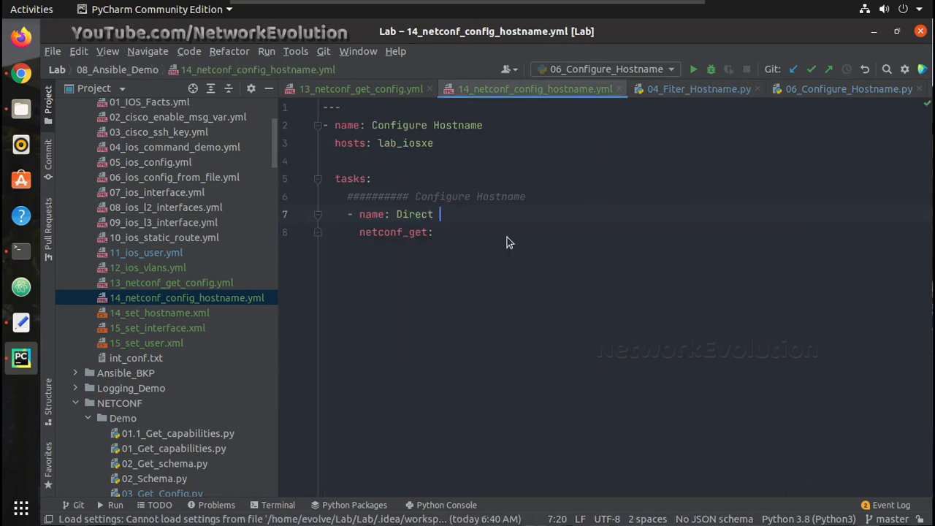
pyautogui.moveTo(450, 217)
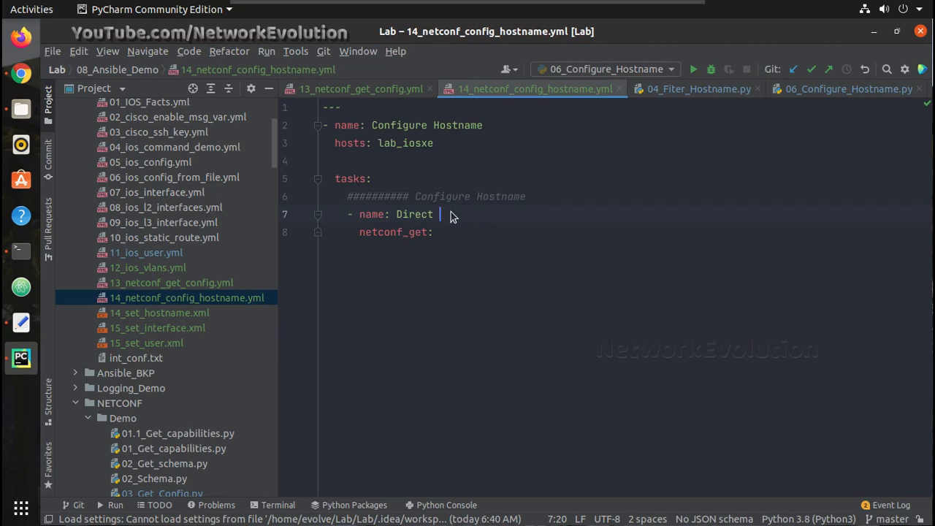
pyautogui.write('content')
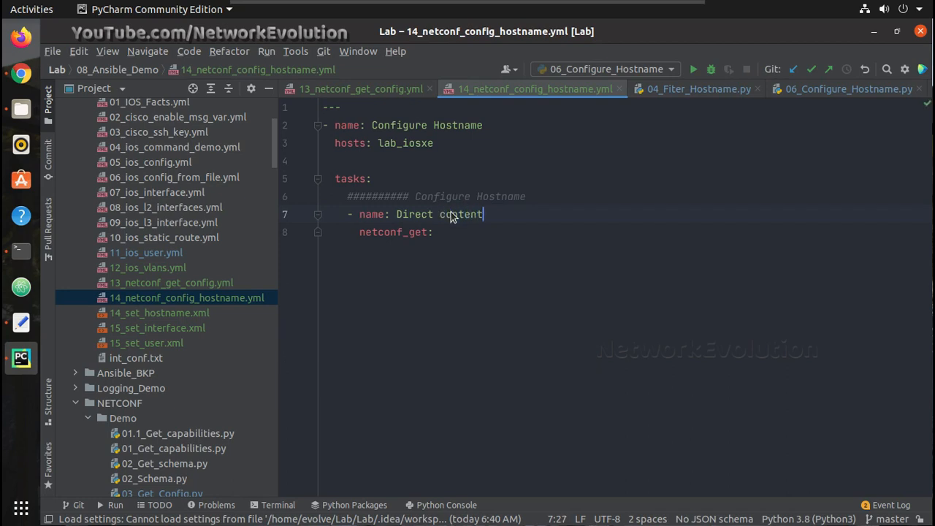
pyautogui.moveTo(427, 245)
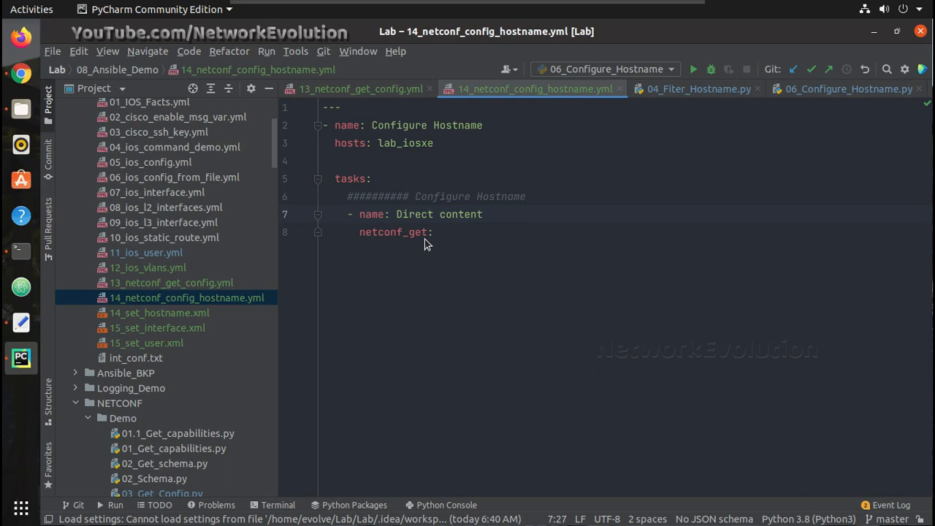
pyautogui.doubleClick(393, 231)
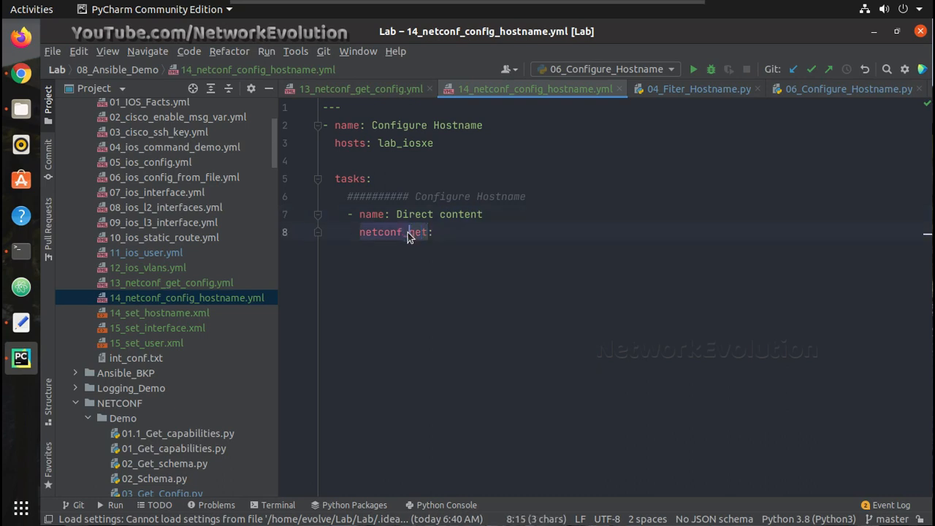
pyautogui.write('config')
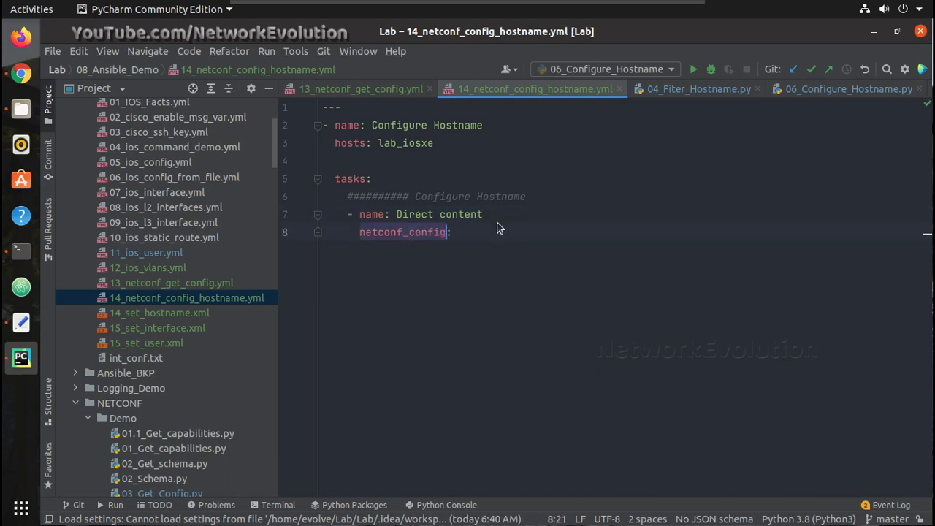
pyautogui.press('Return')
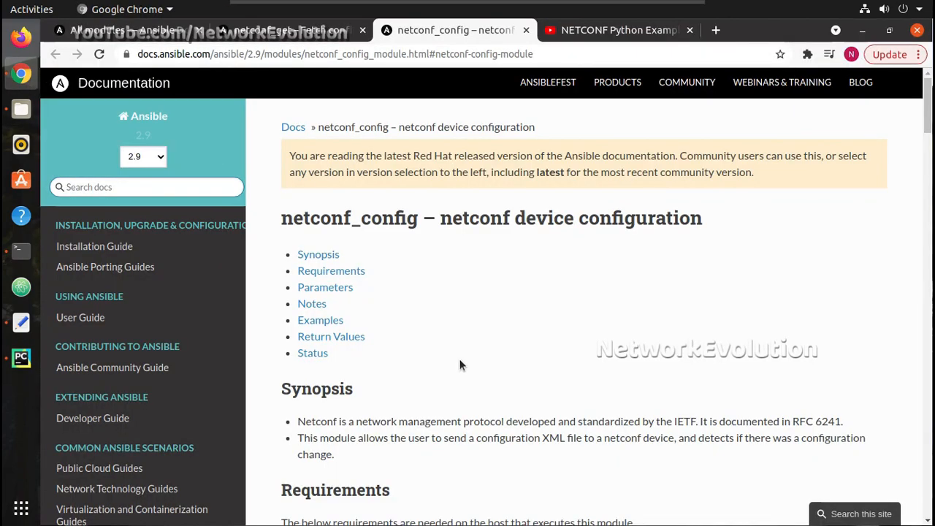
# Step: Scroll the netconf_config docs to the backup parameter and highlight its yes choice
pyautogui.scroll(-3)
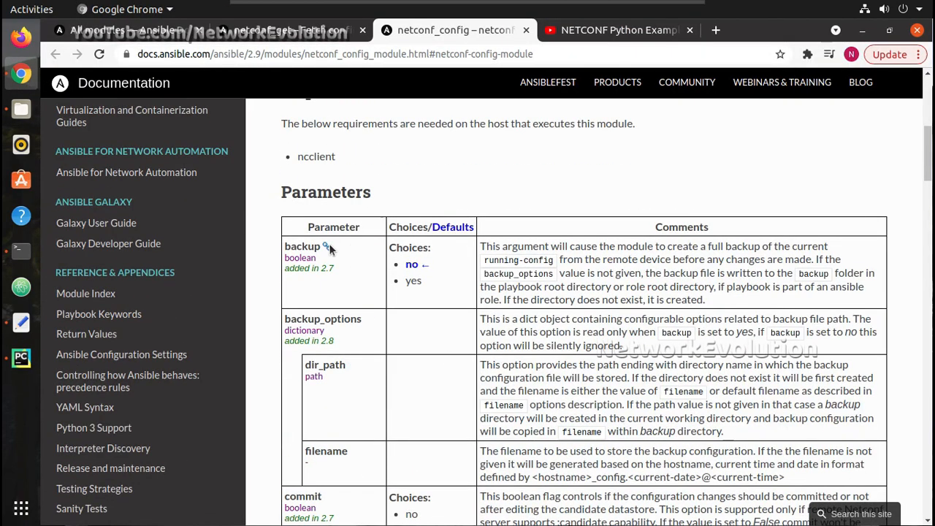
pyautogui.doubleClick(302, 246)
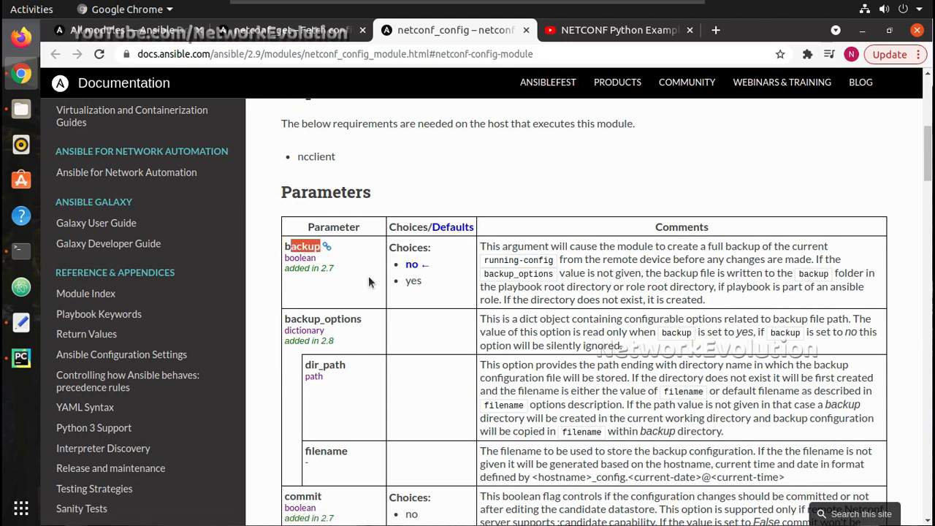
pyautogui.moveTo(420, 285)
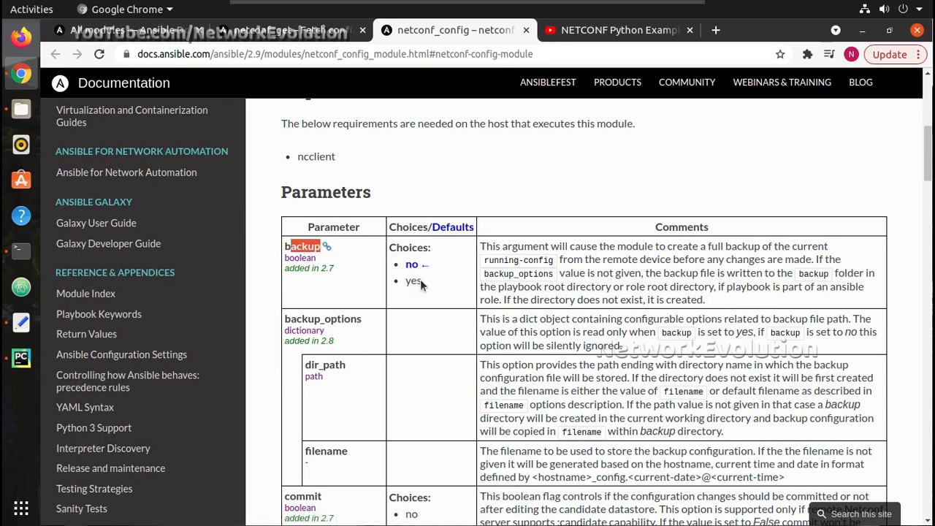
pyautogui.doubleClick(413, 281)
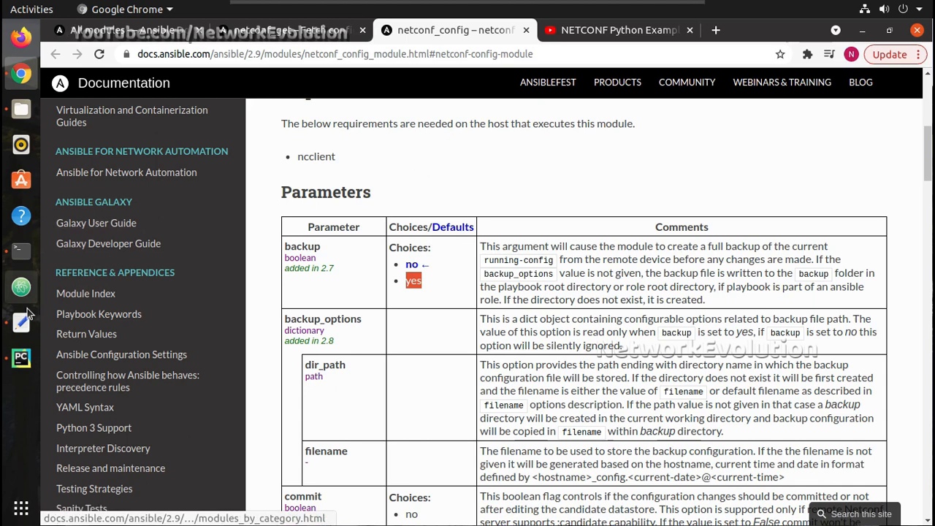
pyautogui.click(21, 358)
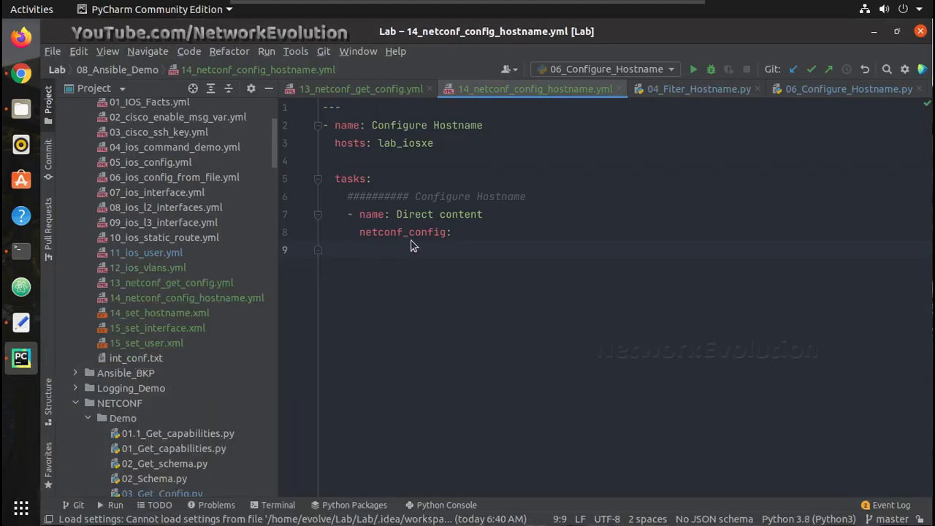
# Step: Add 'backup: yes' under netconf_config, then scroll the docs' parameter table down toward content
pyautogui.write('backup')
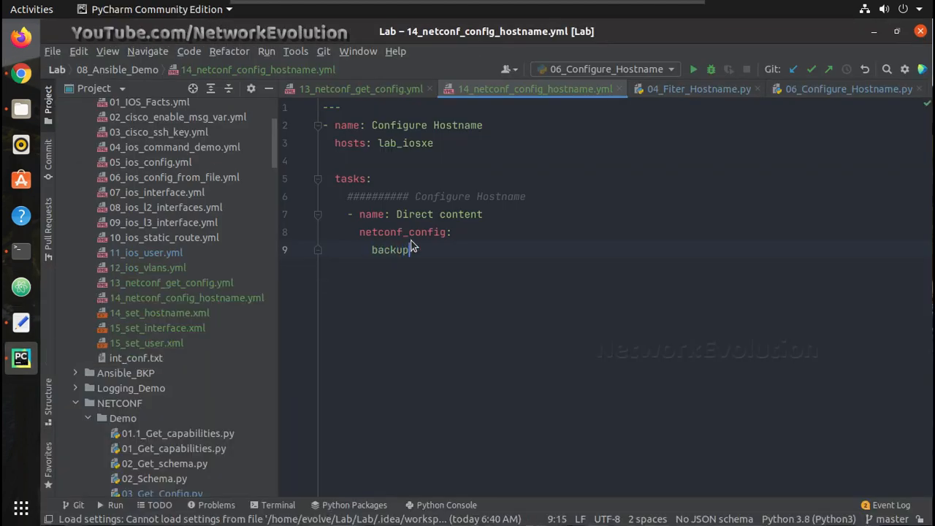
pyautogui.write('ye')
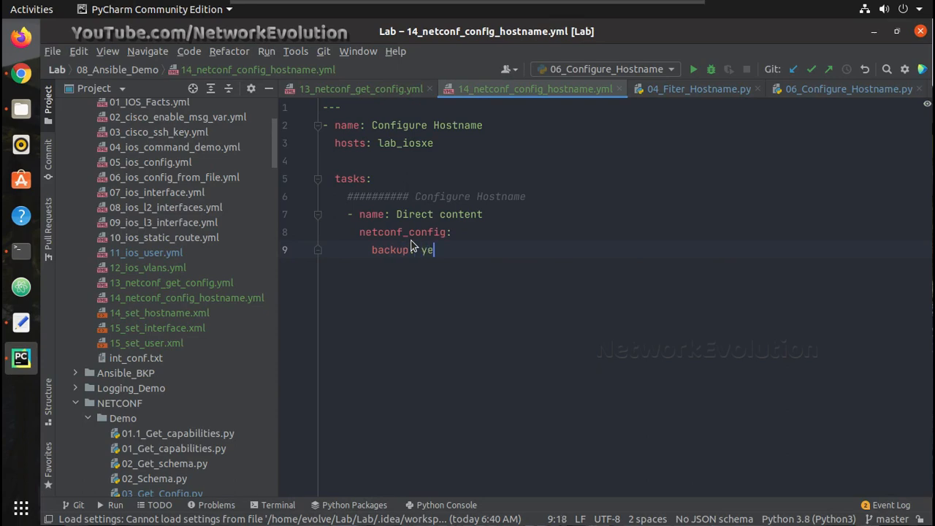
pyautogui.press('Return')
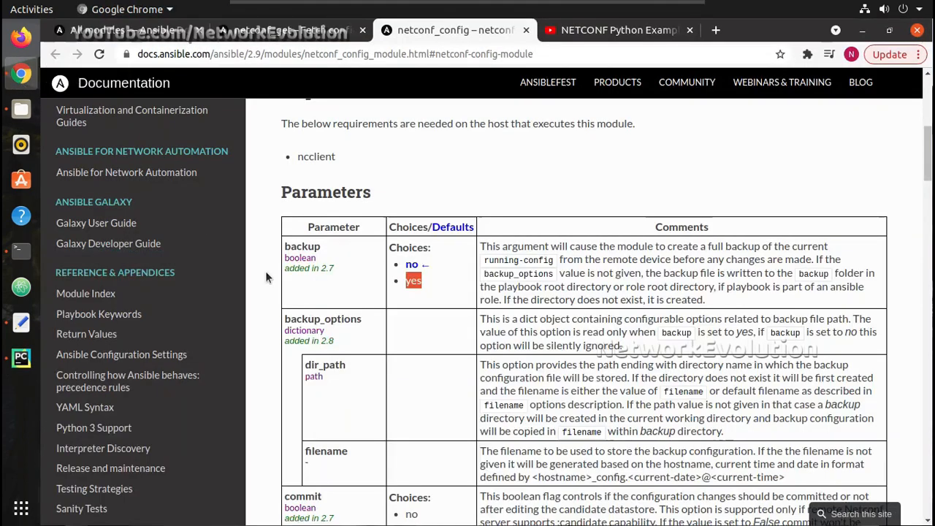
pyautogui.scroll(-3)
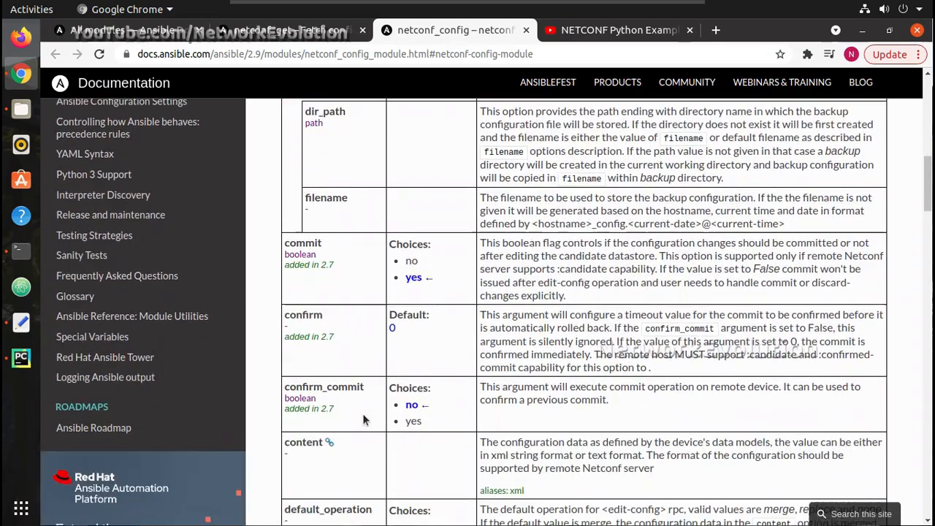
pyautogui.scroll(-3)
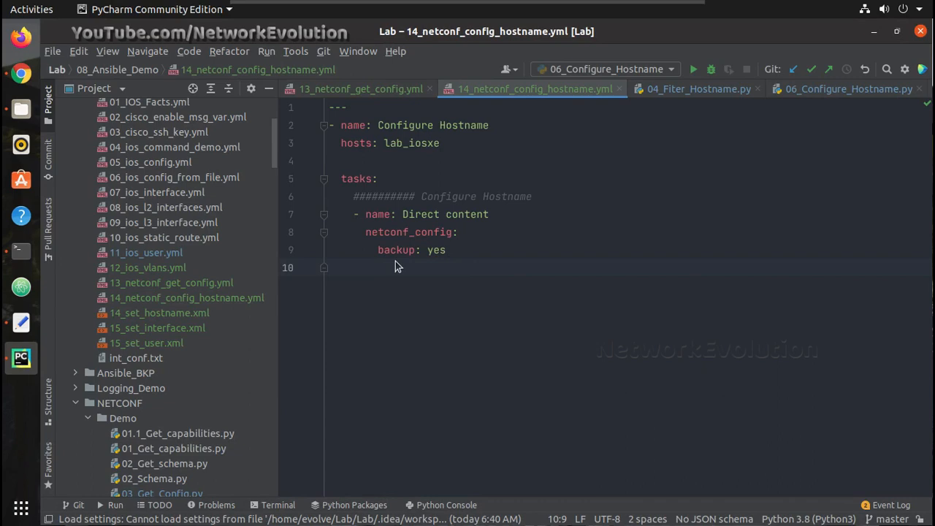
# Step: Type 'content:' on line 10 under backup: yes, glance at the Text Editor, and return
pyautogui.write('conf')
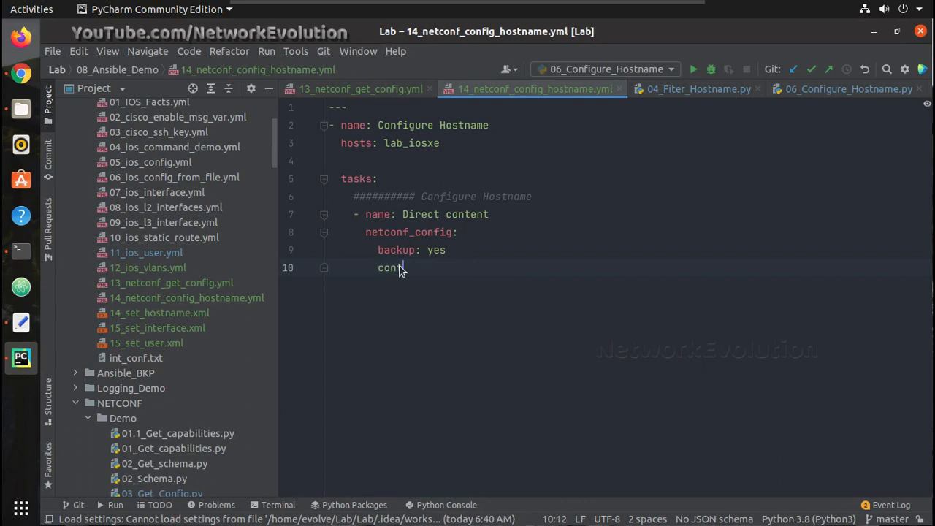
pyautogui.write('tent: |')
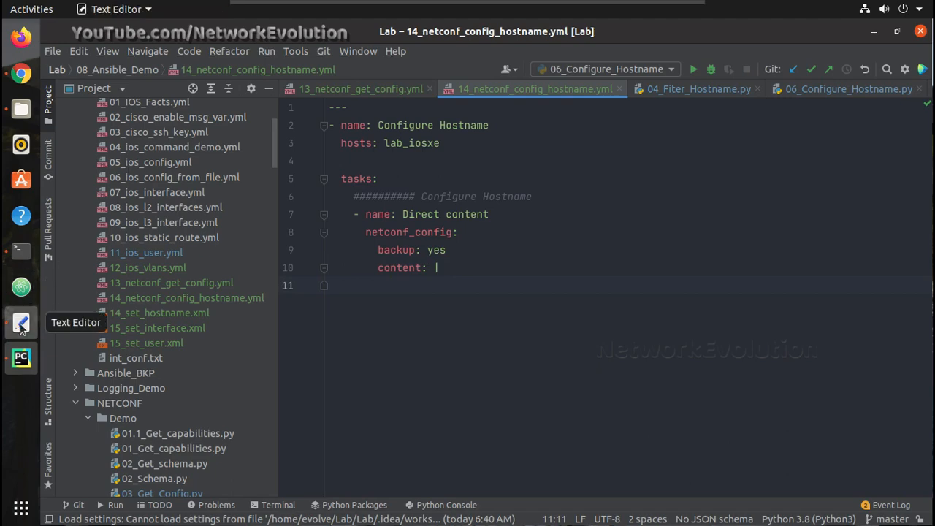
pyautogui.click(21, 323)
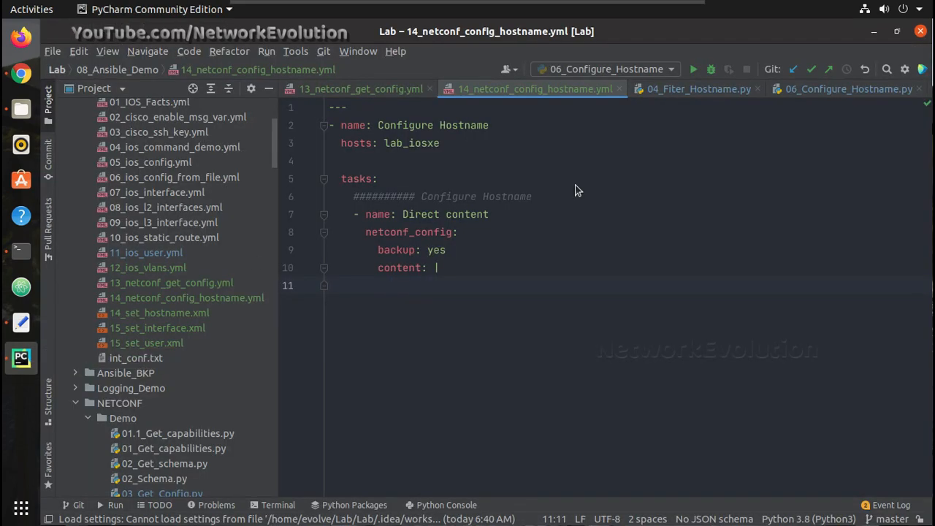
pyautogui.click(847, 89)
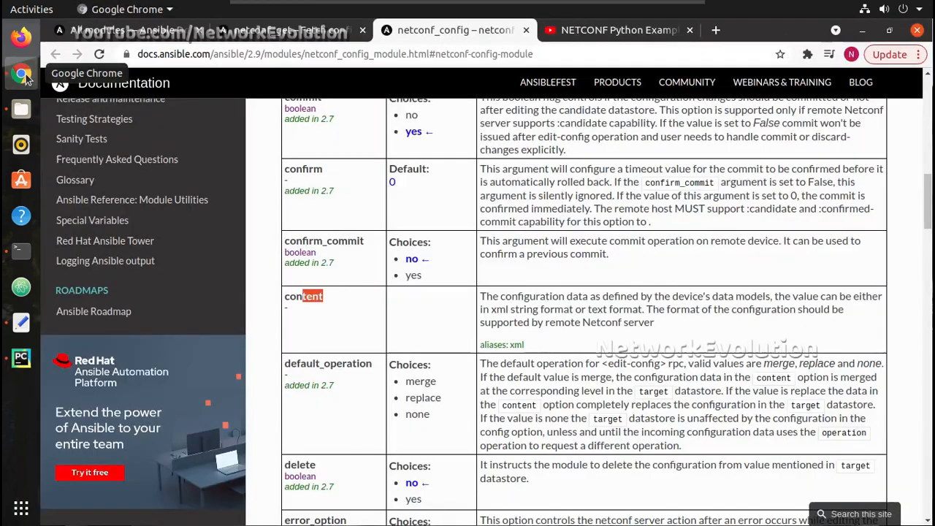
# Step: Watch the paused NETCONF Part 5 video's hostname XML, then return to 06_Configure_Hostname.py
pyautogui.click(617, 30)
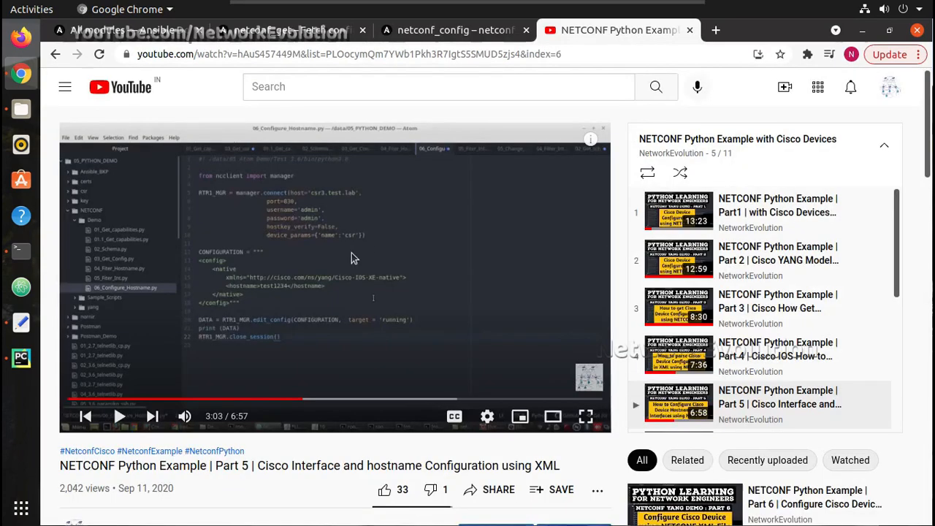
pyautogui.moveTo(225, 267)
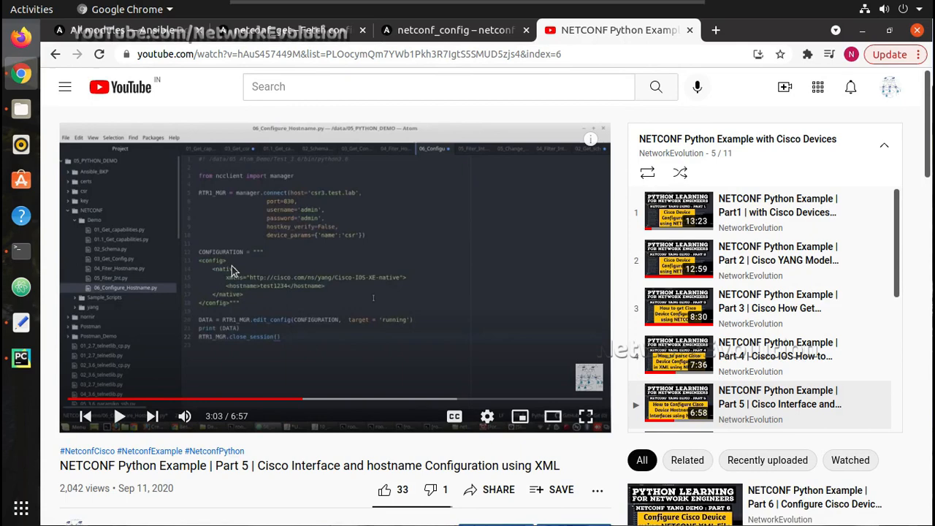
pyautogui.moveTo(53, 333)
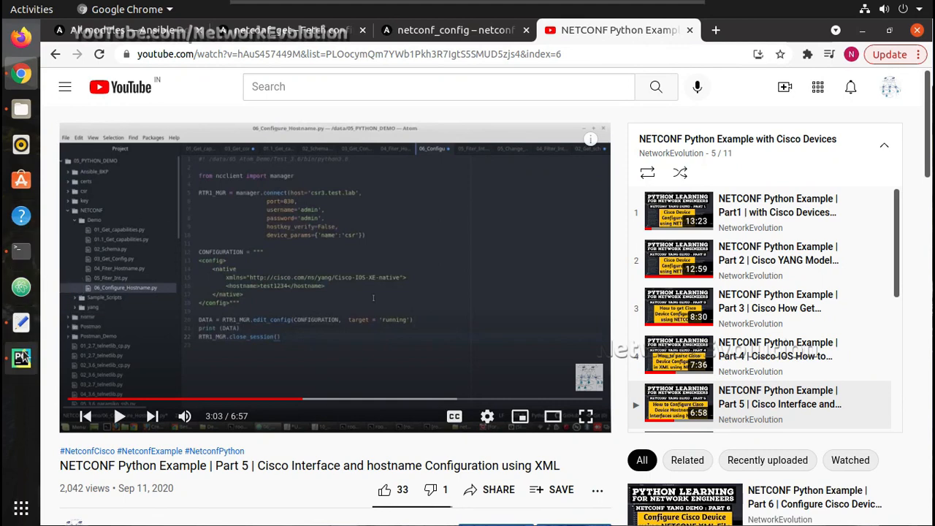
pyautogui.click(21, 357)
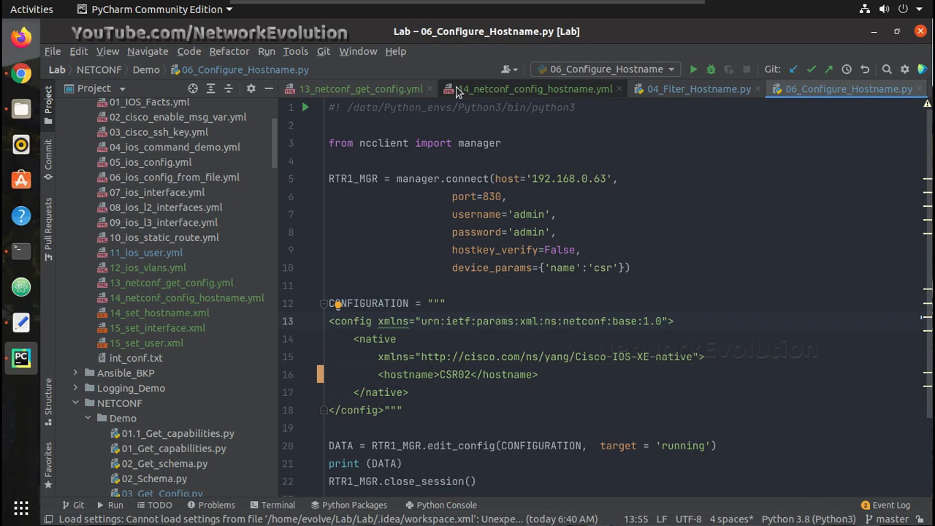
# Step: Insert a blank line after </config> in 14_netconf_config_hostname.yml
pyautogui.click(533, 89)
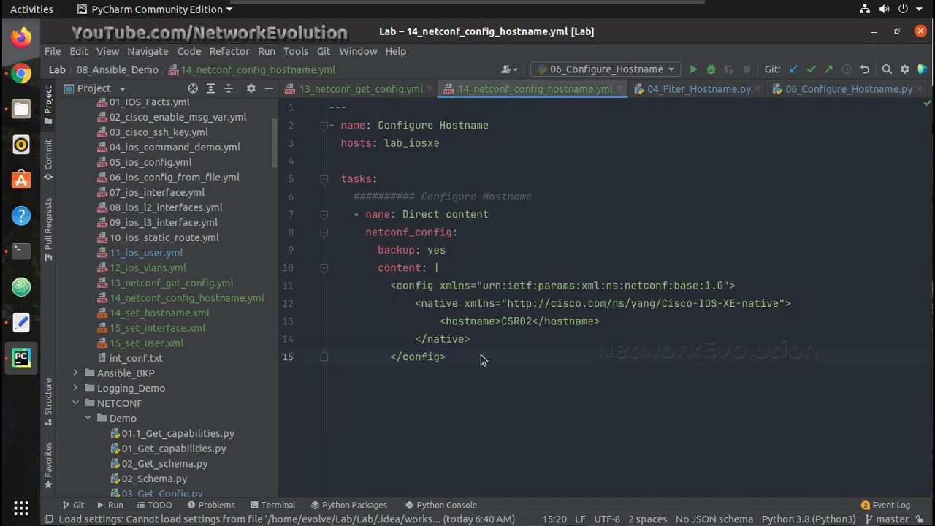
pyautogui.press('Return')
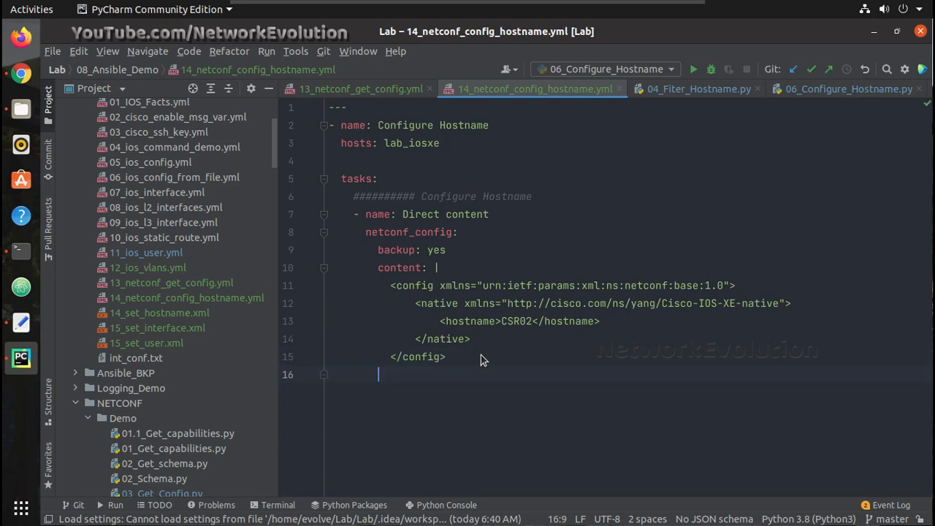
pyautogui.moveTo(21, 392)
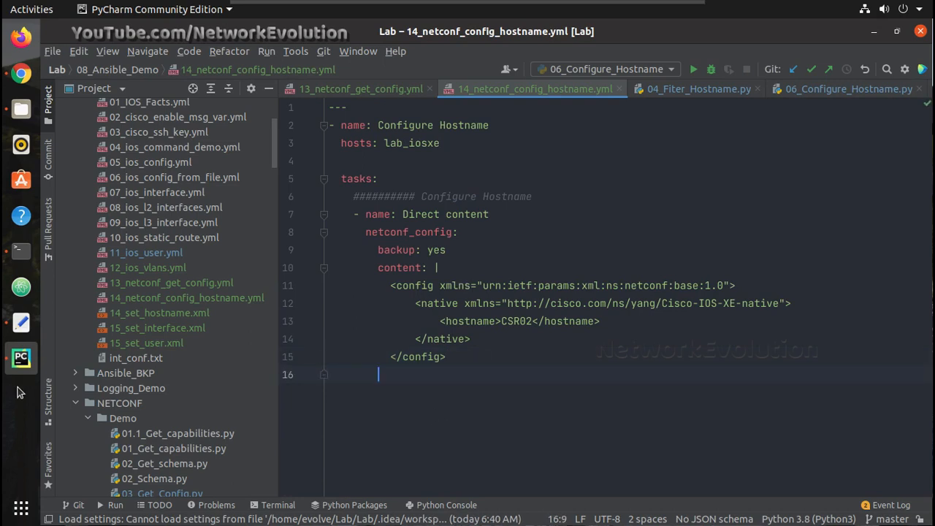
pyautogui.moveTo(20, 250)
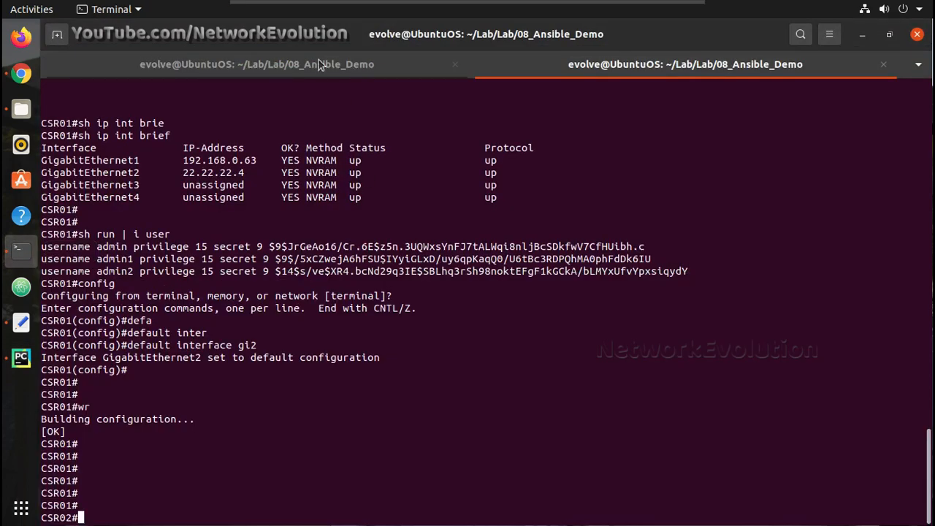
# Step: Run ansible-playbook --syntax-check on 14_netconf_config_hostname.yml in the Ansible shell
pyautogui.click(255, 64)
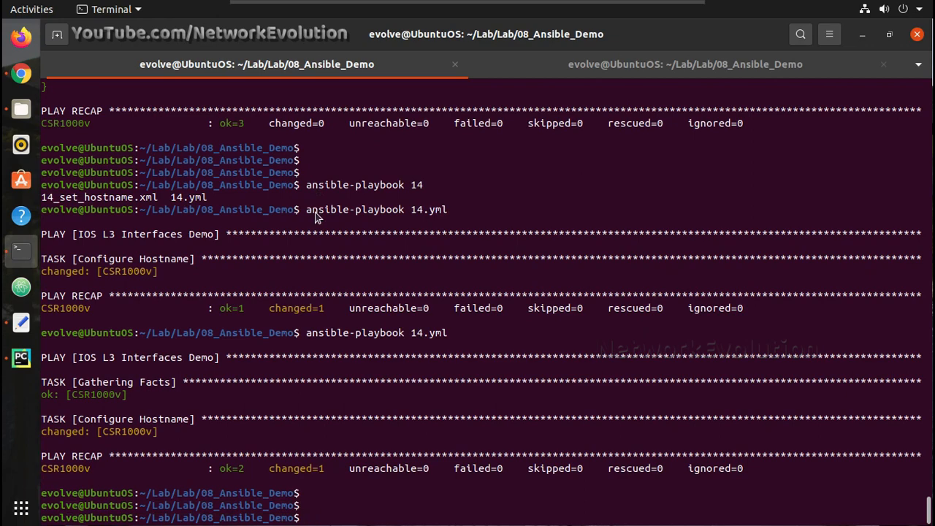
pyautogui.write('ansible-playbook --s')
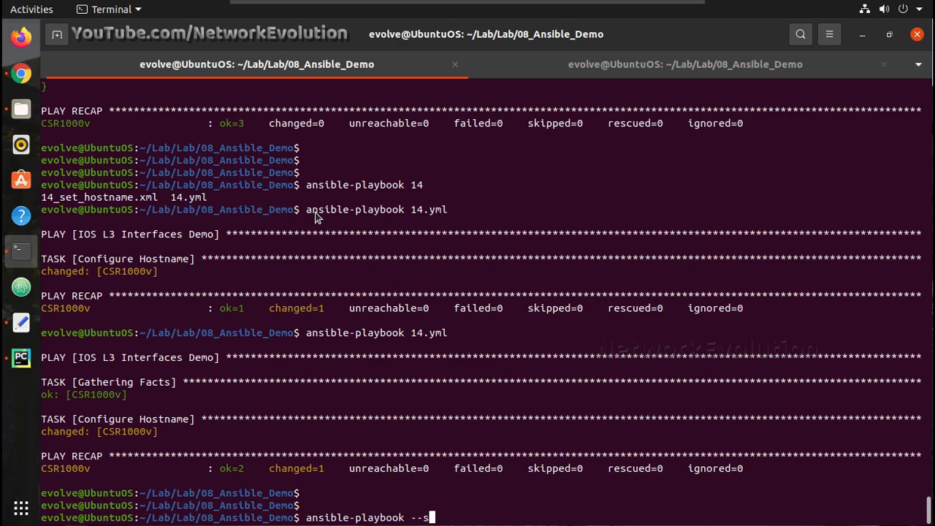
pyautogui.write('ynta')
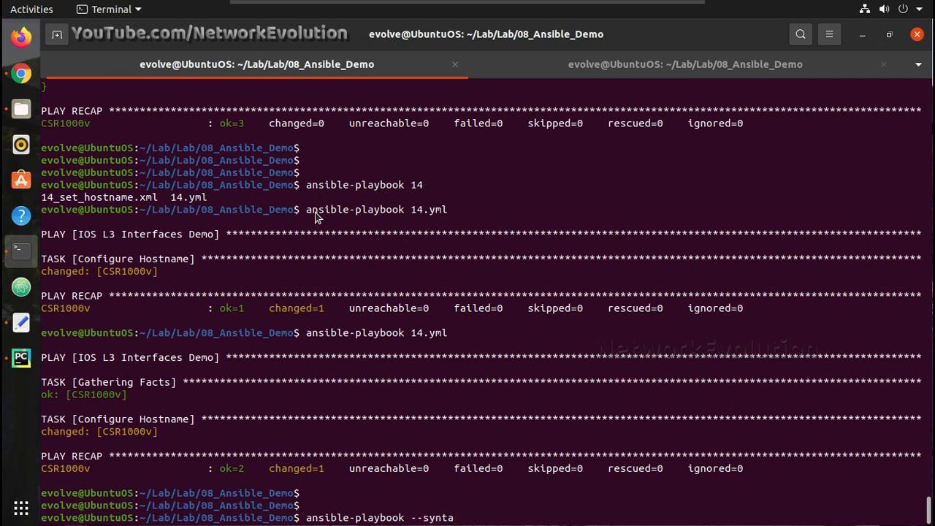
pyautogui.write('x-check')
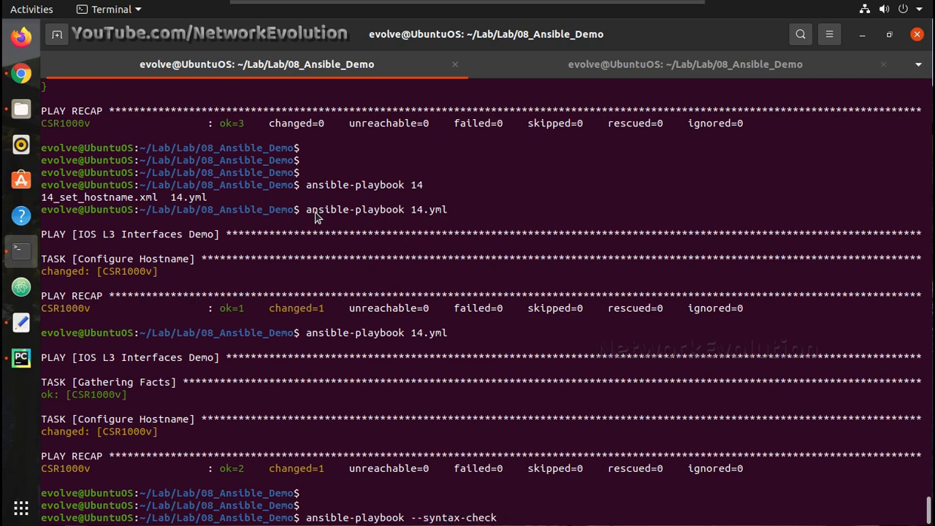
pyautogui.write('14')
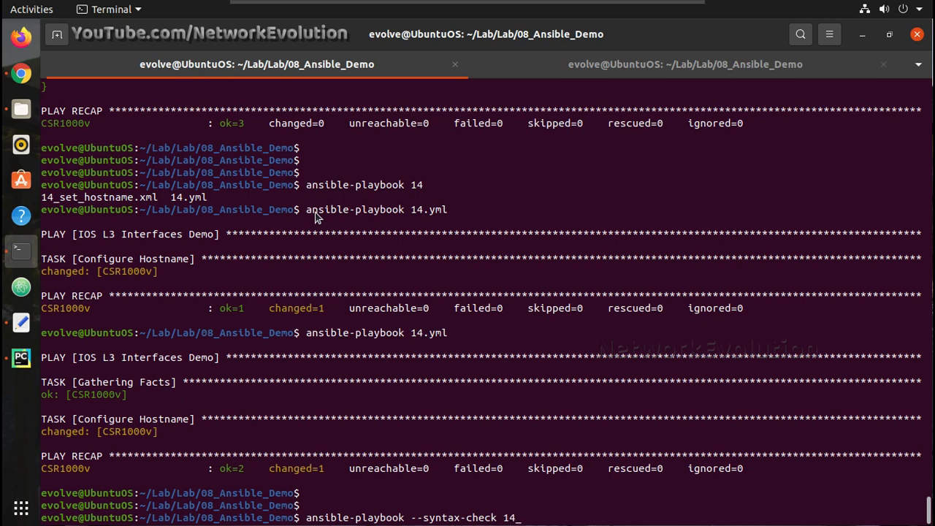
pyautogui.write('ne')
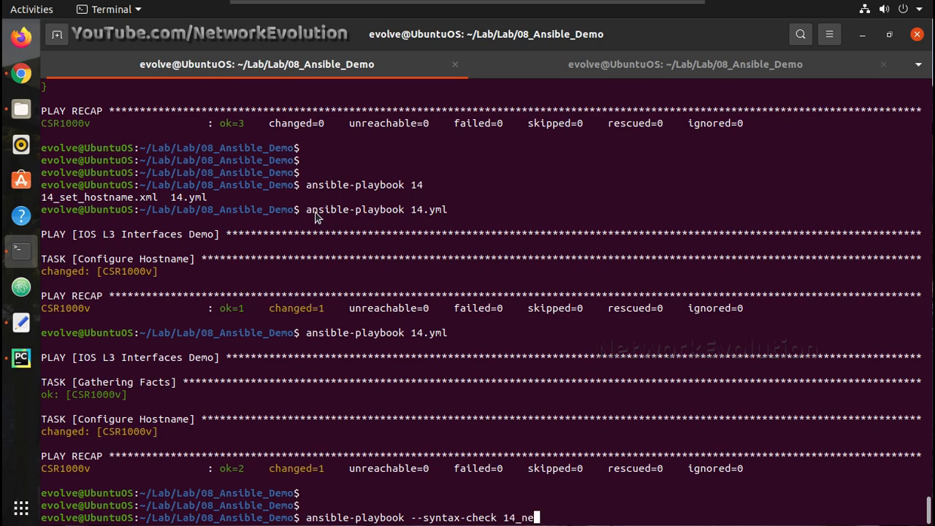
pyautogui.press('Return')
pyautogui.write('ansible-playbook')
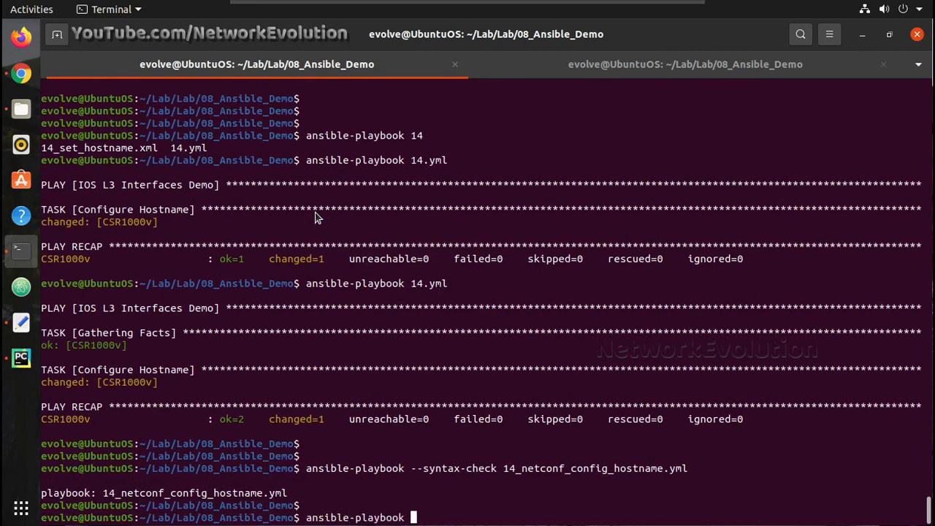
# Step: Run ansible-playbook 14_netconf_config_hostname.yml and scroll through the changed=1 output
pyautogui.write('14_netconf_config_hostname.yml')
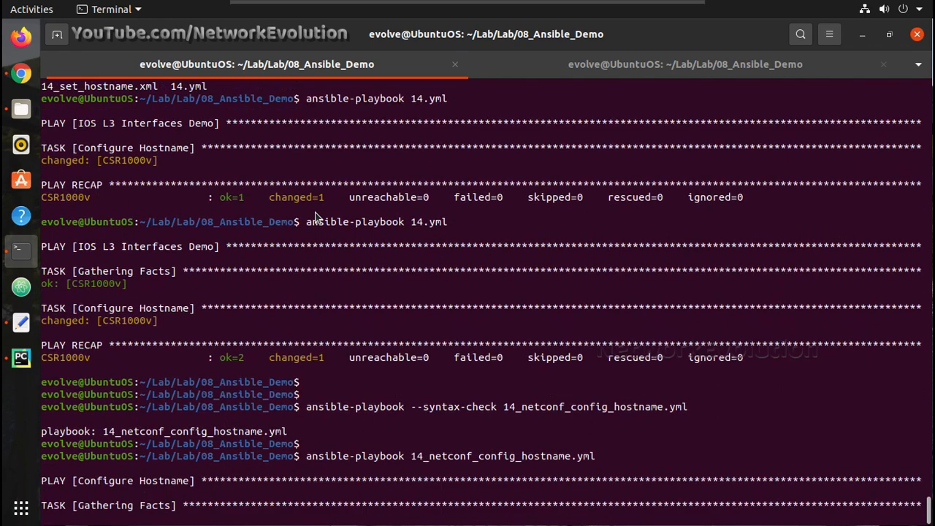
pyautogui.scroll(-3)
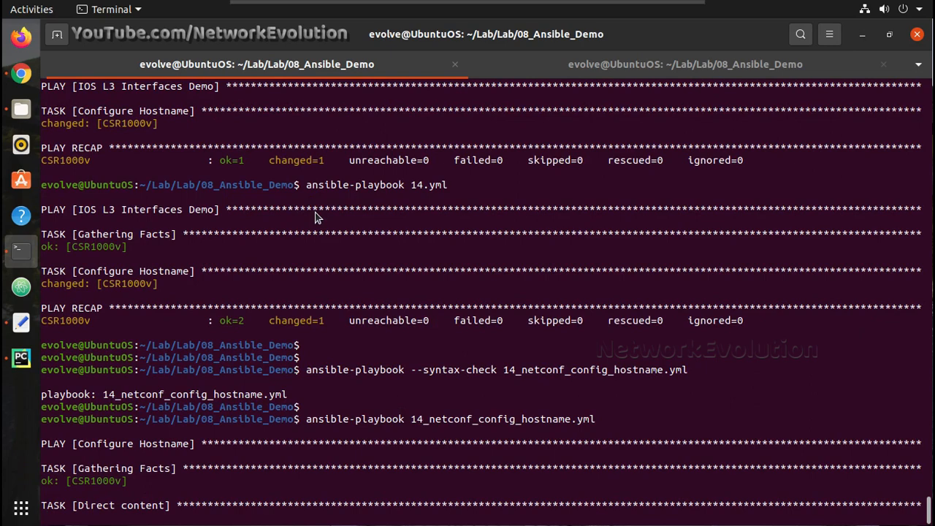
pyautogui.scroll(-3)
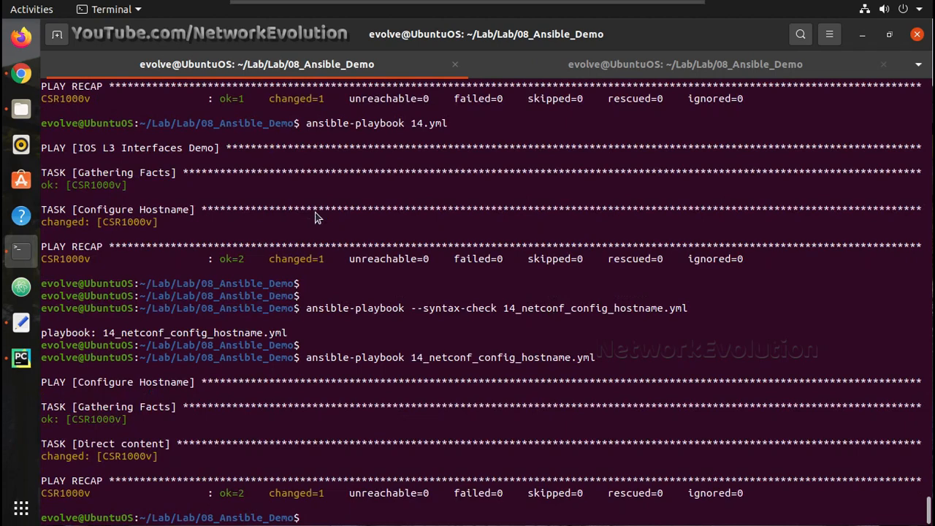
pyautogui.moveTo(176, 466)
pyautogui.write('ansible-playbook 14_netconf_config_hostname.yml')
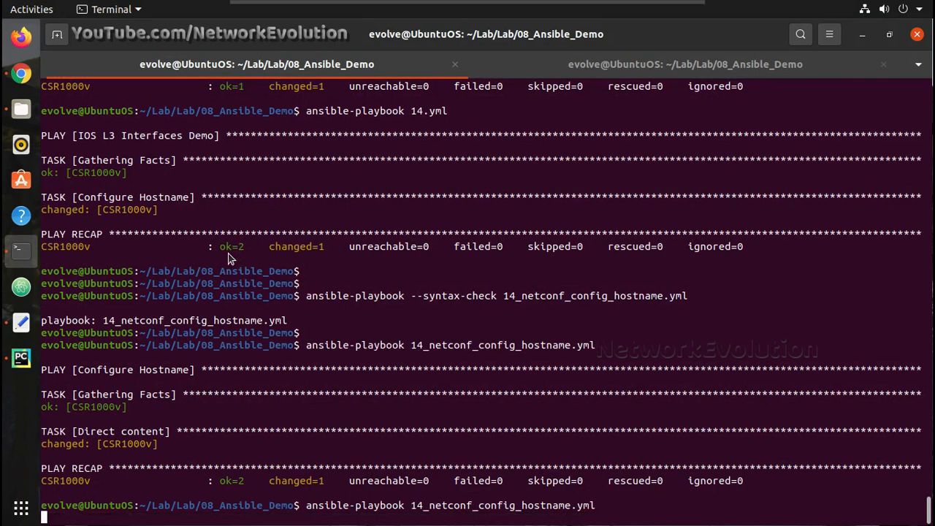
pyautogui.scroll(-3)
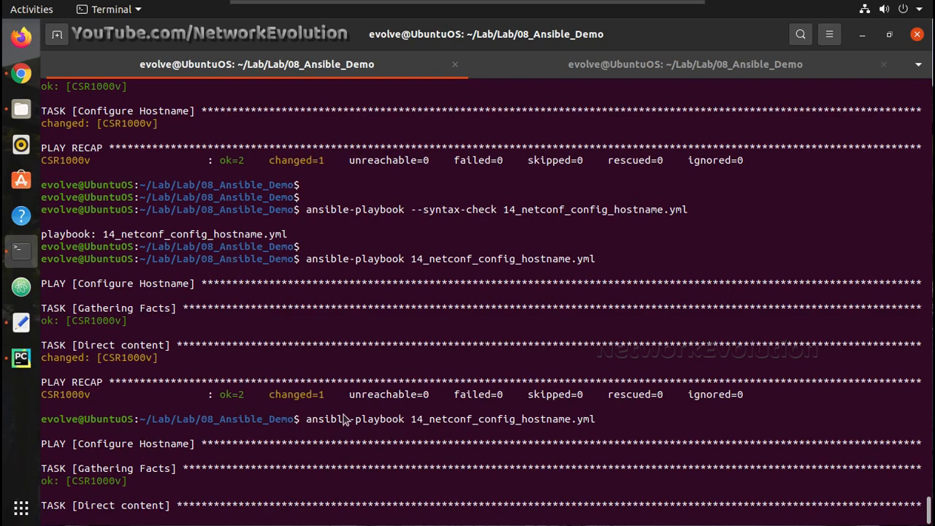
pyautogui.scroll(-3)
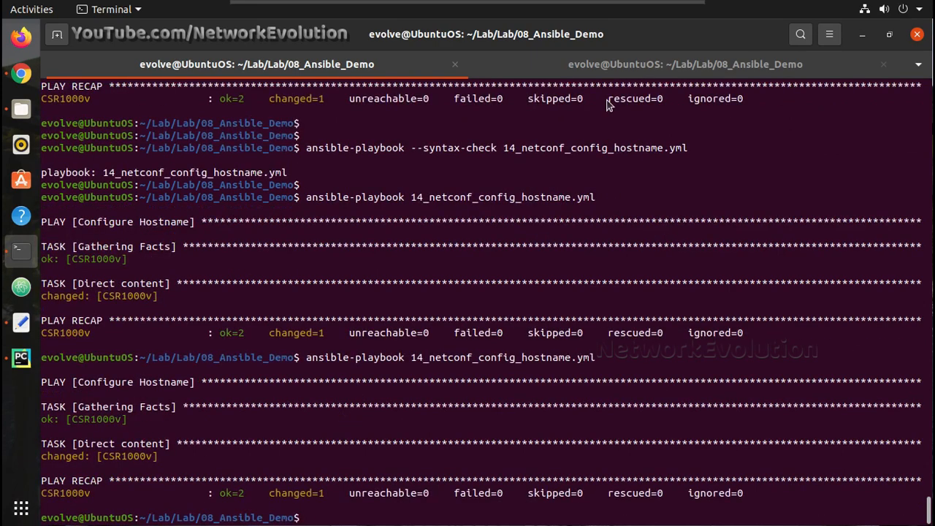
pyautogui.click(684, 64)
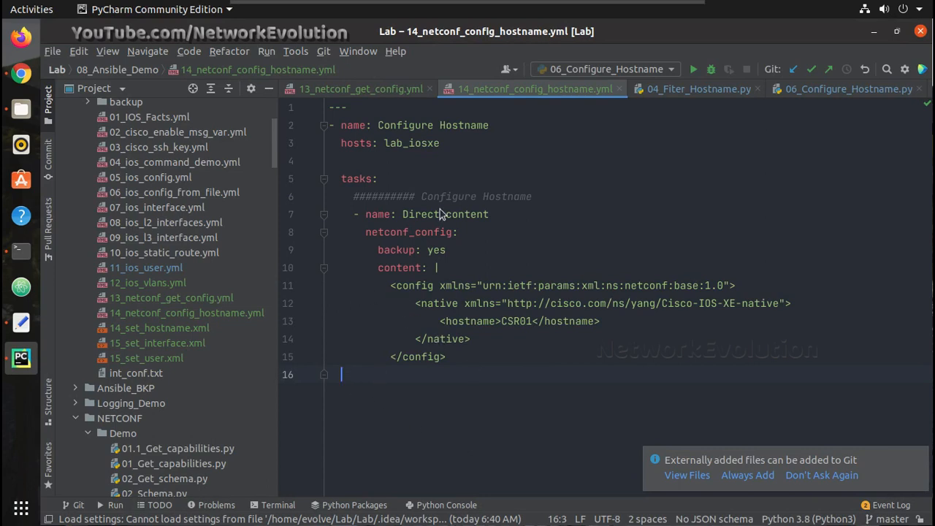
pyautogui.moveTo(378, 246)
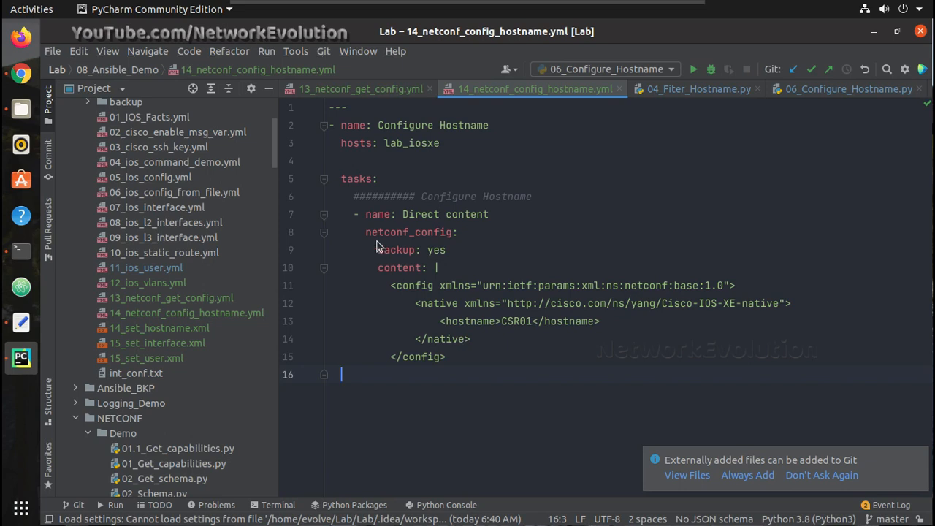
pyautogui.moveTo(211, 278)
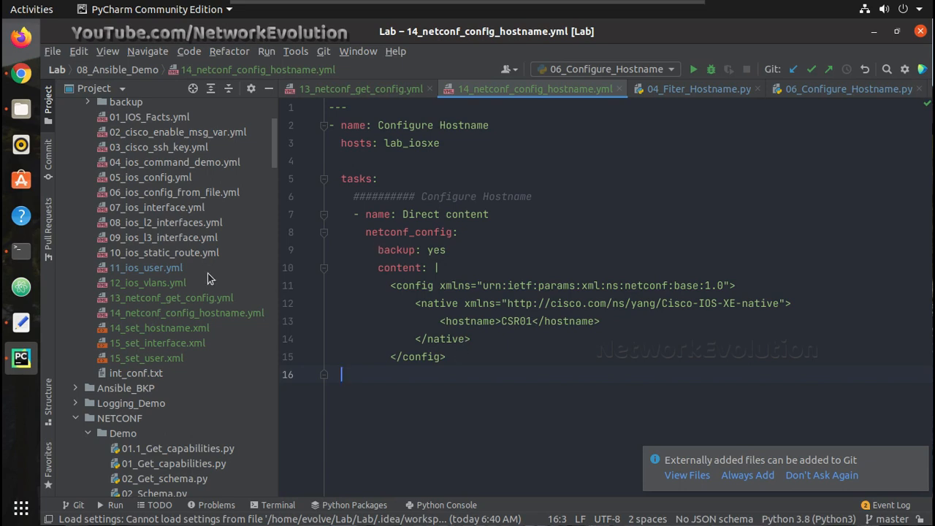
pyautogui.moveTo(182, 320)
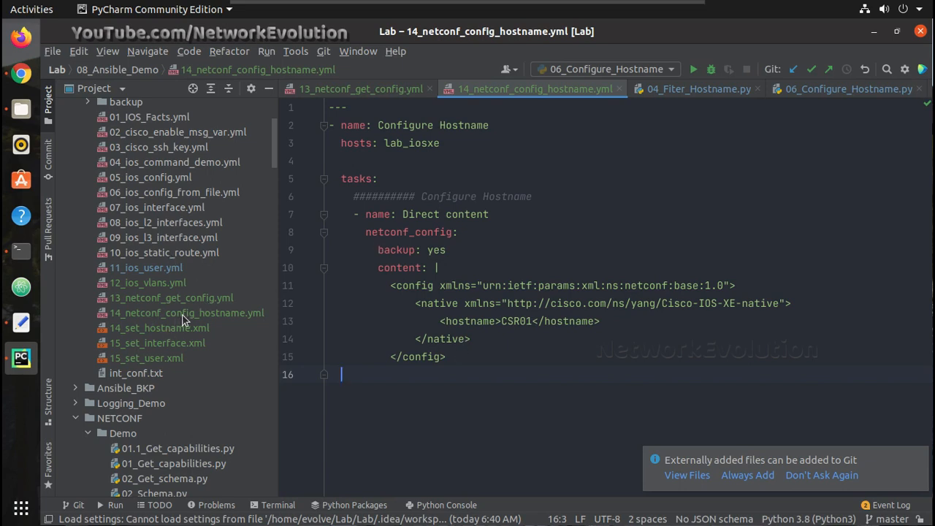
# Step: Open 14_set_hostname.xml from the Project tree to see its CSR03 hostname
pyautogui.click(157, 327)
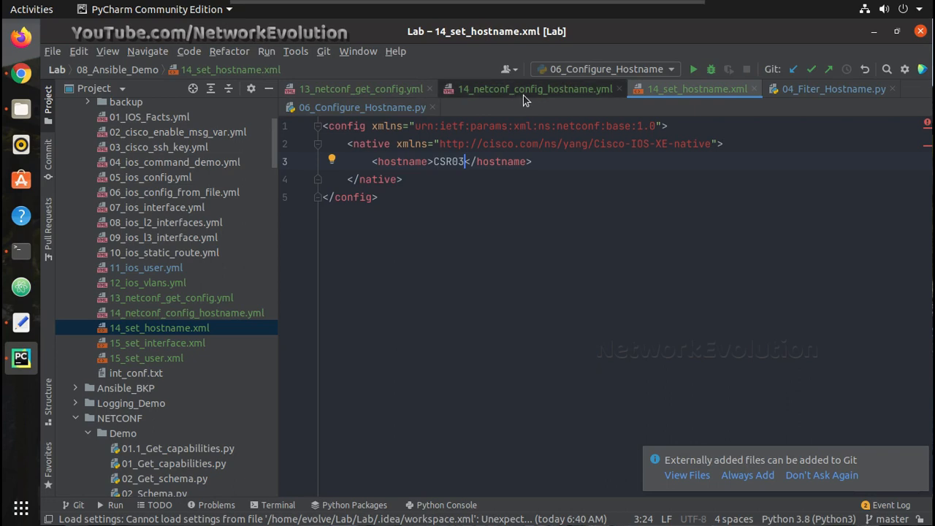
# Step: Comment out the Direct content task and add a 'From file' copy without inline XML
pyautogui.click(534, 89)
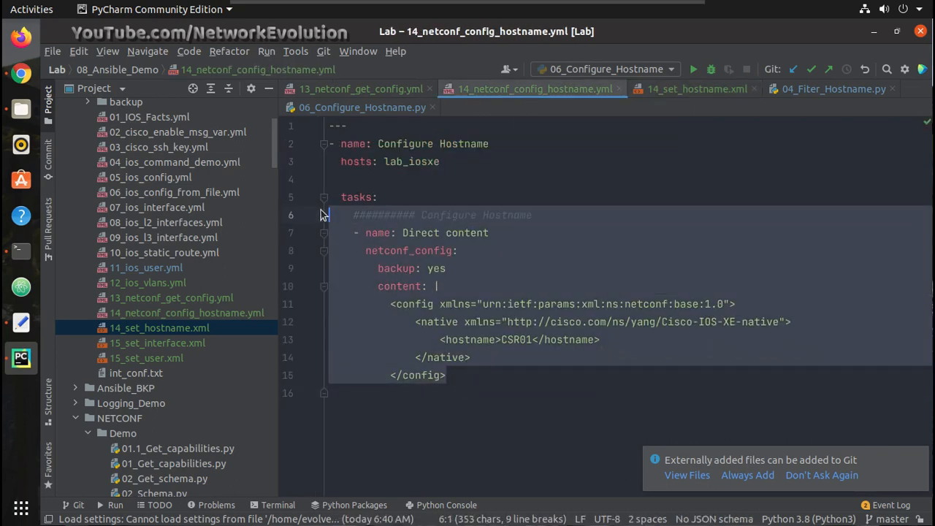
pyautogui.press('ctrl+slash')
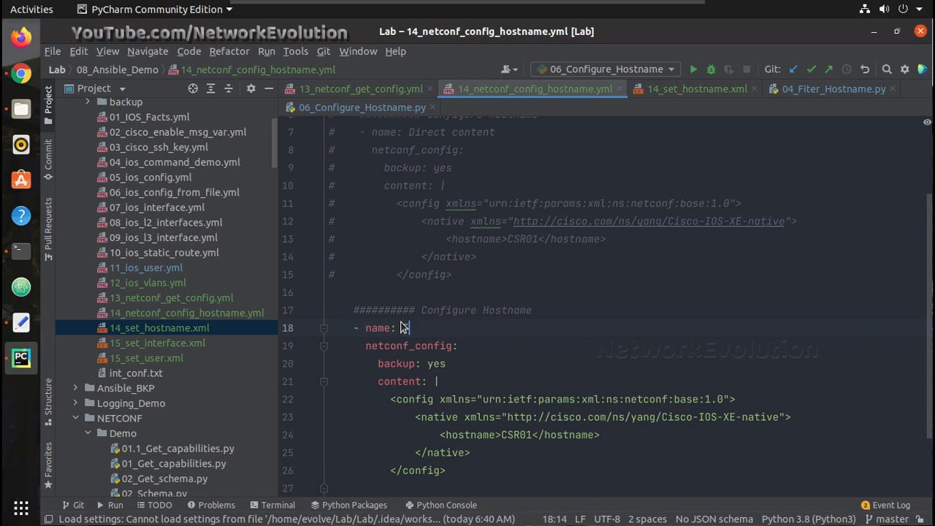
pyautogui.write('from file')
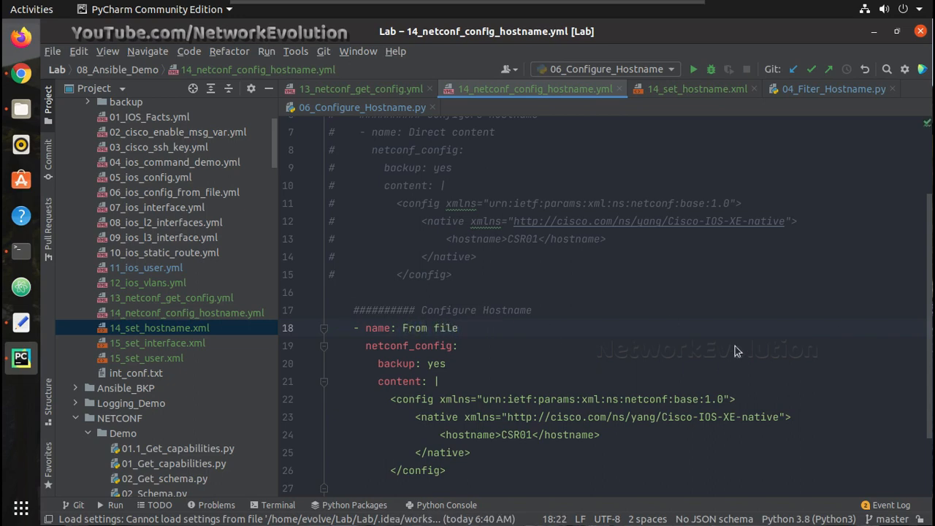
pyautogui.scroll(-3)
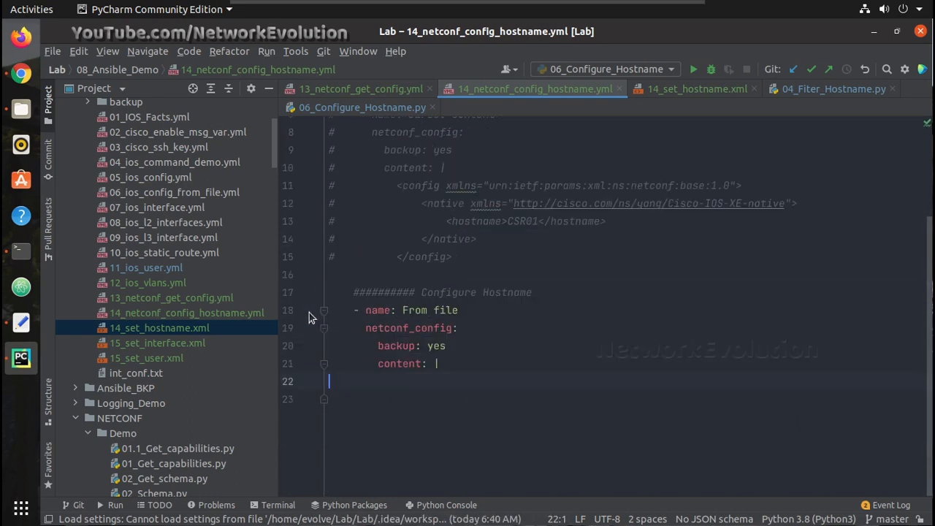
# Step: Start the content value as a quoted "{{ lookup }}" template
pyautogui.scroll(3)
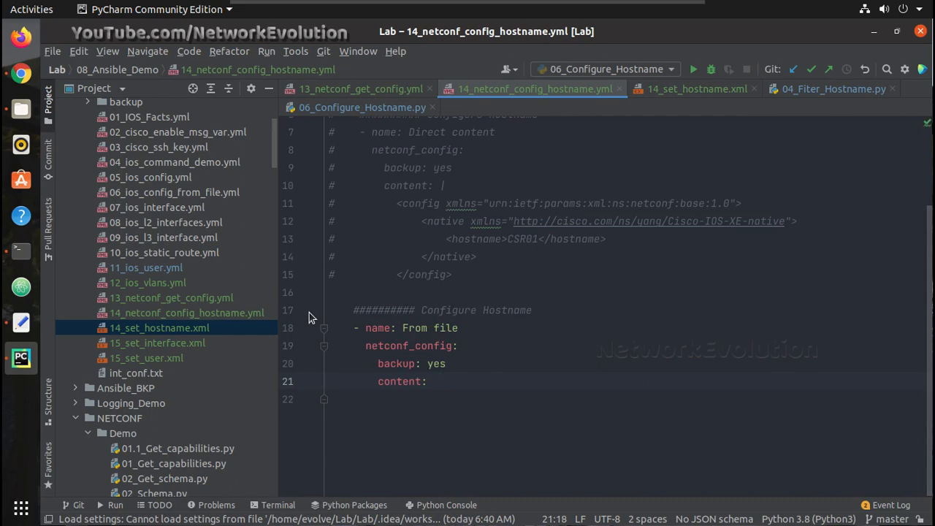
pyautogui.moveTo(440, 369)
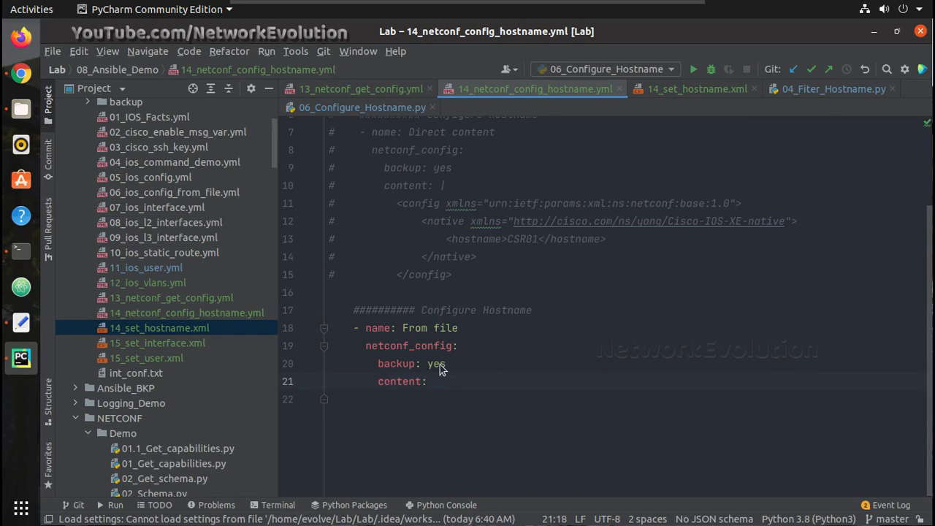
pyautogui.write('"')
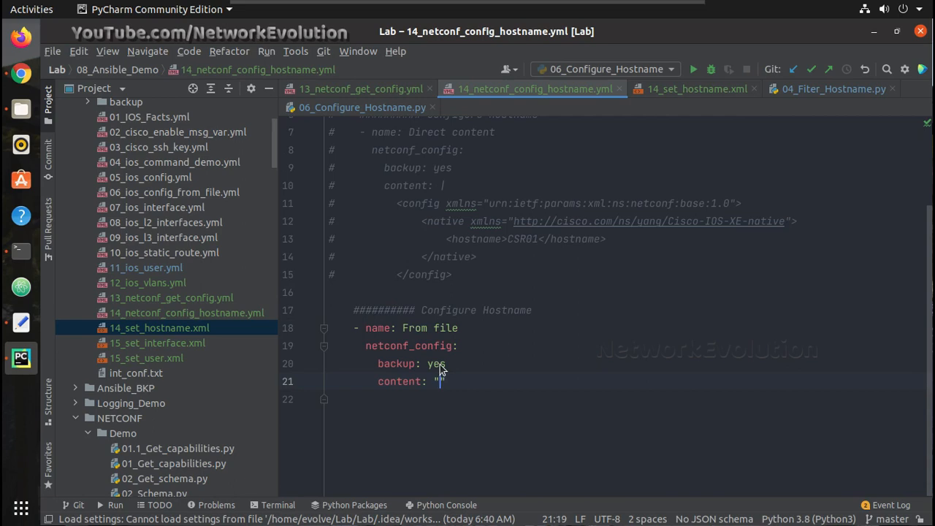
pyautogui.write('{{')
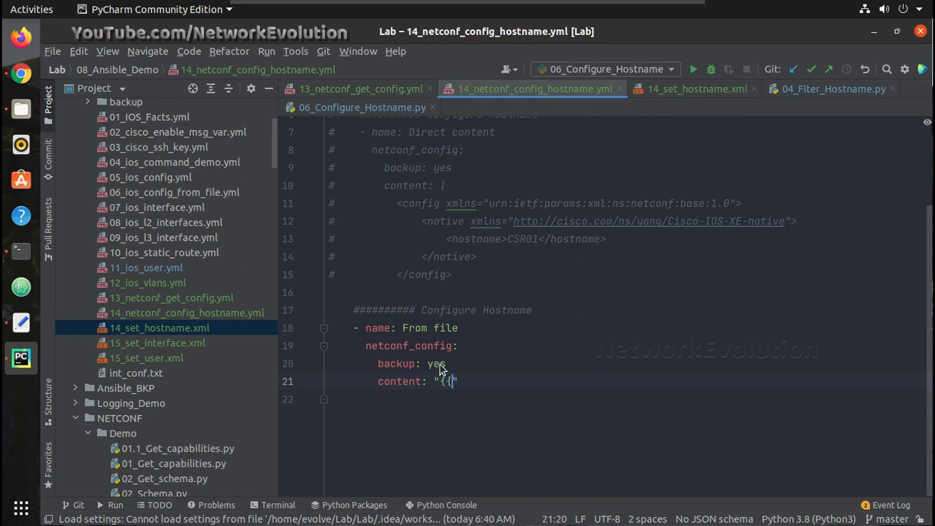
pyautogui.write('}}')
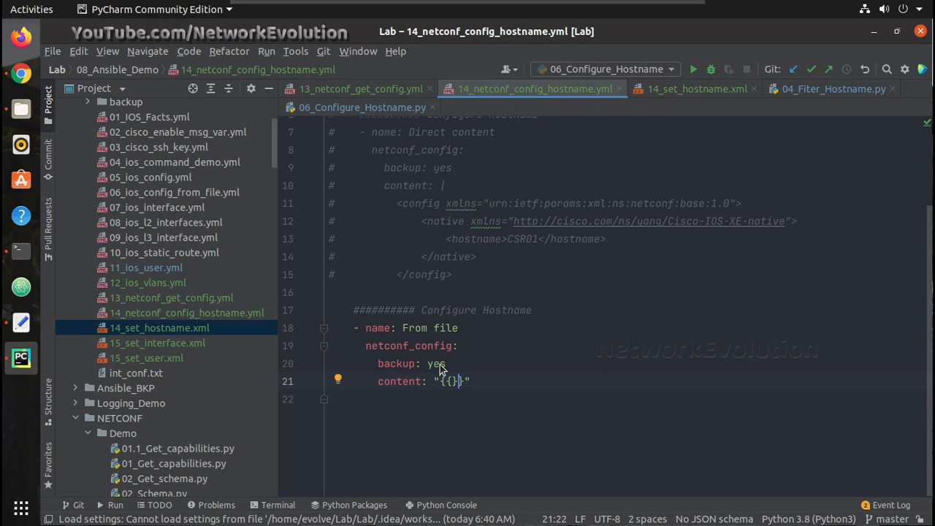
pyautogui.write('loo')
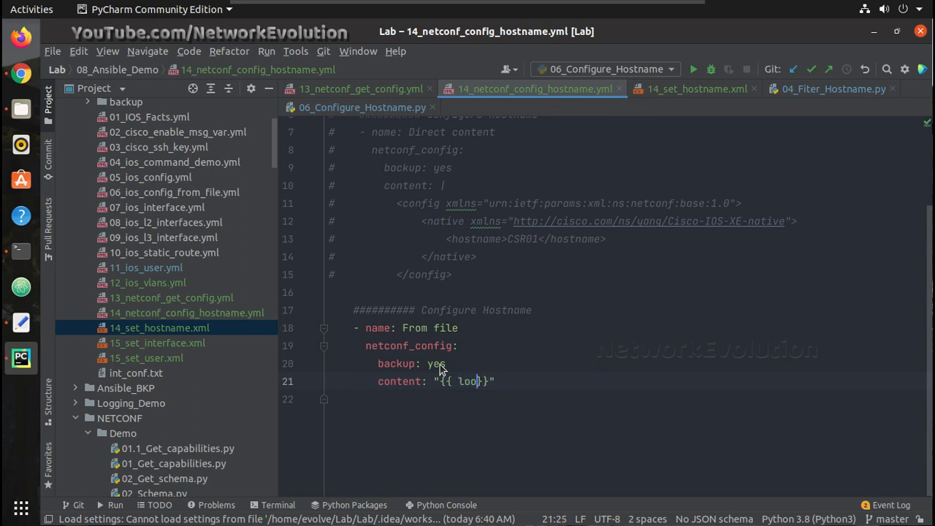
pyautogui.write('kup')
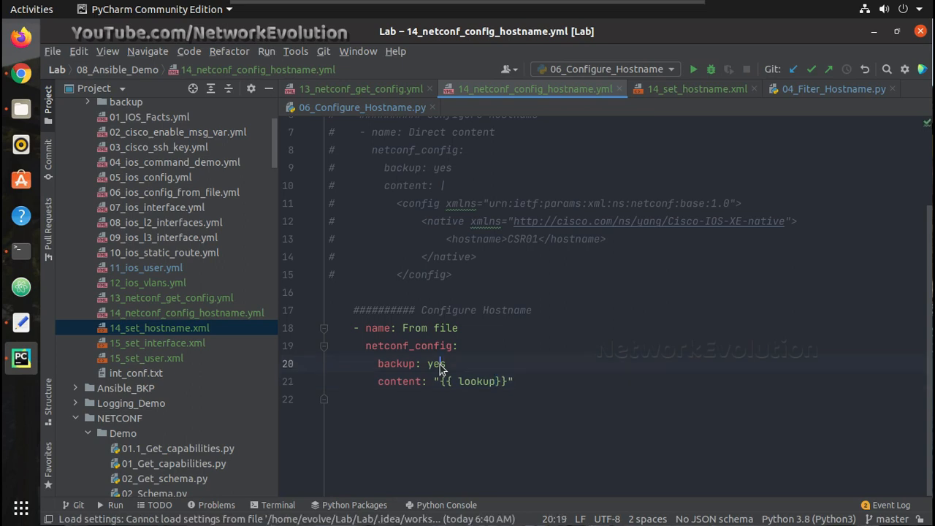
# Step: Fill the lookup arguments with 'file' and '14_set_hostname.xml'
pyautogui.click(496, 380)
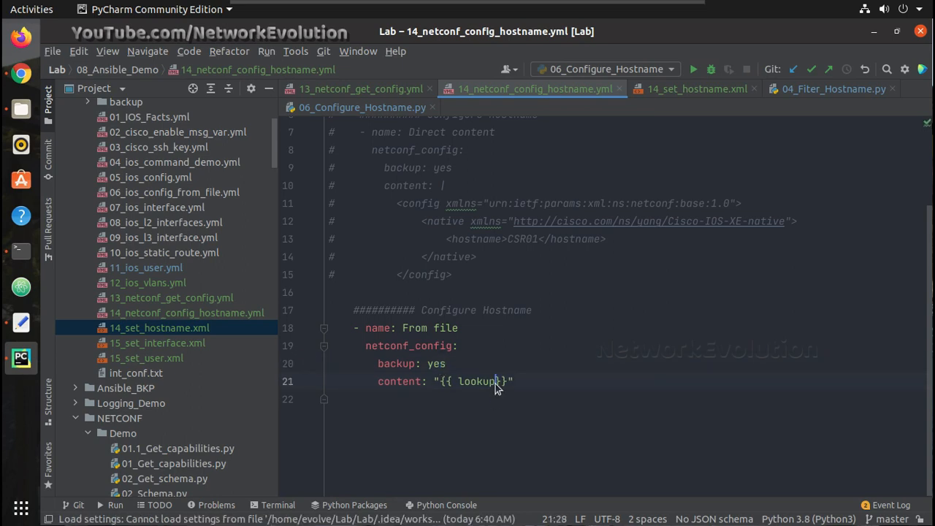
pyautogui.write('()')
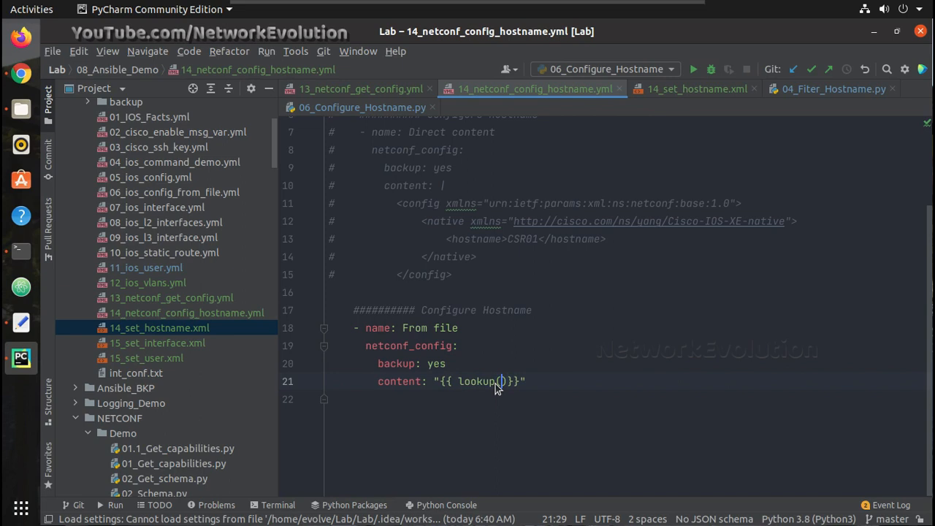
pyautogui.write("'")
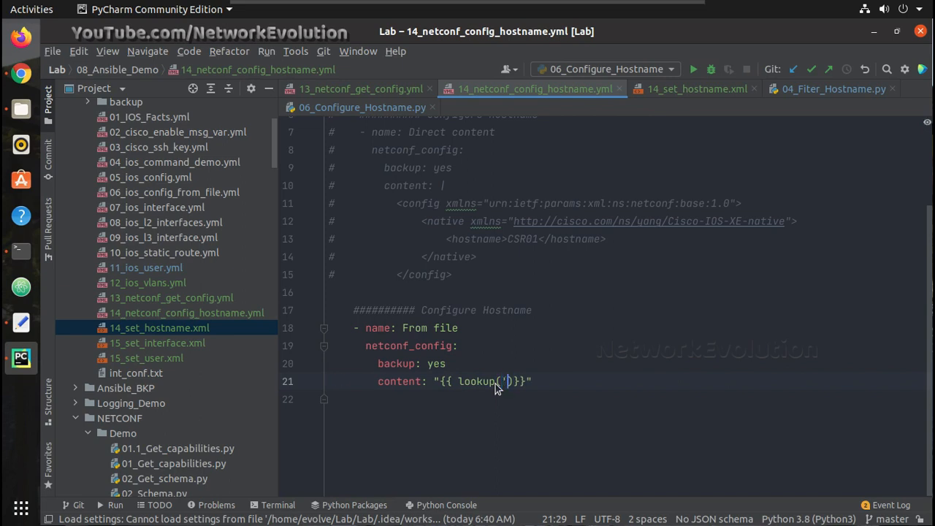
pyautogui.write('fi')
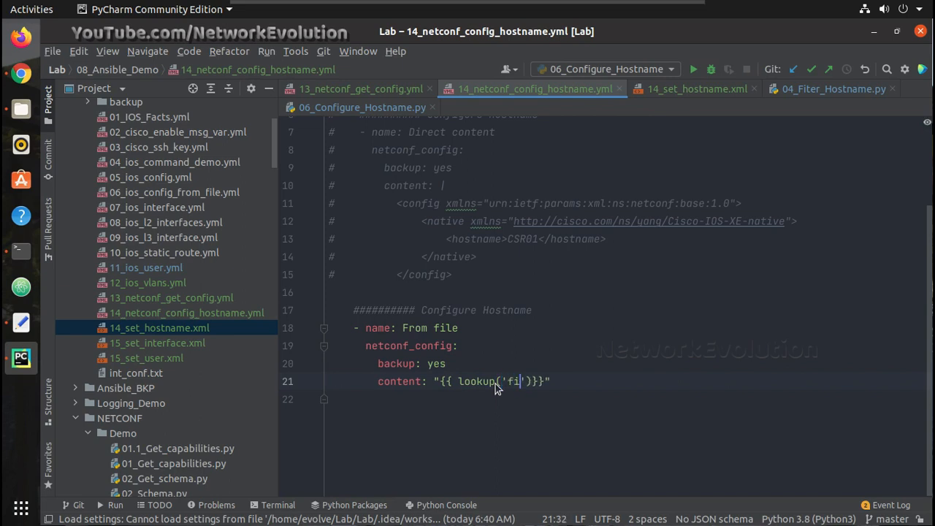
pyautogui.write("le',")
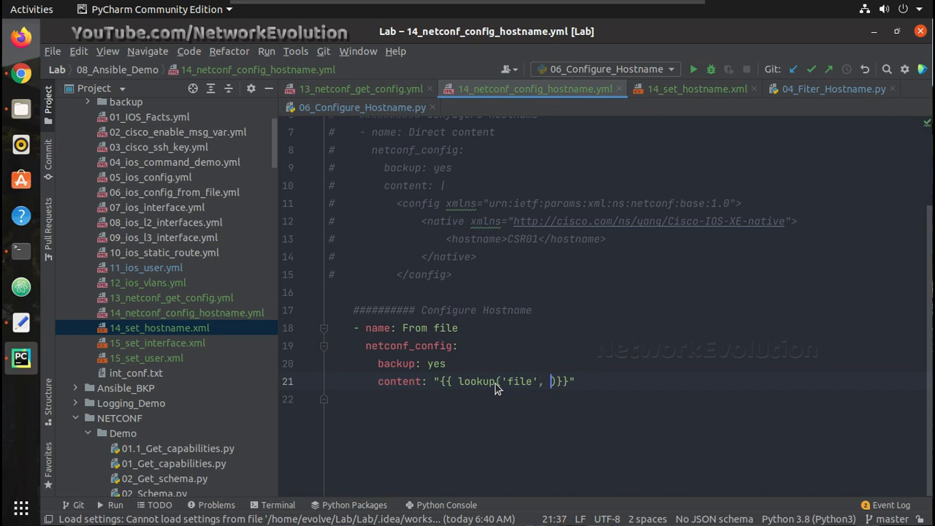
pyautogui.write("'")
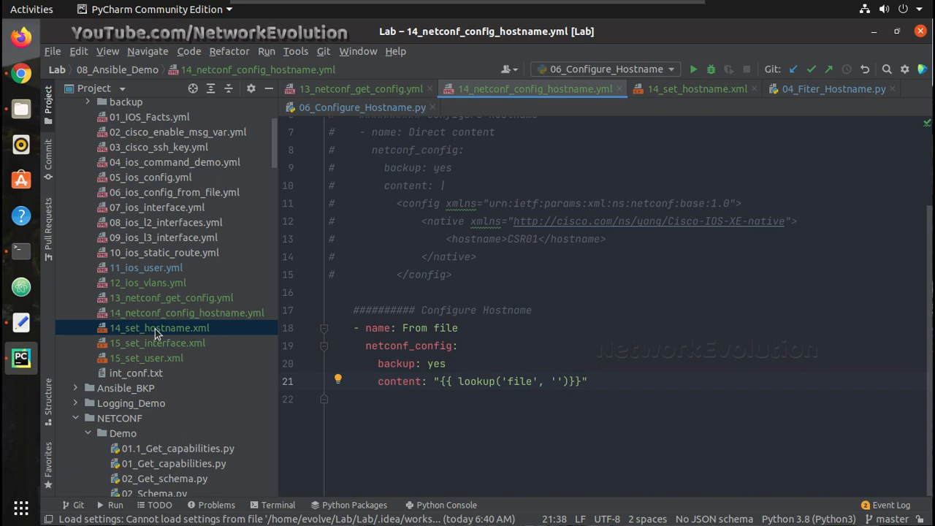
pyautogui.moveTo(170, 337)
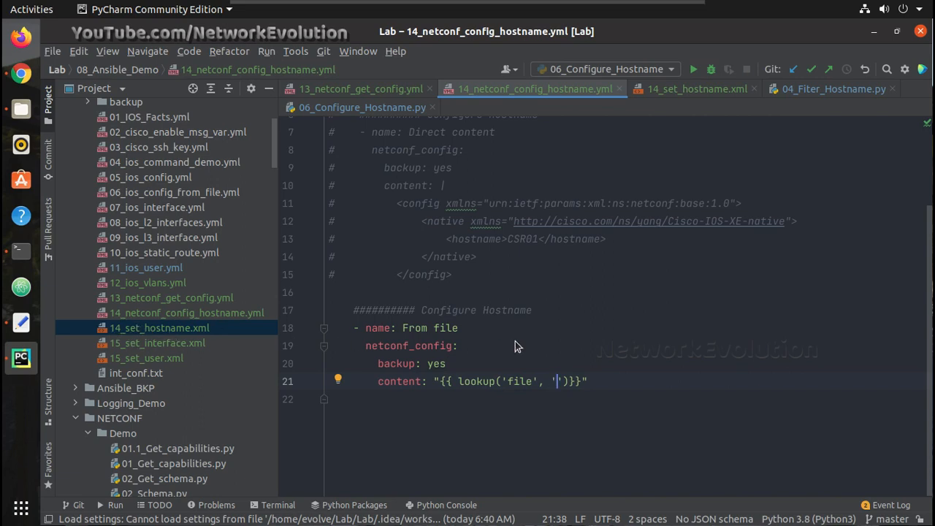
pyautogui.write('14_s')
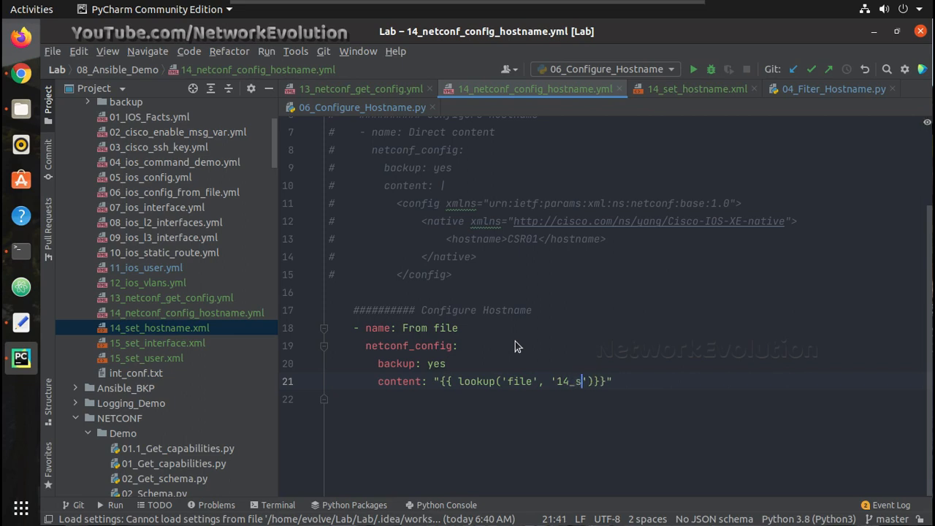
pyautogui.write('et_hostname')
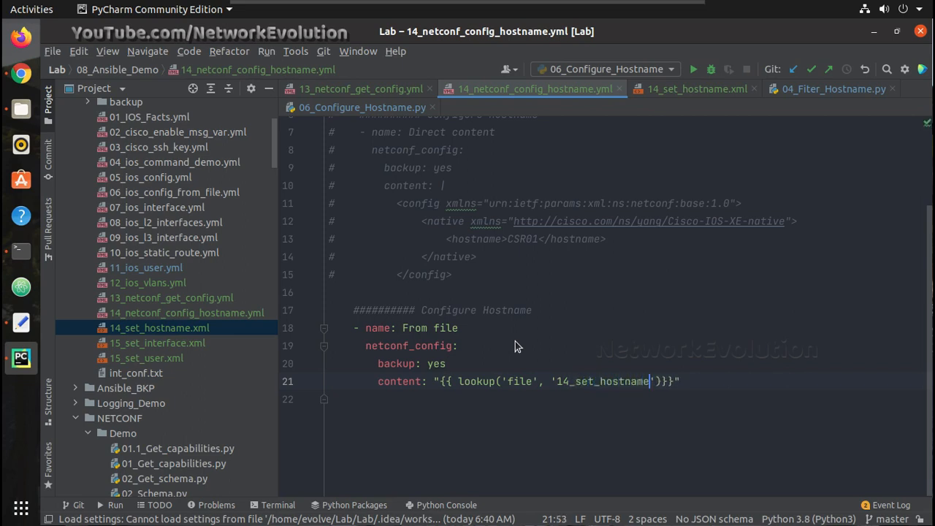
pyautogui.write('.xml')
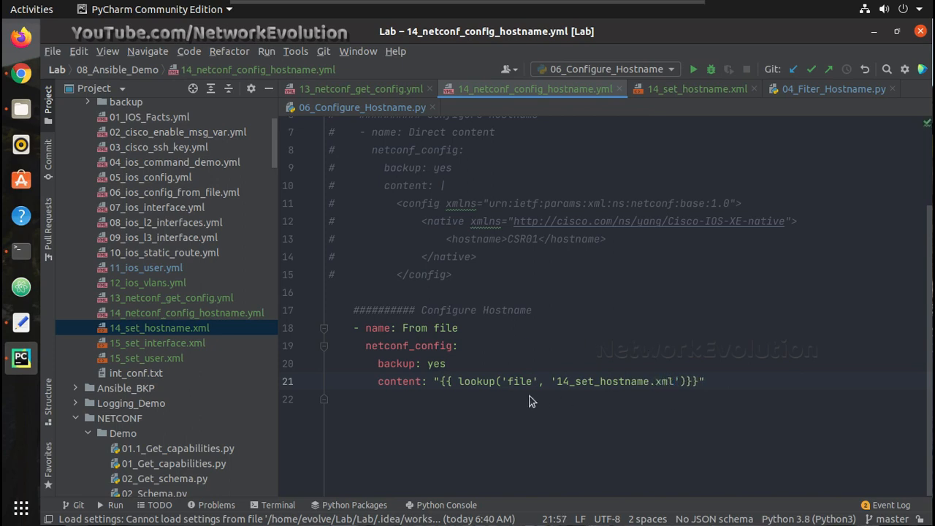
# Step: Expand the backup folder, view the earlier CSR1000v_config backup, then close its tab
pyautogui.scroll(3)
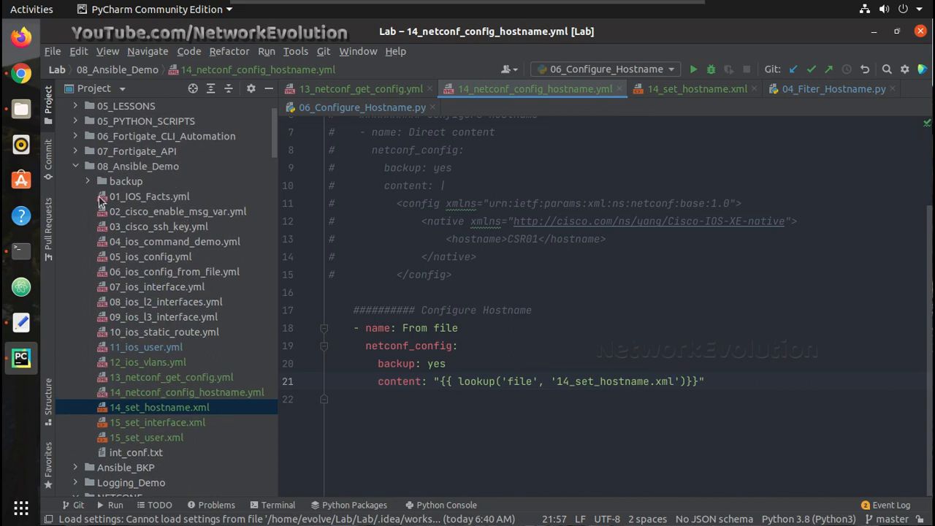
pyautogui.click(87, 181)
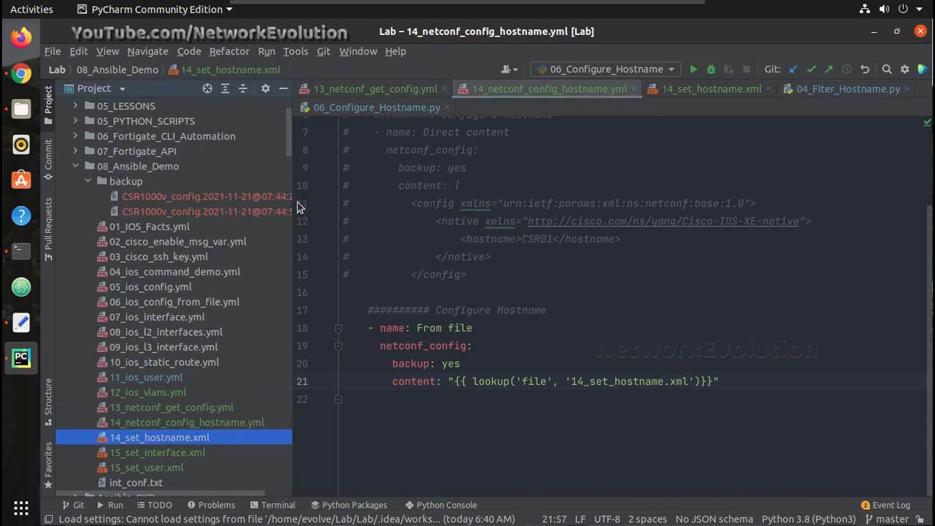
pyautogui.click(209, 196)
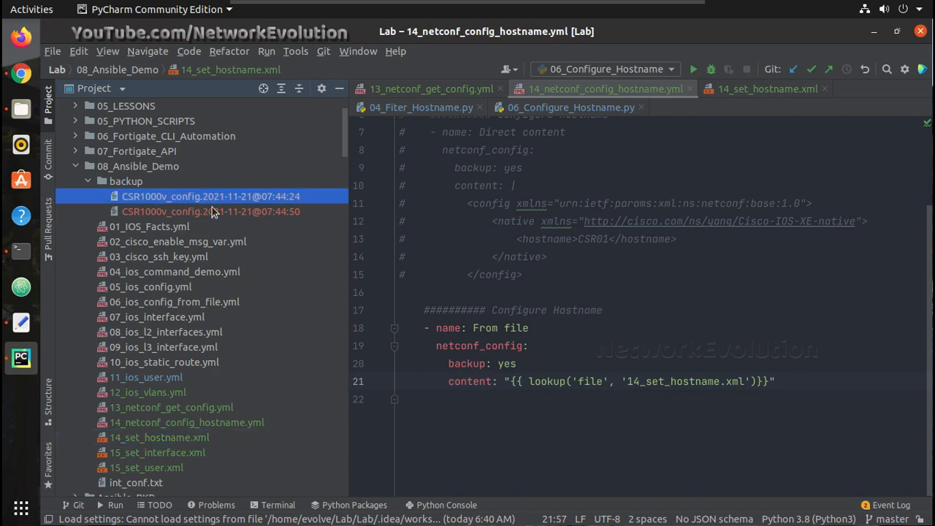
pyautogui.click(210, 196)
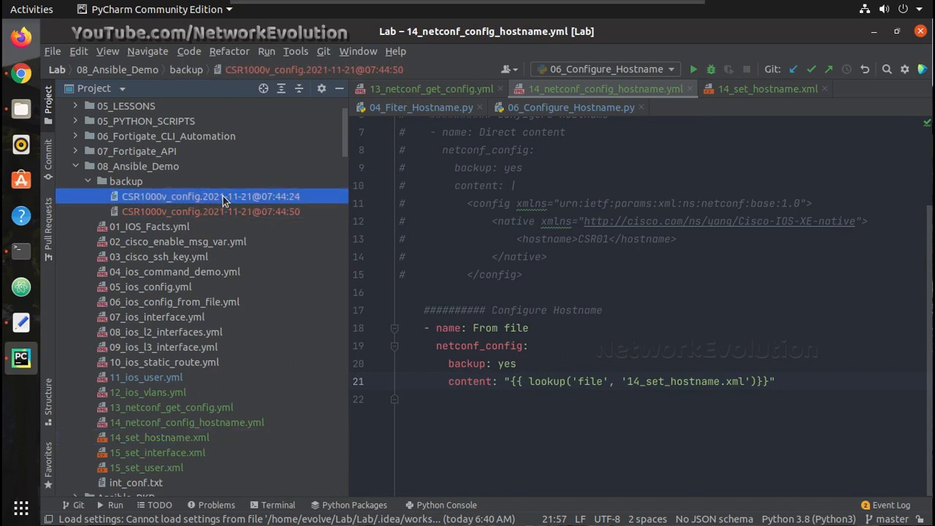
pyautogui.doubleClick(209, 196)
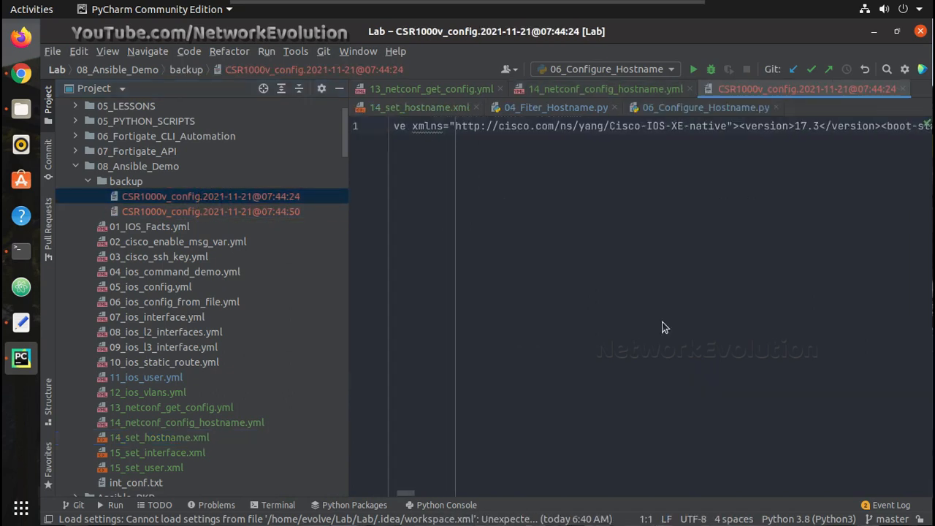
pyautogui.hscroll(3)
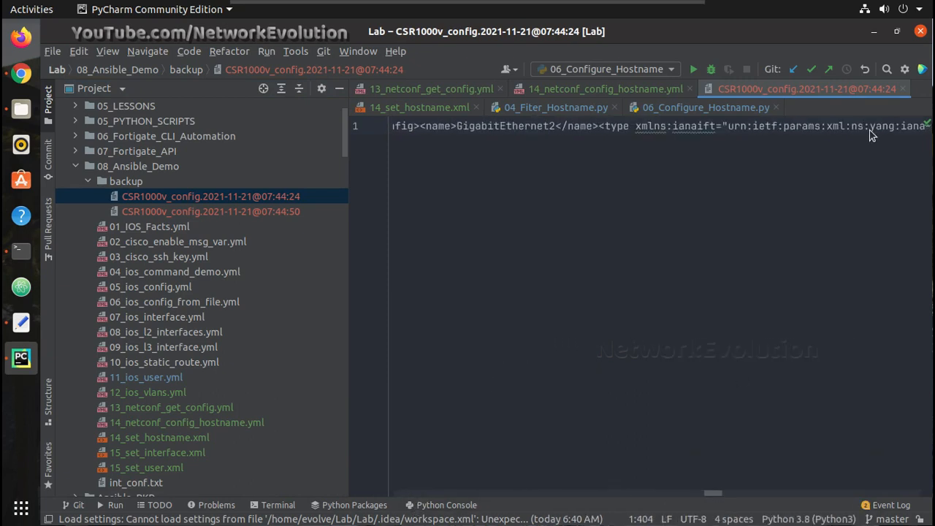
pyautogui.click(605, 89)
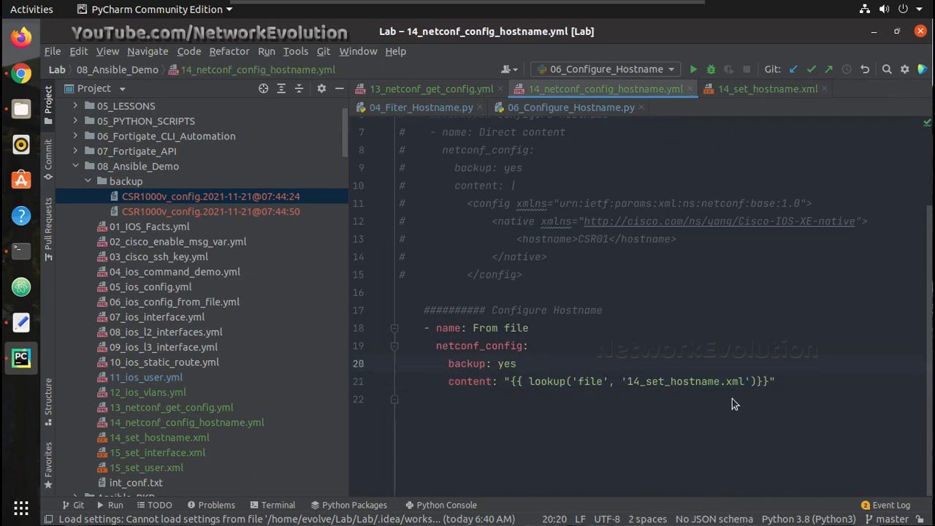
pyautogui.moveTo(756, 391)
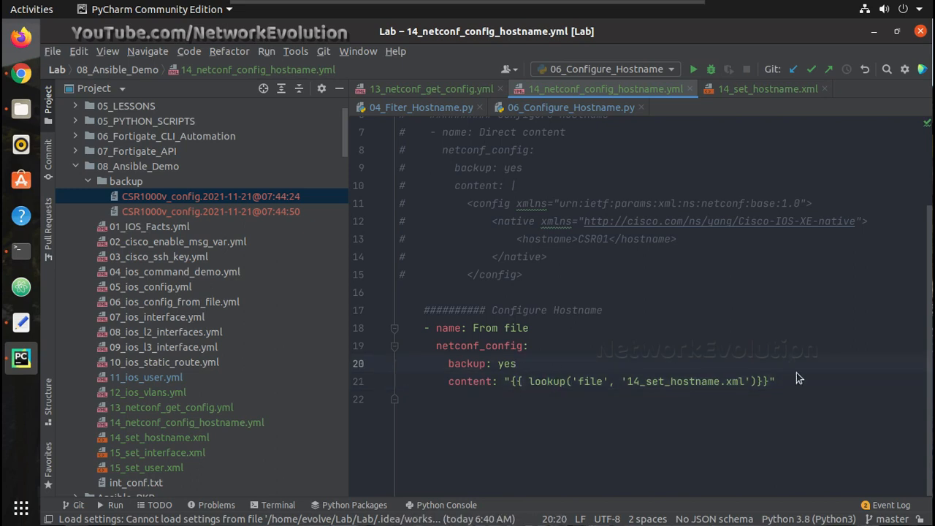
# Step: Add 'register: netconf_data' below the From file task's content line
pyautogui.press('Return')
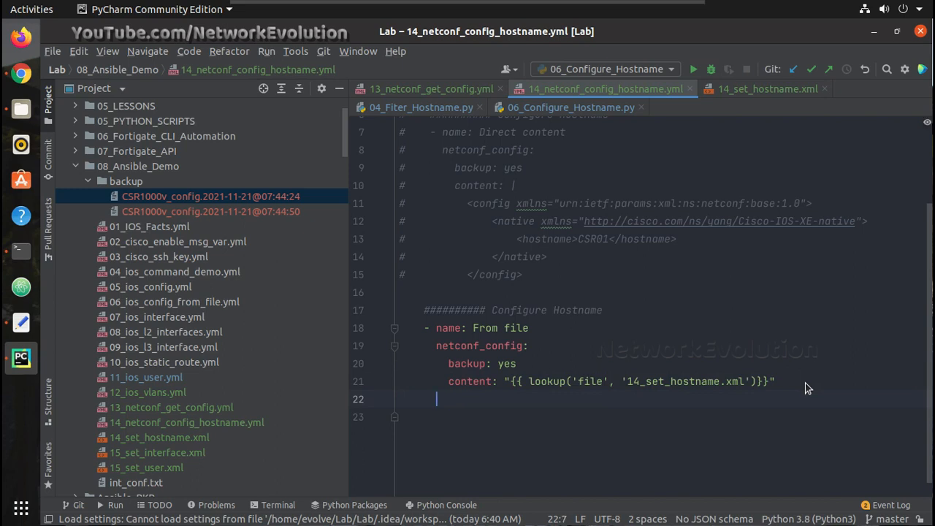
pyautogui.write('regi')
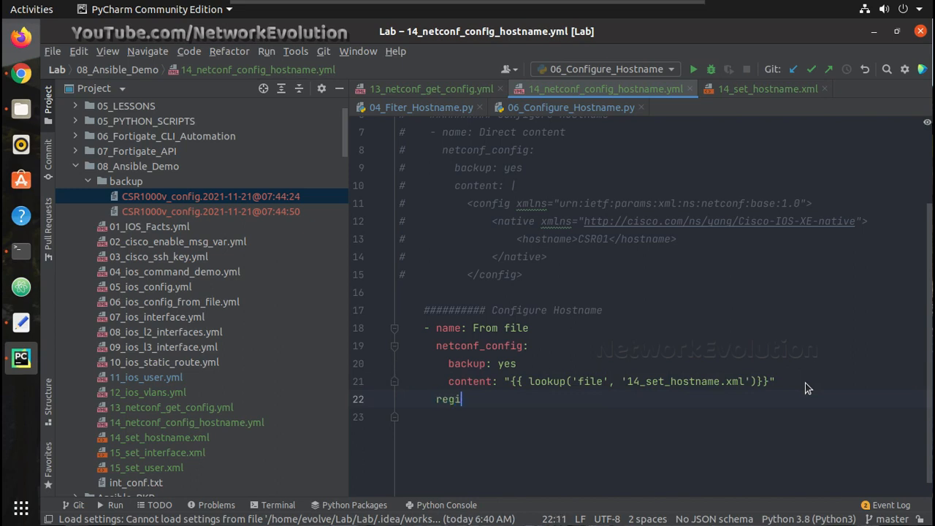
pyautogui.write('ster:')
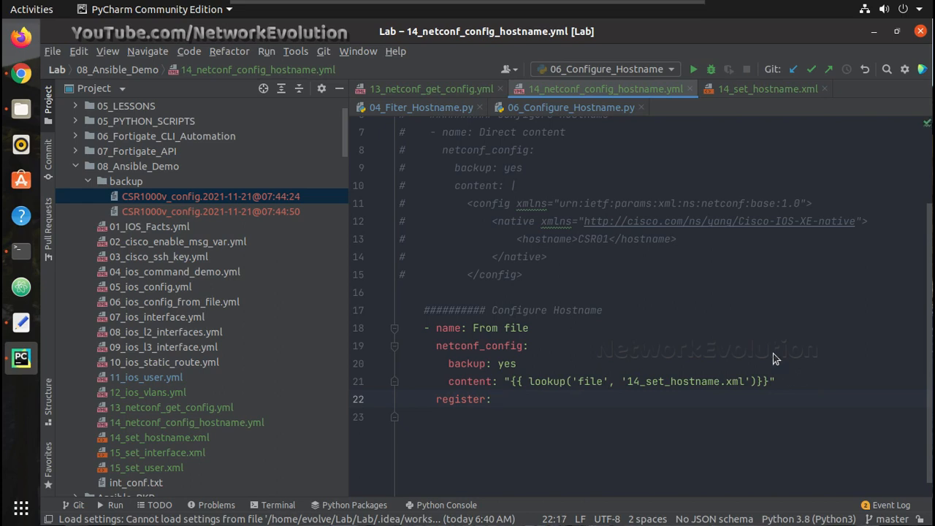
pyautogui.write('netconf')
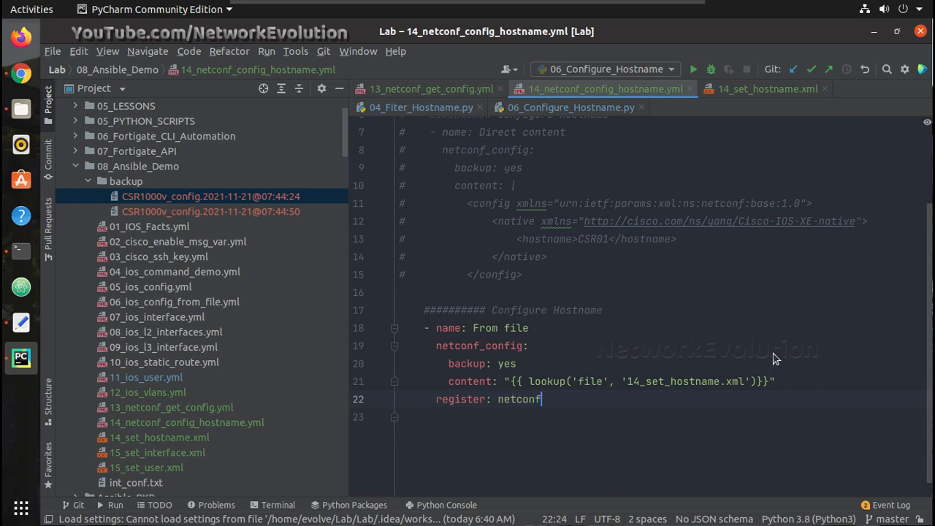
pyautogui.write('_data')
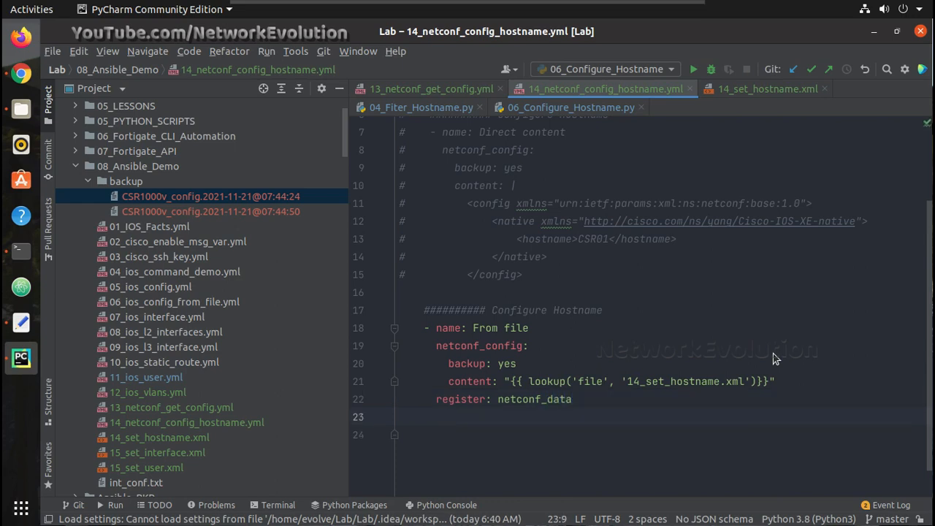
# Step: Begin a new dash list item on line 23 below the task
pyautogui.click(424, 416)
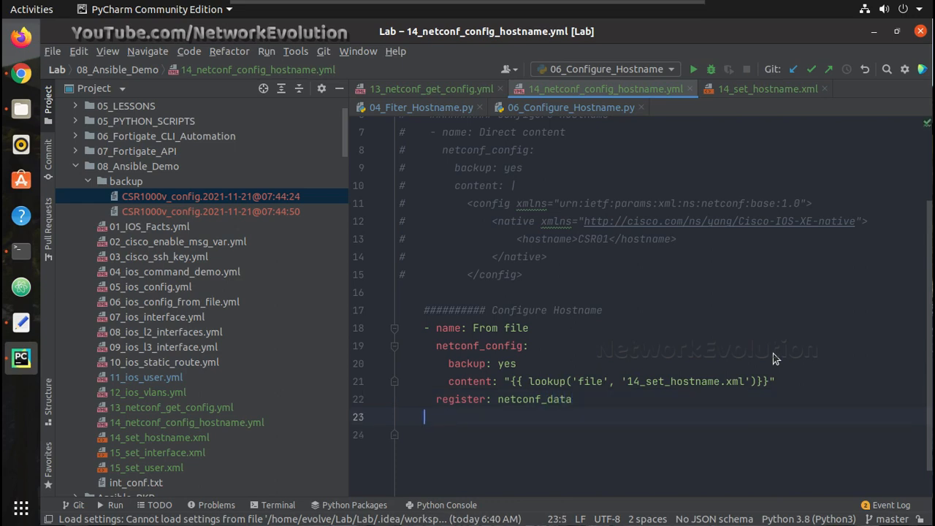
pyautogui.write('-')
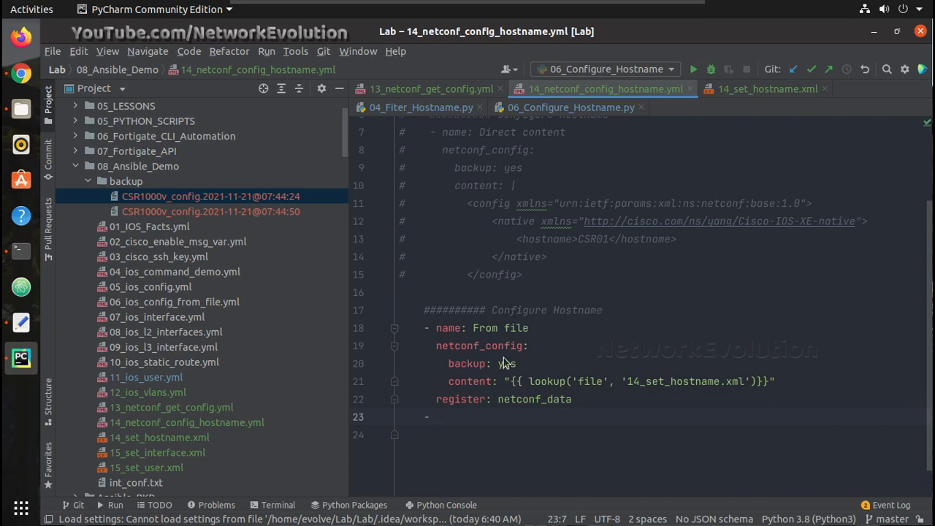
pyautogui.click(522, 398)
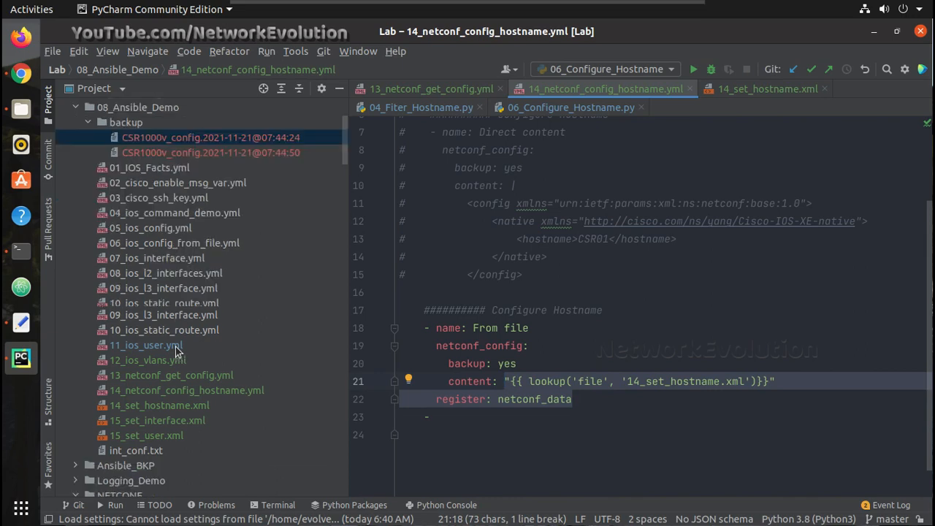
pyautogui.click(119, 166)
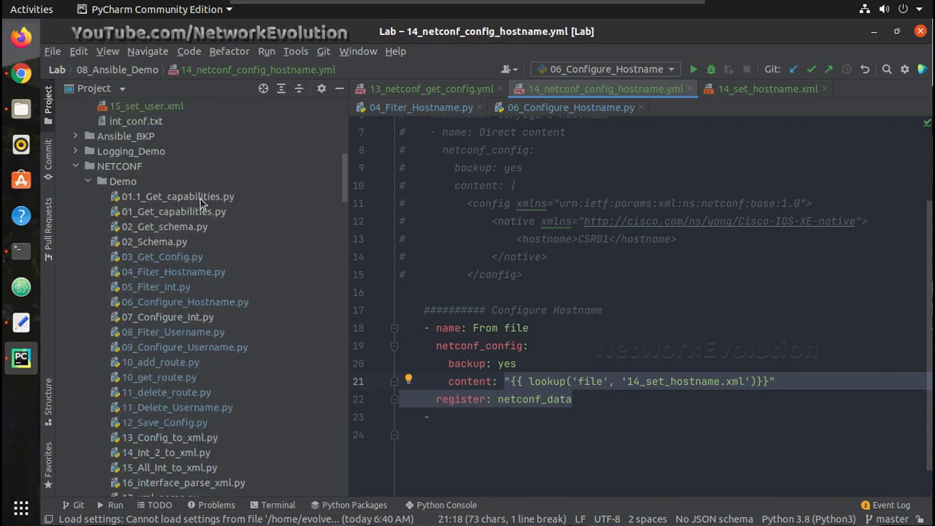
pyautogui.moveTo(167, 195)
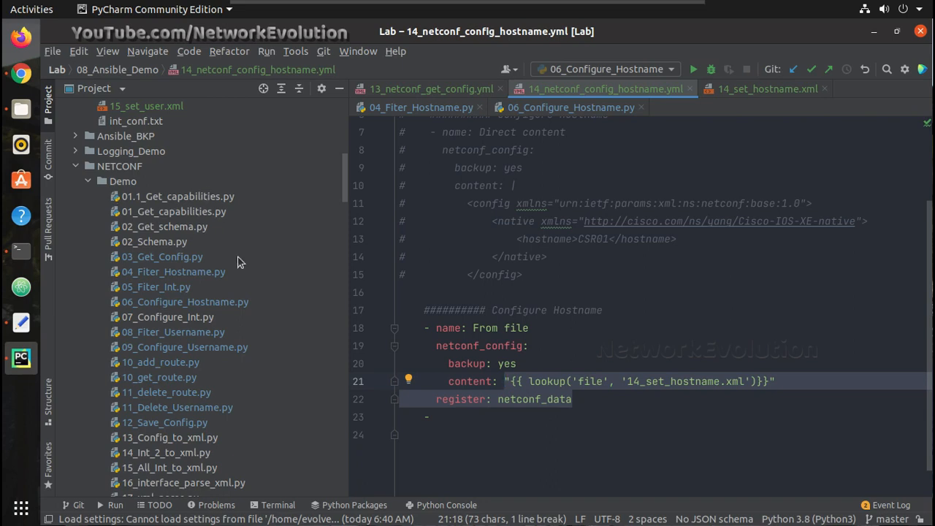
pyautogui.click(449, 416)
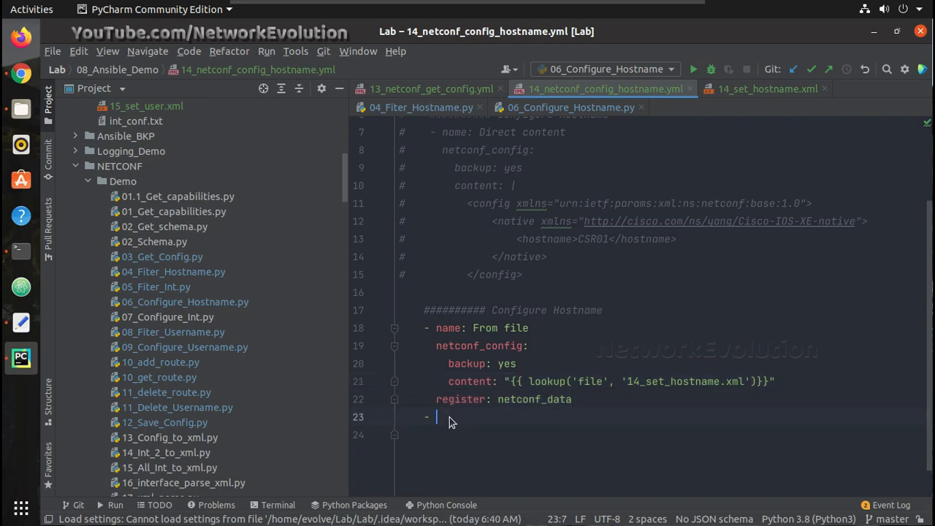
pyautogui.moveTo(478, 379)
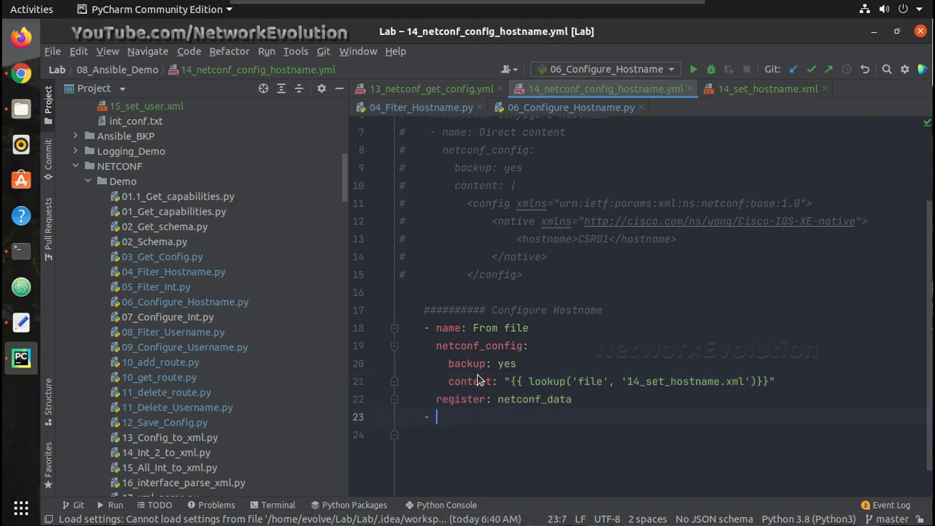
# Step: Add a 'debug:' task with 'var: netconf_data.server_capabilities' below the From file task
pyautogui.write('de')
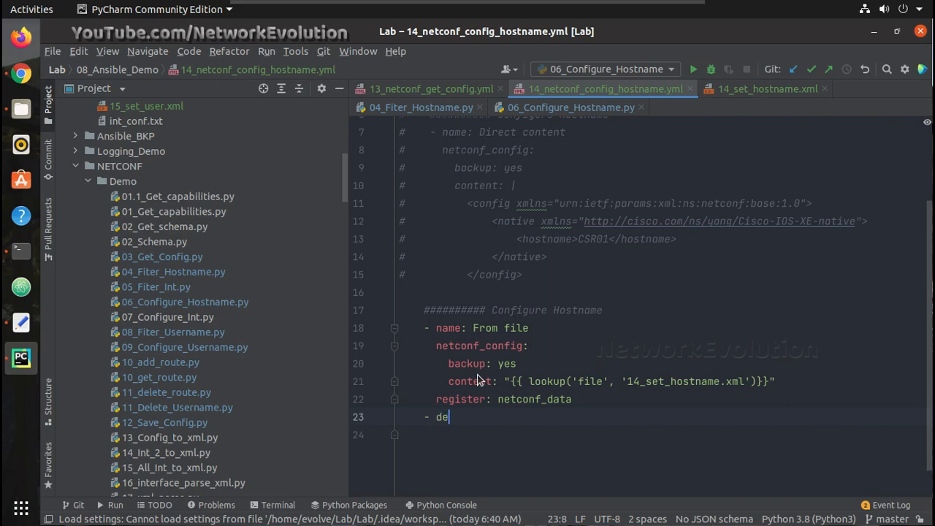
pyautogui.write('bug:')
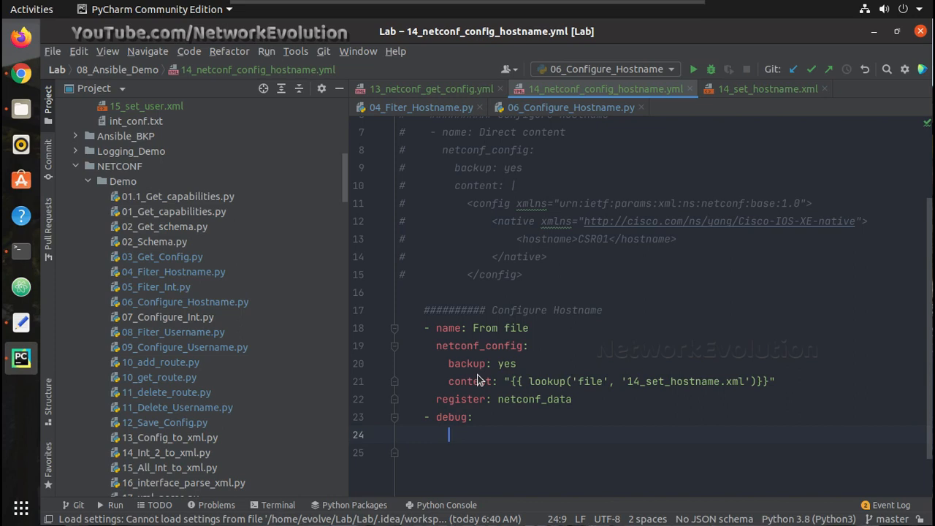
pyautogui.write('var:')
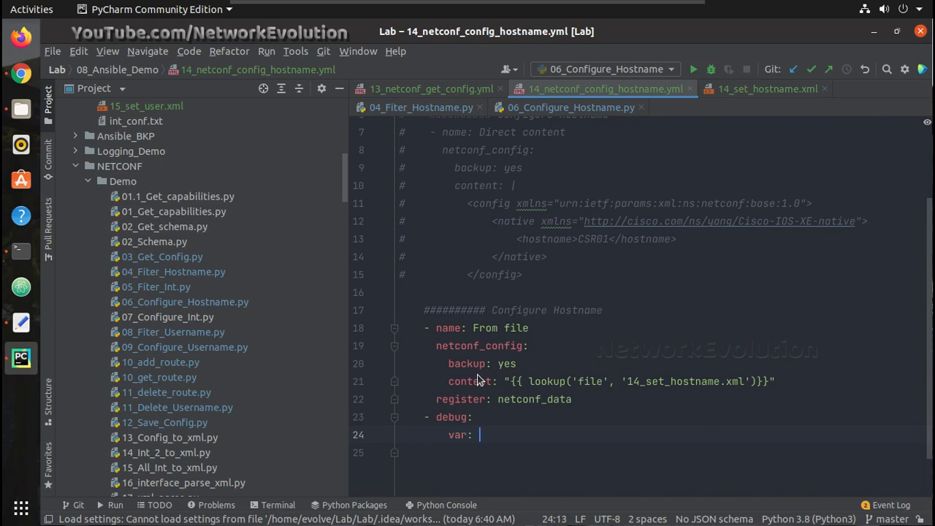
pyautogui.write('netcon')
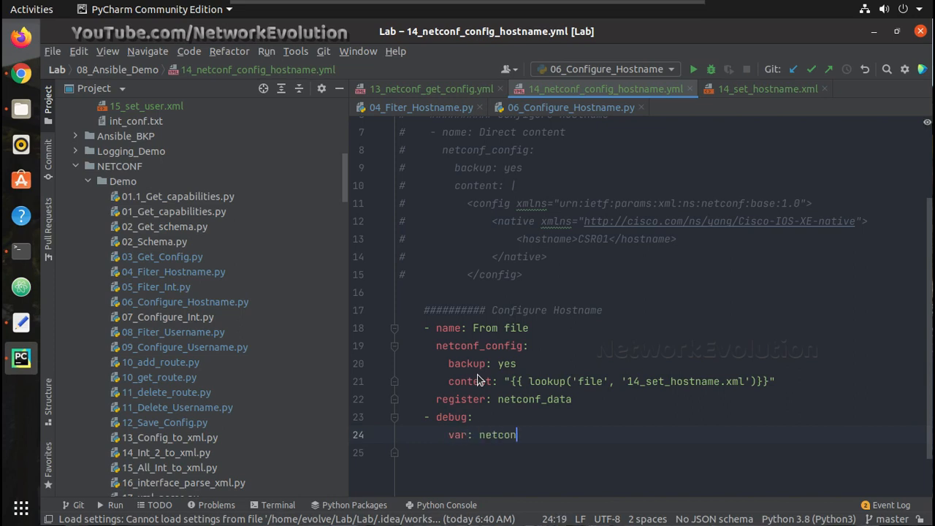
pyautogui.write('f_data')
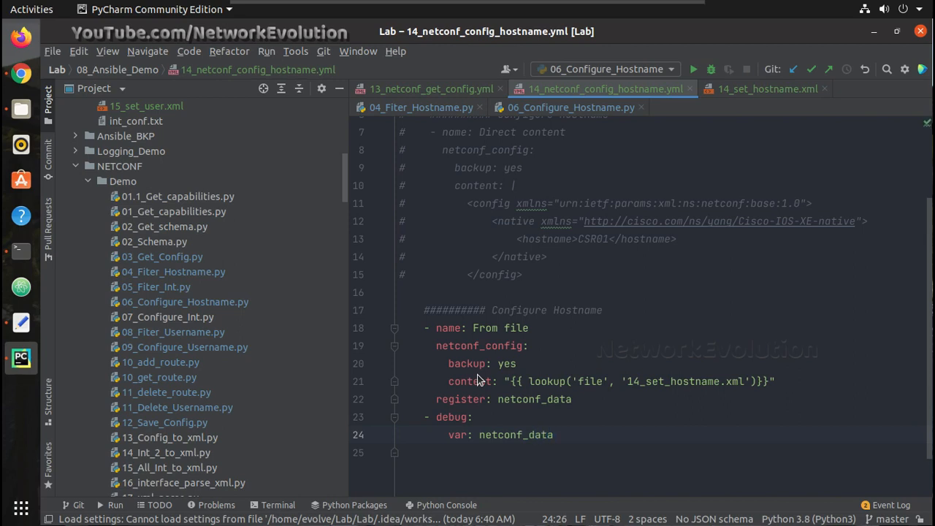
pyautogui.write('.server')
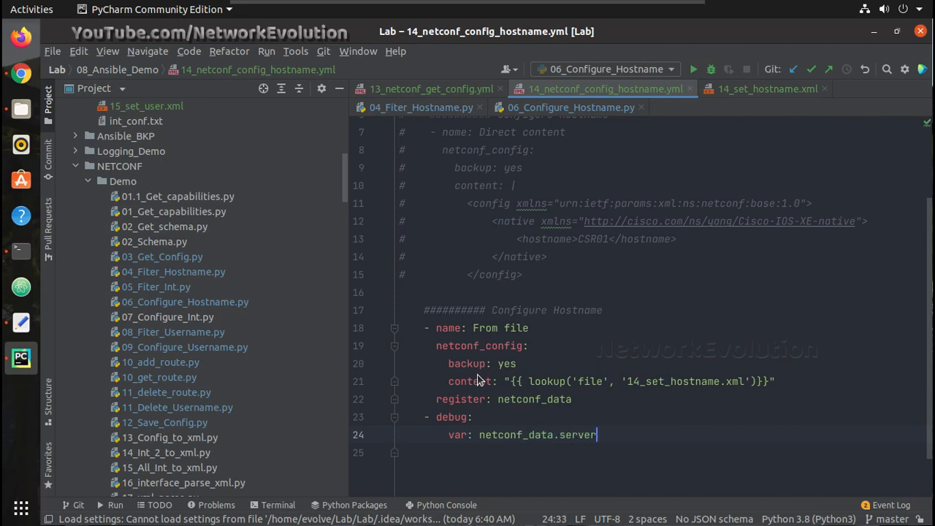
pyautogui.write('_')
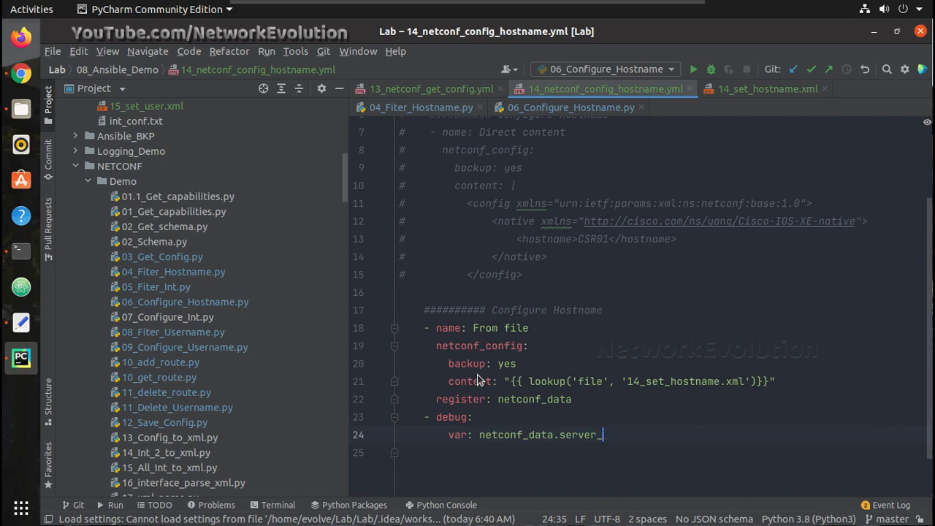
pyautogui.write('ca')
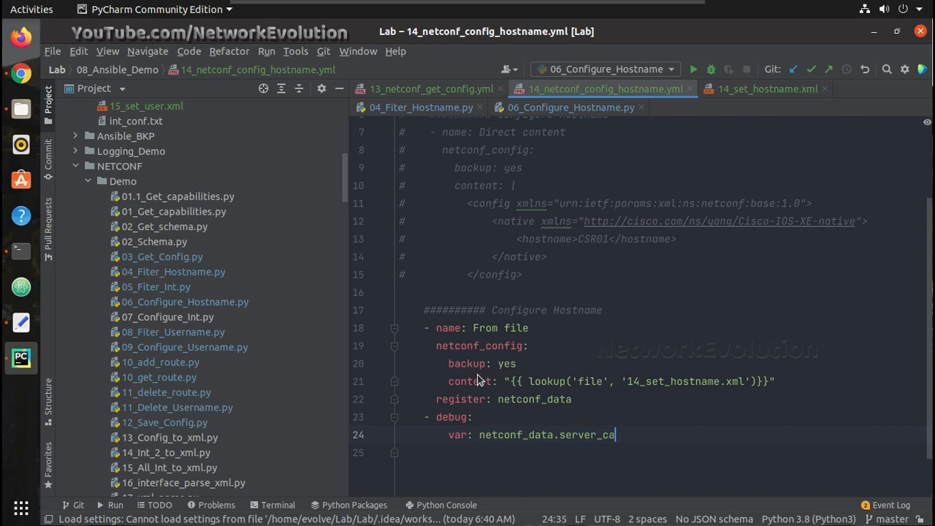
pyautogui.write('pabili')
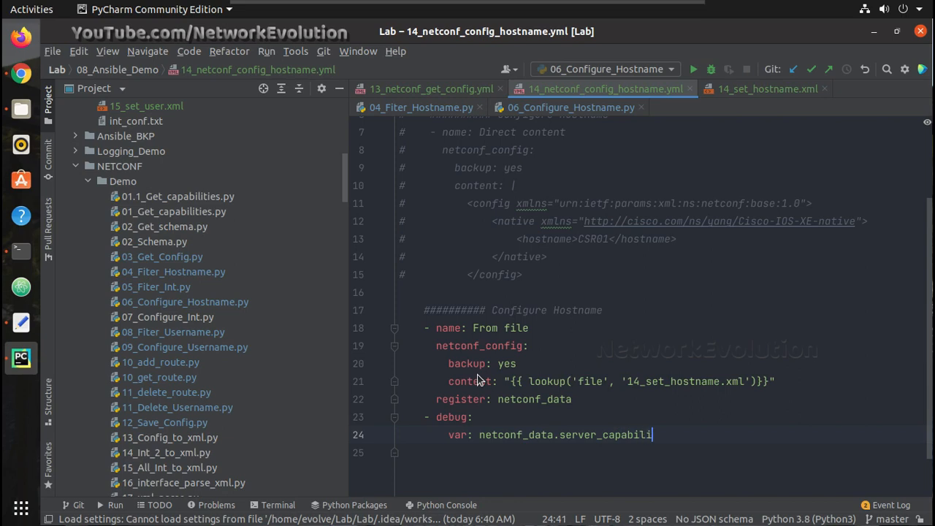
pyautogui.write('ties')
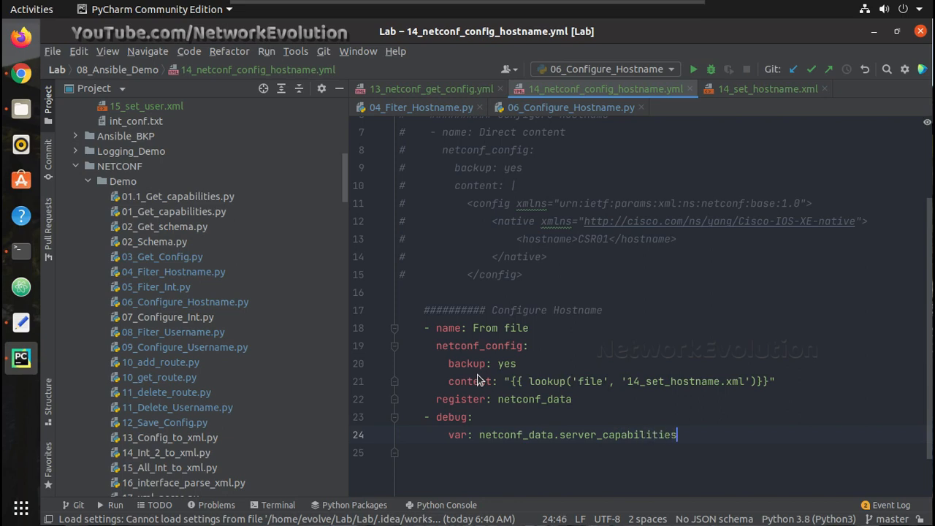
pyautogui.moveTo(533, 418)
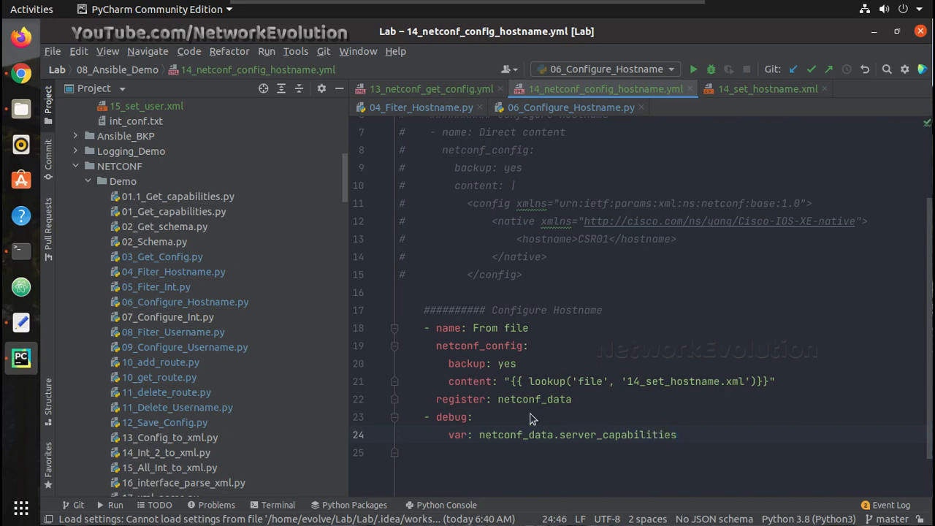
pyautogui.moveTo(645, 414)
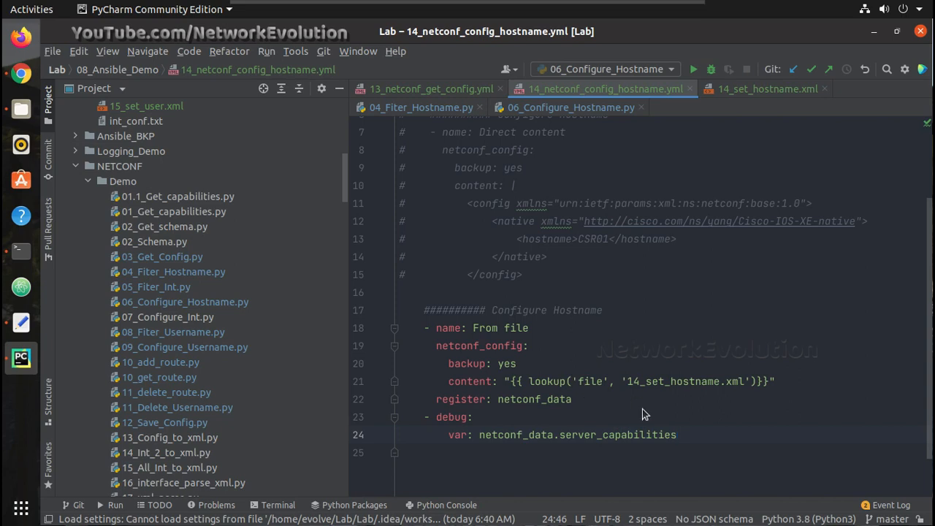
pyautogui.moveTo(594, 402)
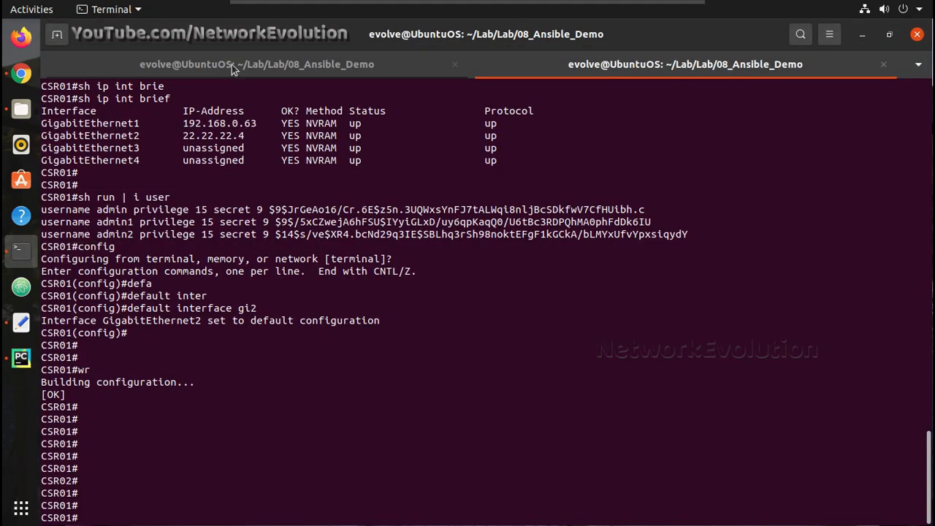
# Step: Scroll through the hostname playbook's server capabilities output, then switch to the router session
pyautogui.click(257, 64)
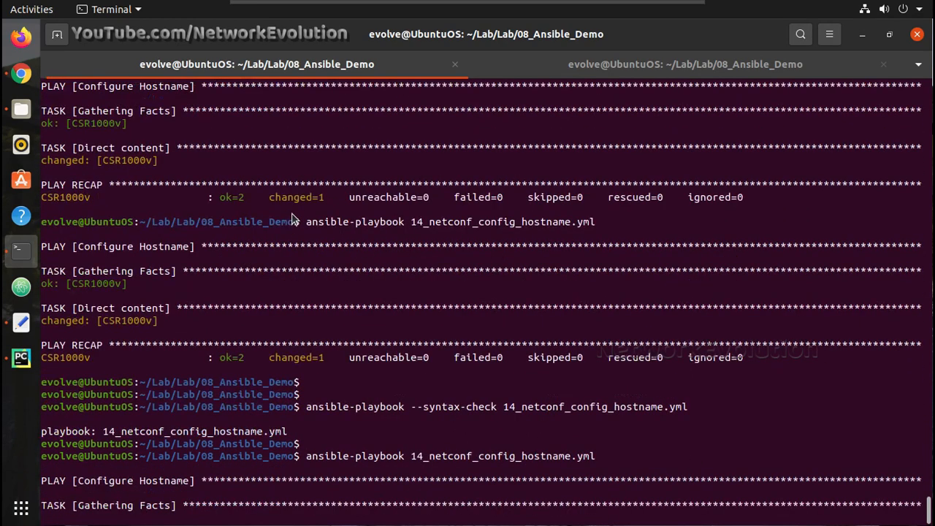
pyautogui.scroll(-3)
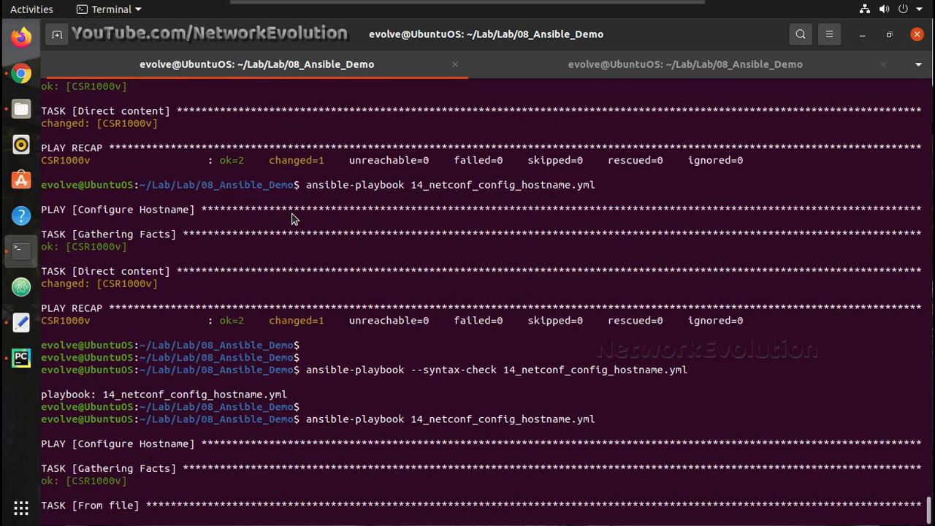
pyautogui.scroll(-3)
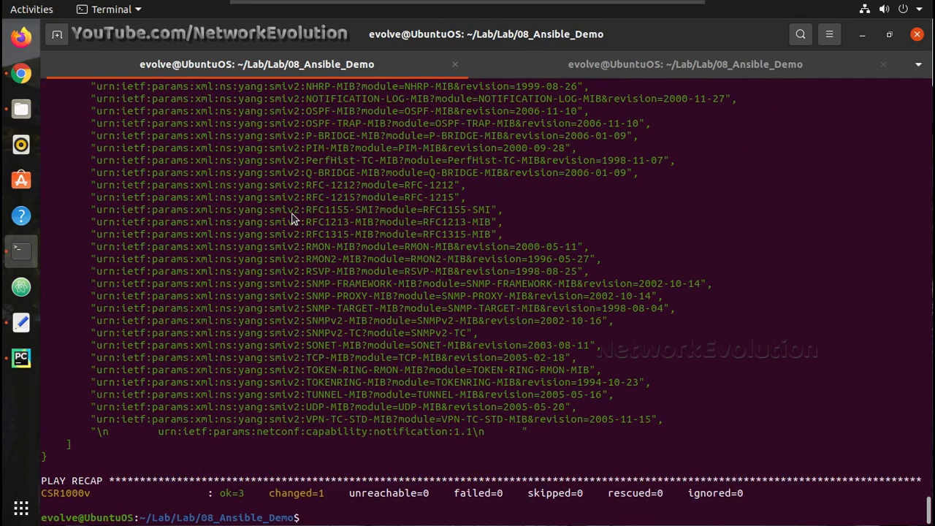
pyautogui.scroll(3)
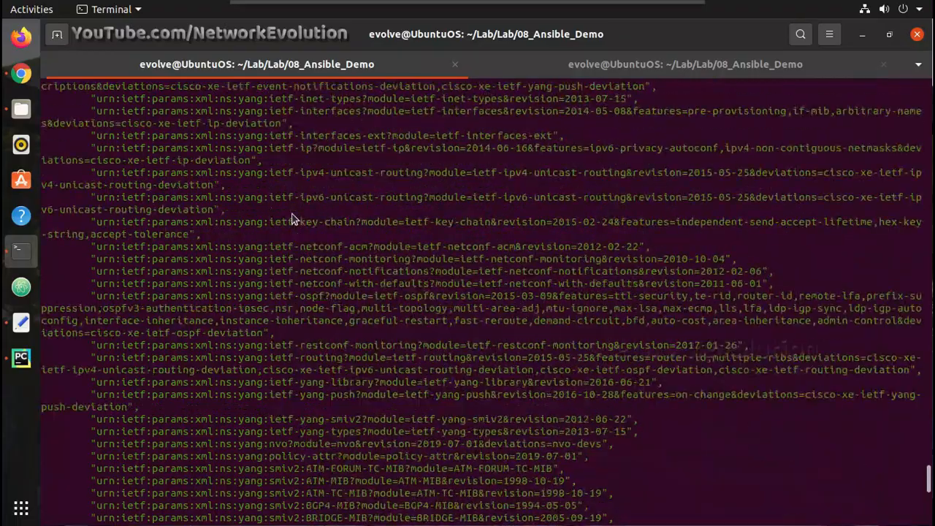
pyautogui.scroll(-3)
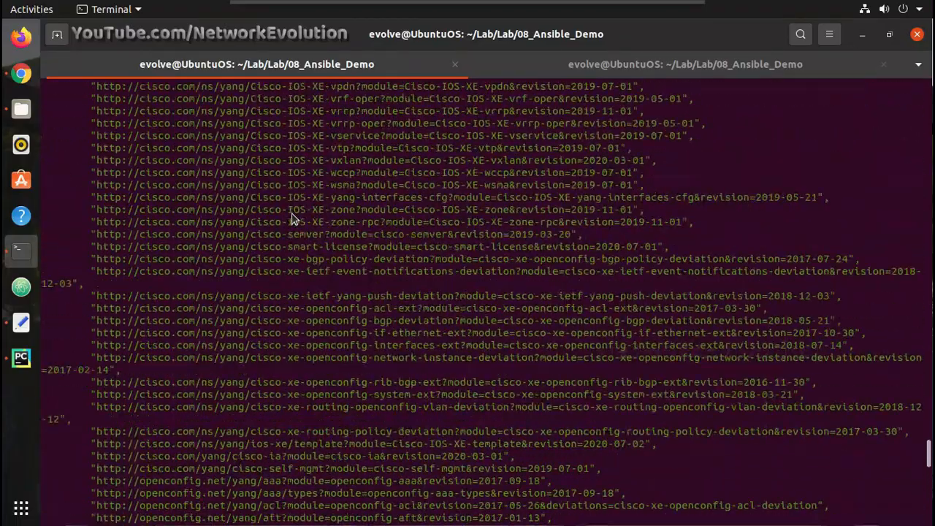
pyautogui.scroll(3)
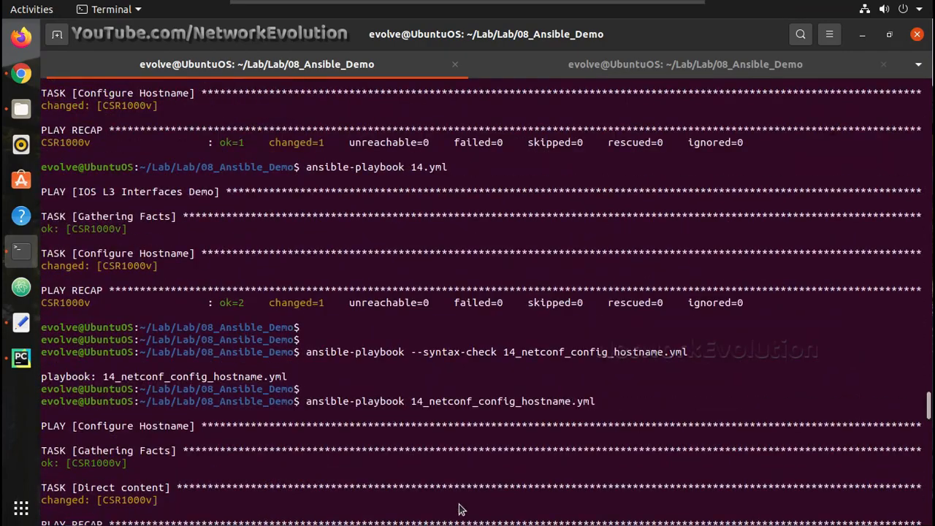
pyautogui.scroll(-3)
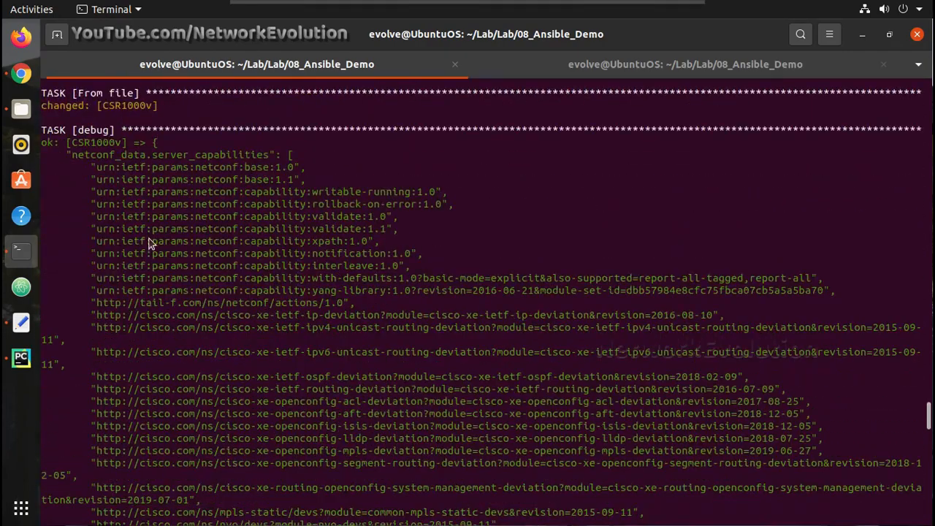
pyautogui.scroll(3)
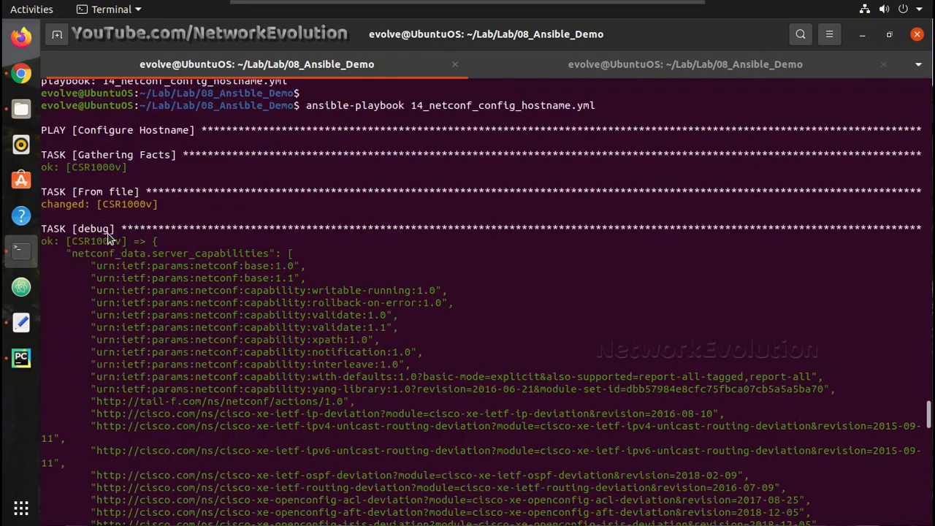
pyautogui.click(685, 64)
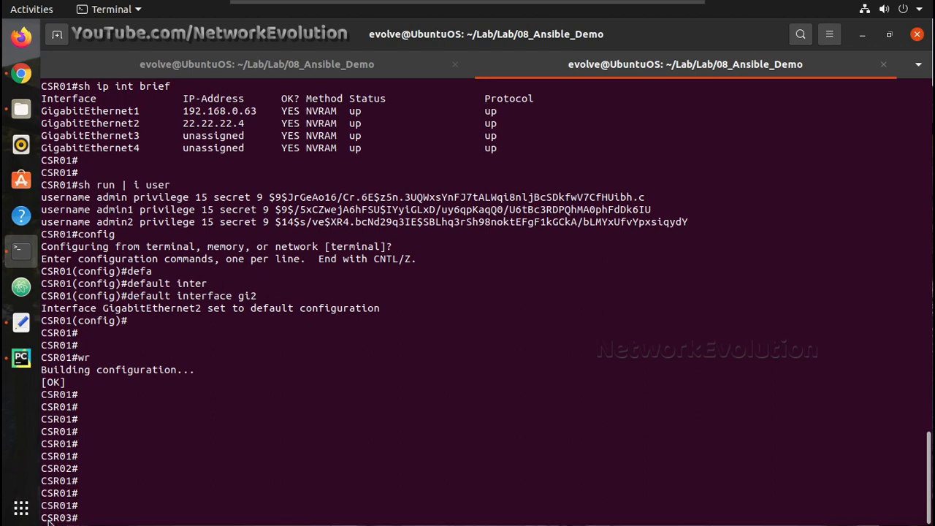
pyautogui.moveTo(43, 329)
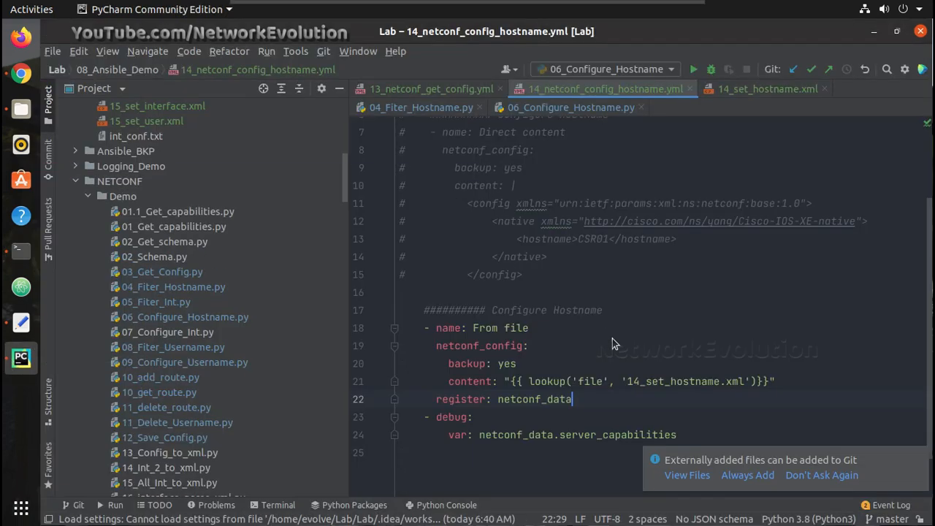
pyautogui.moveTo(526, 328)
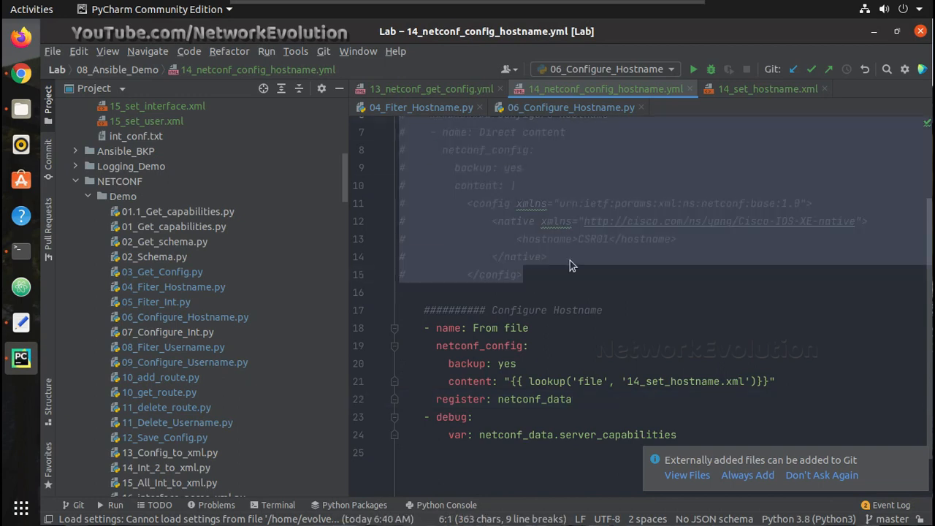
# Step: Scroll the playbook up to its Configure Hostname header and dismiss the externally added files notice
pyautogui.click(402, 327)
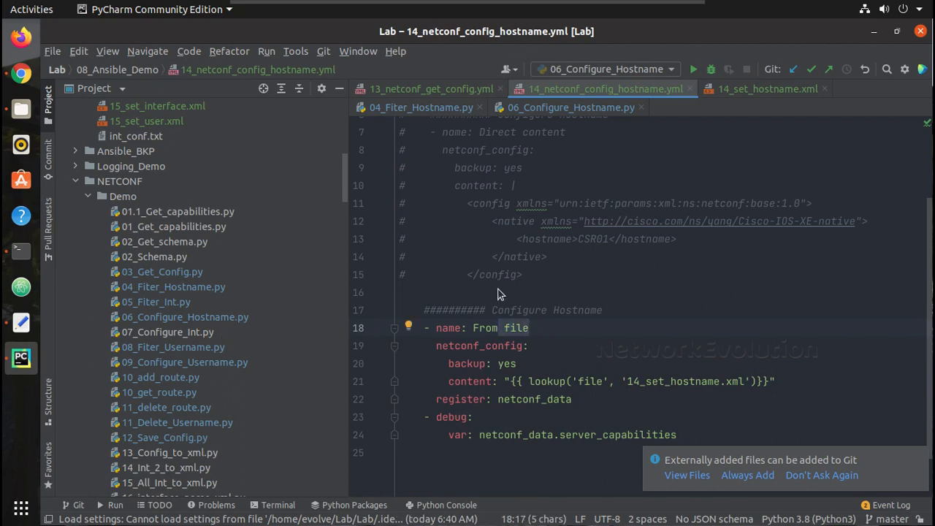
pyautogui.scroll(3)
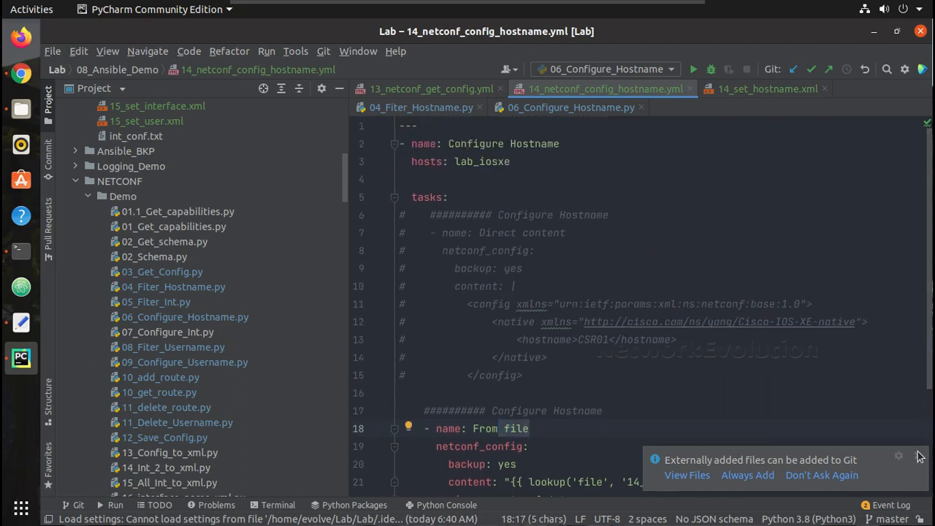
pyautogui.click(918, 456)
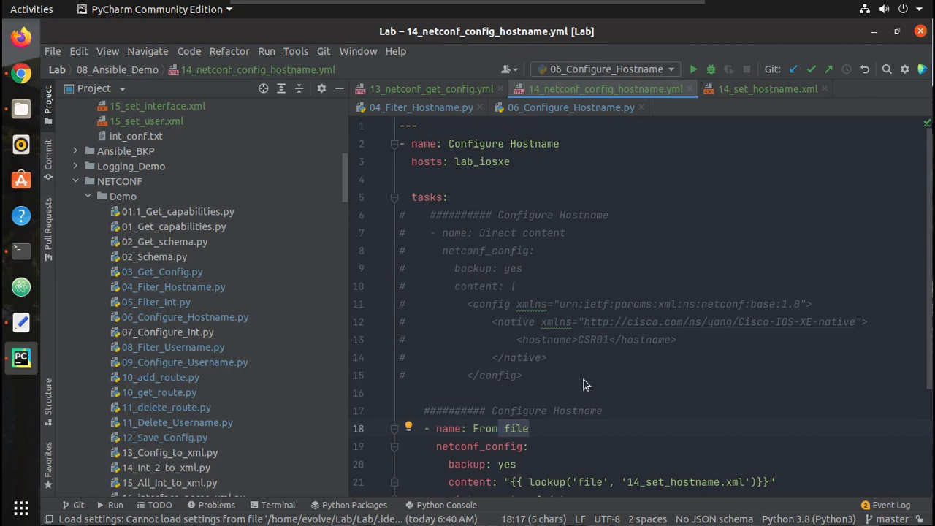
pyautogui.moveTo(589, 304)
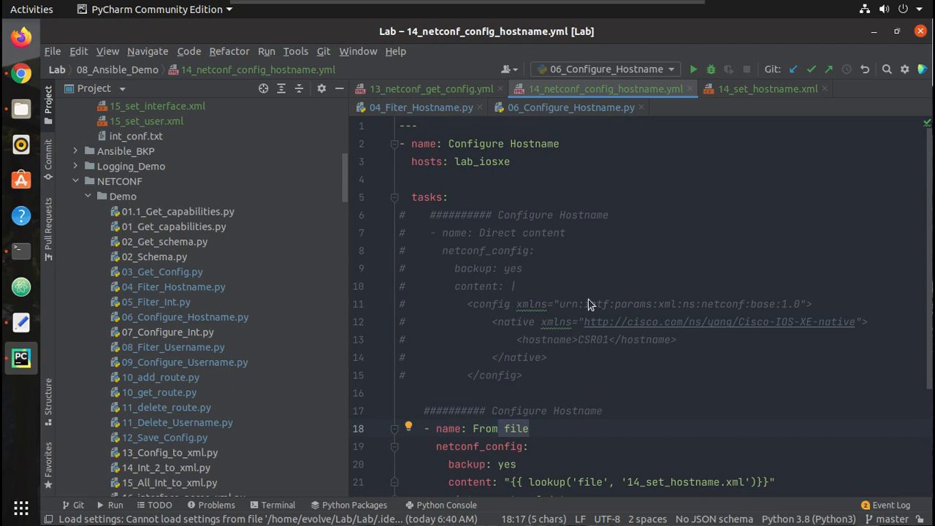
pyautogui.moveTo(531, 381)
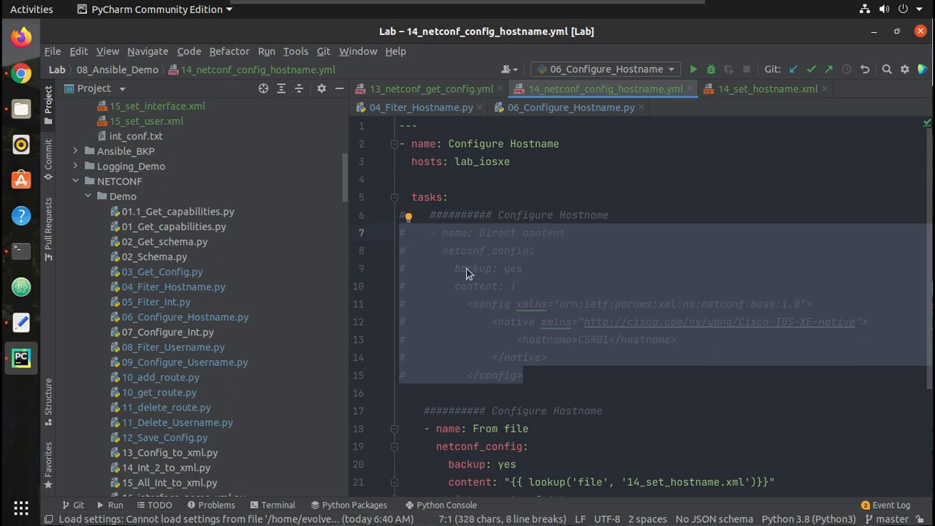
pyautogui.moveTo(471, 182)
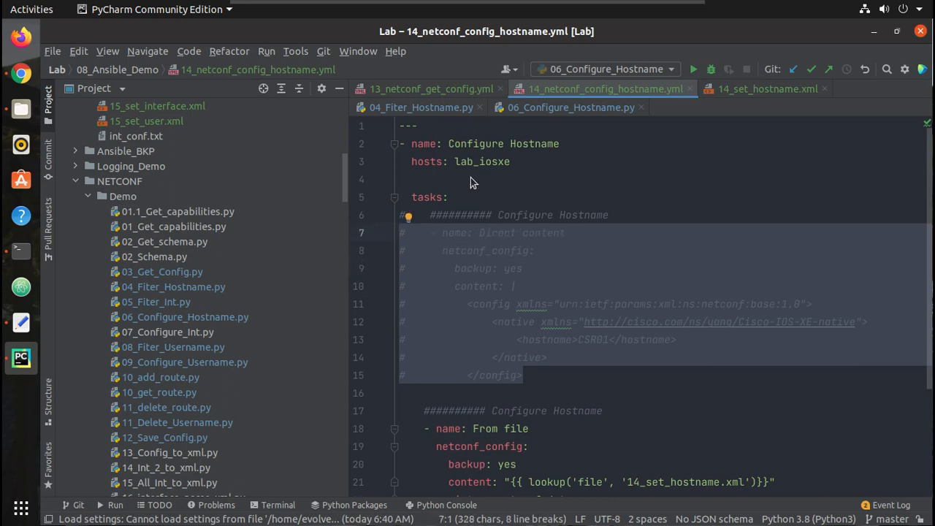